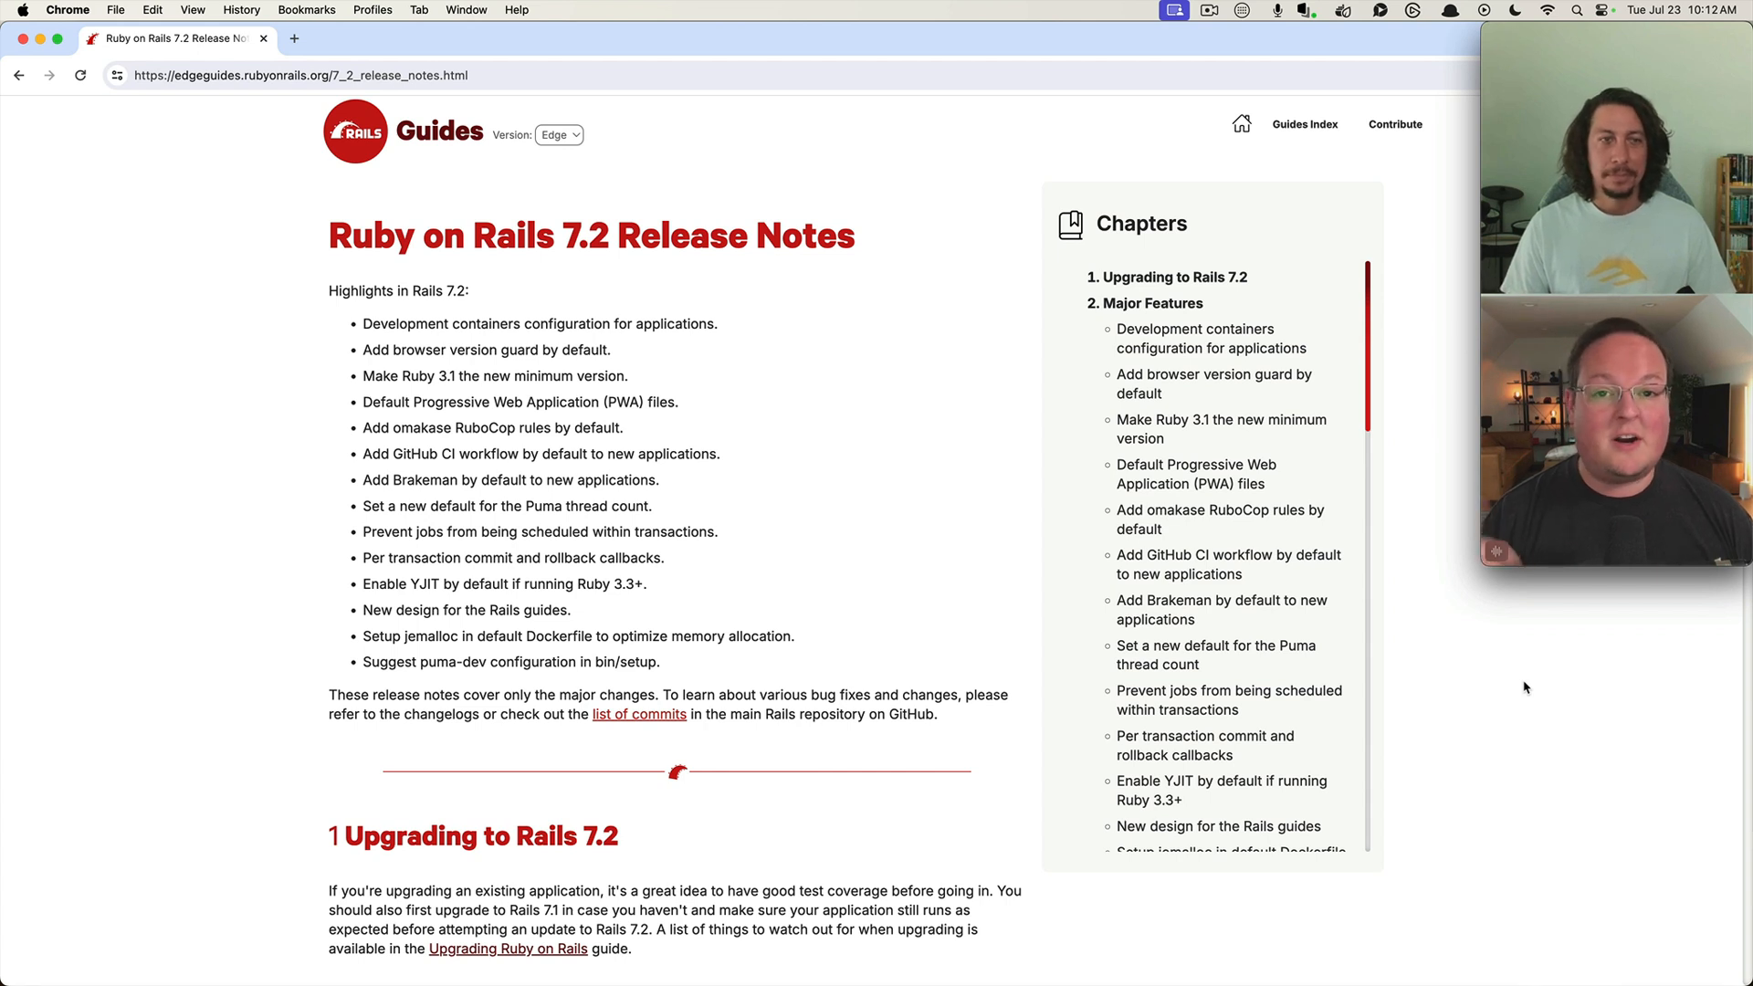
mouse_move(1468, 645)
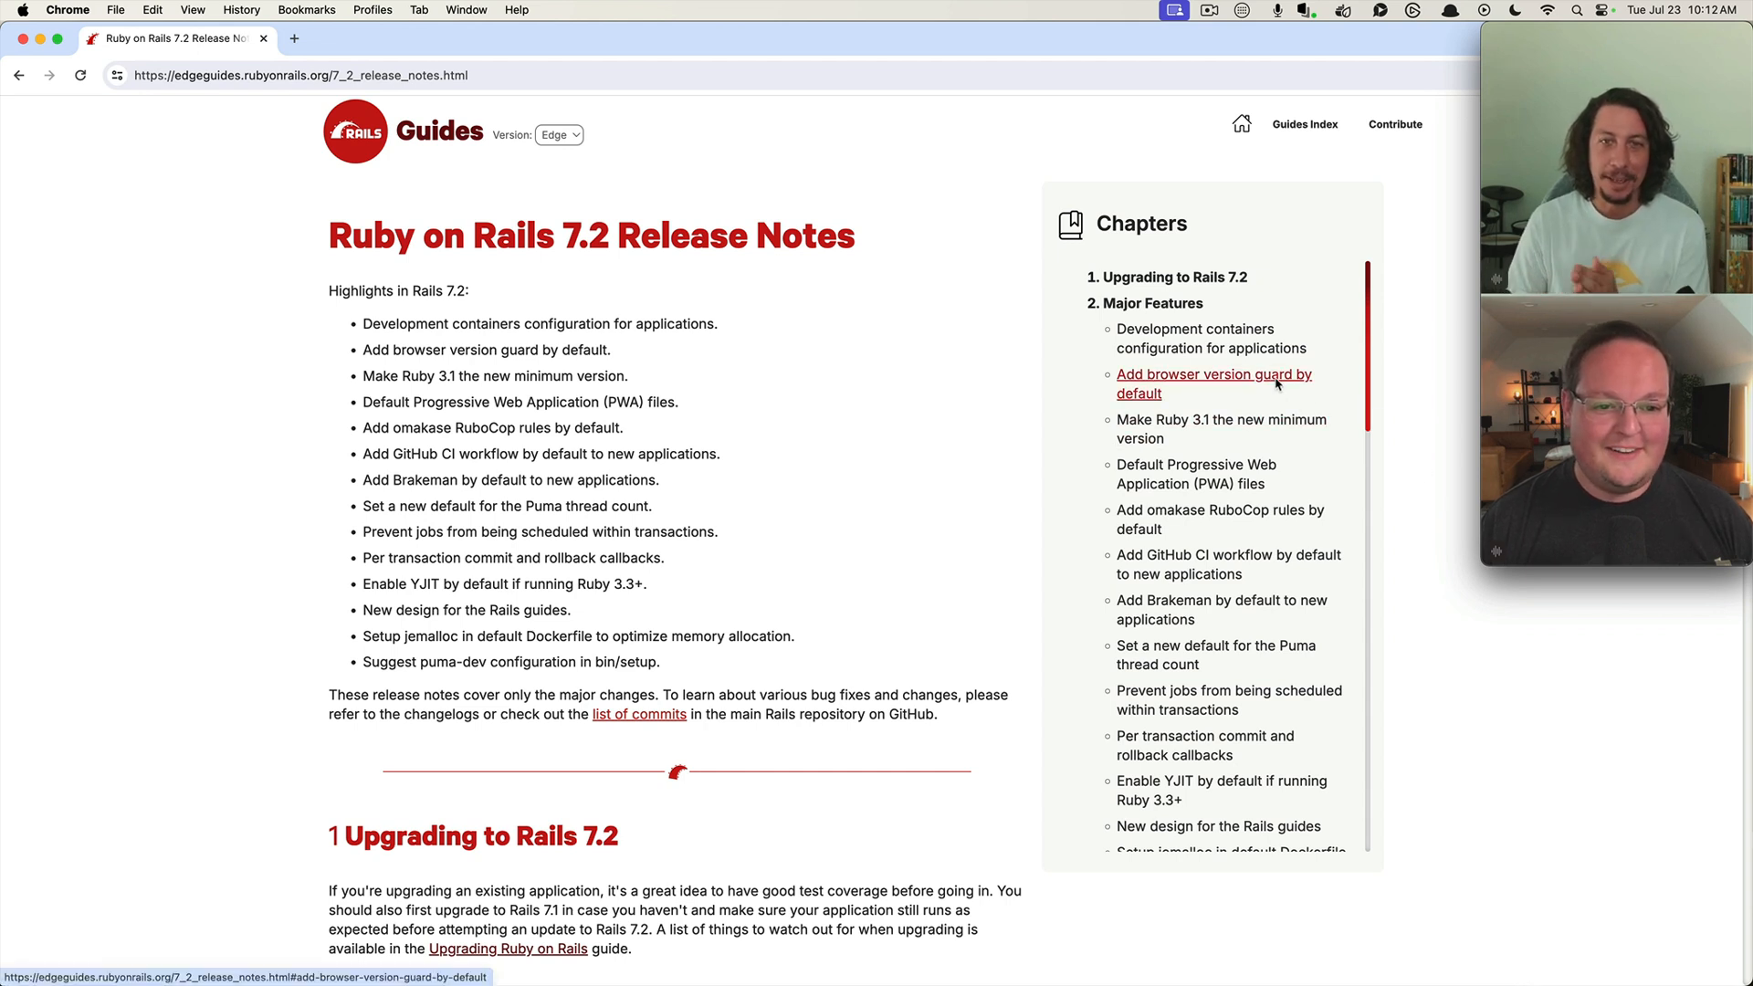
Jump to 'Add browser version guard by default' and read section 2.2, selecting the 406 file path
left_click(1214, 382)
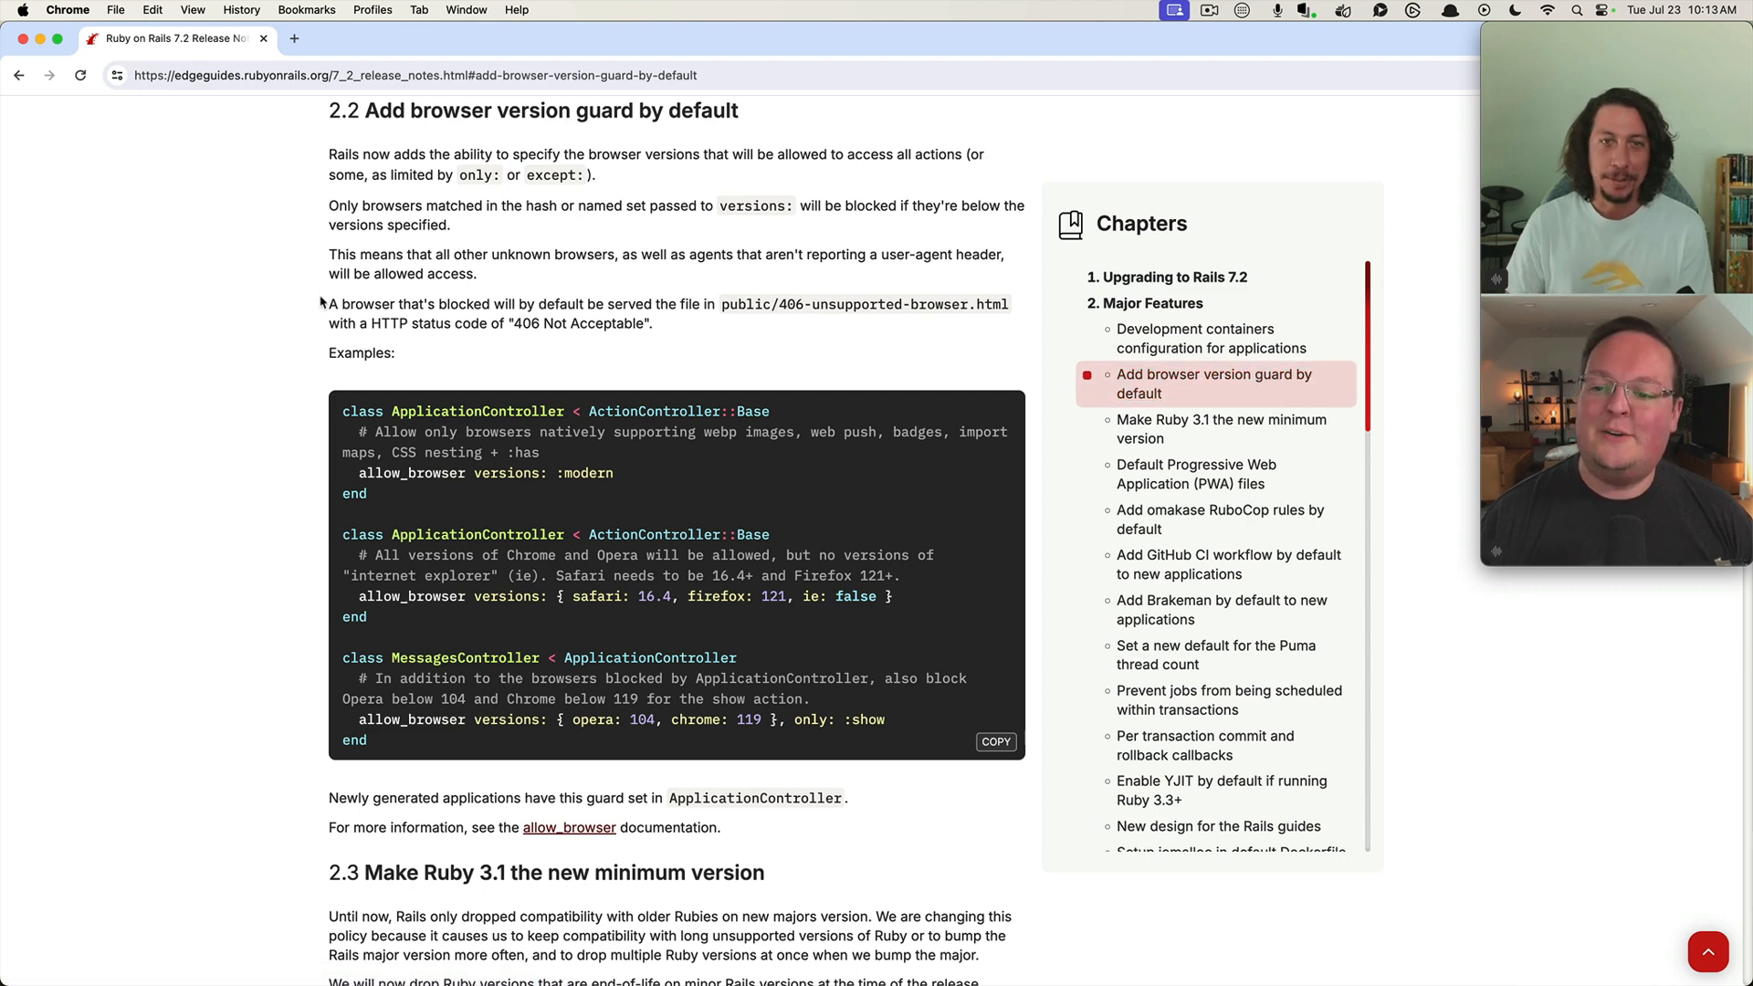
mouse_move(252, 365)
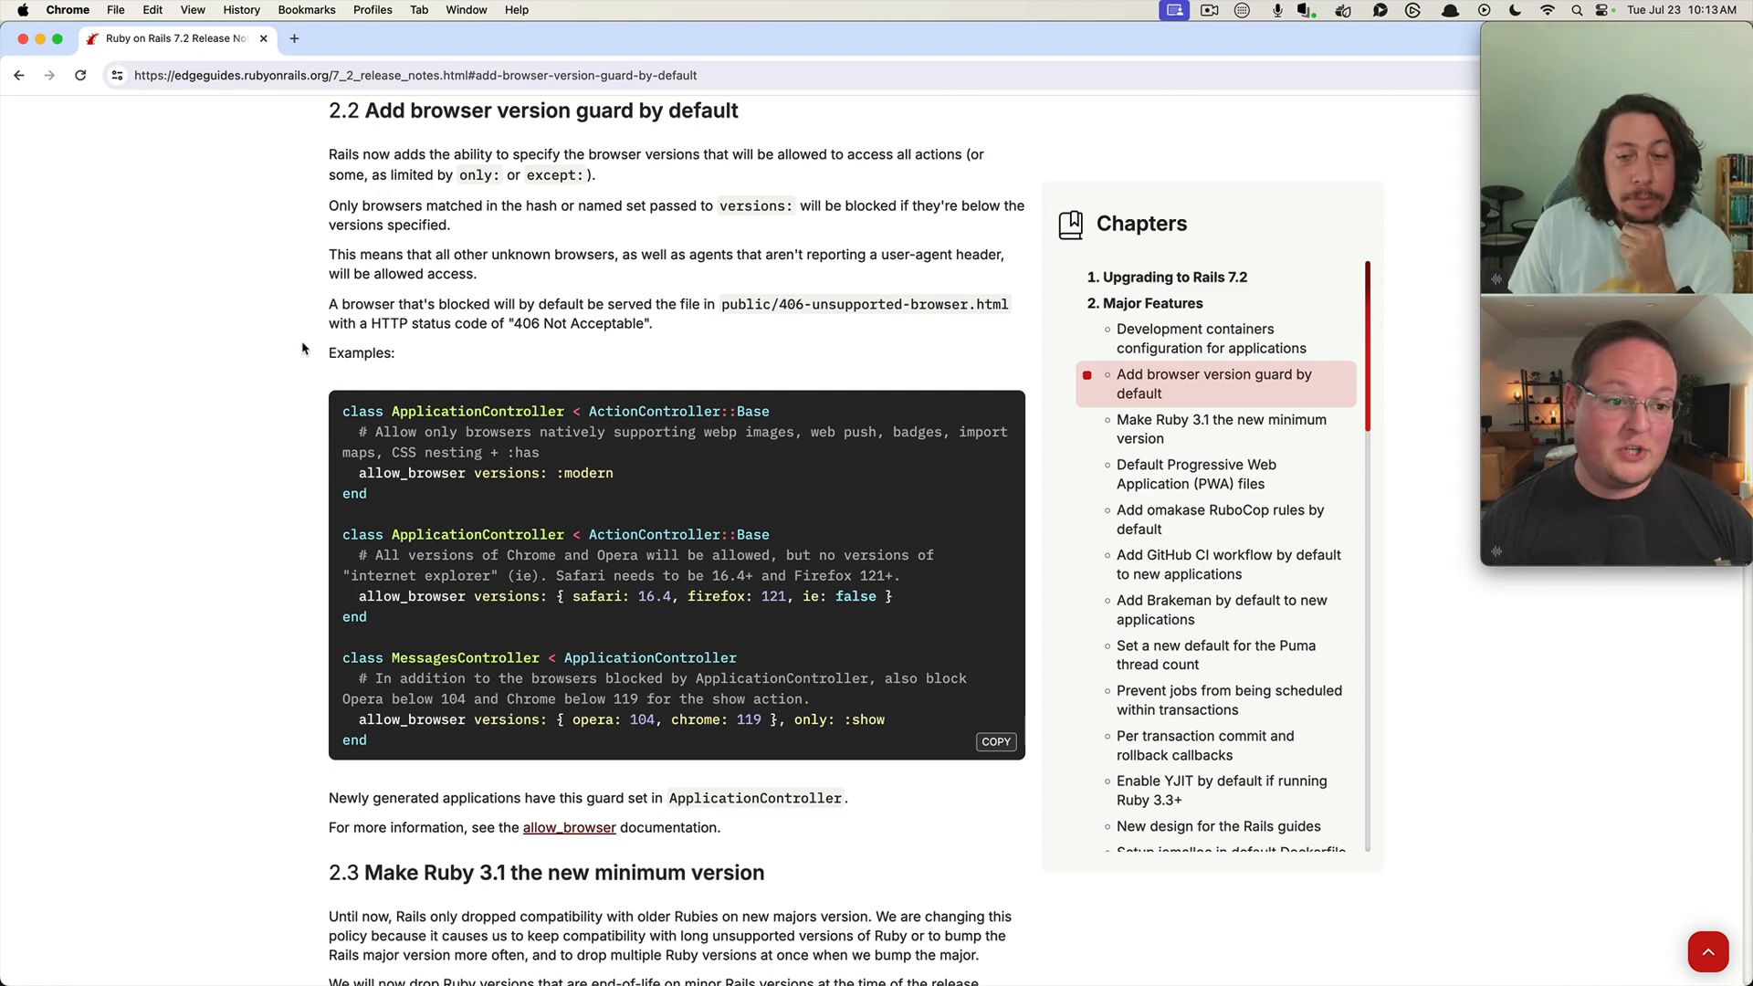
scroll("down", 3)
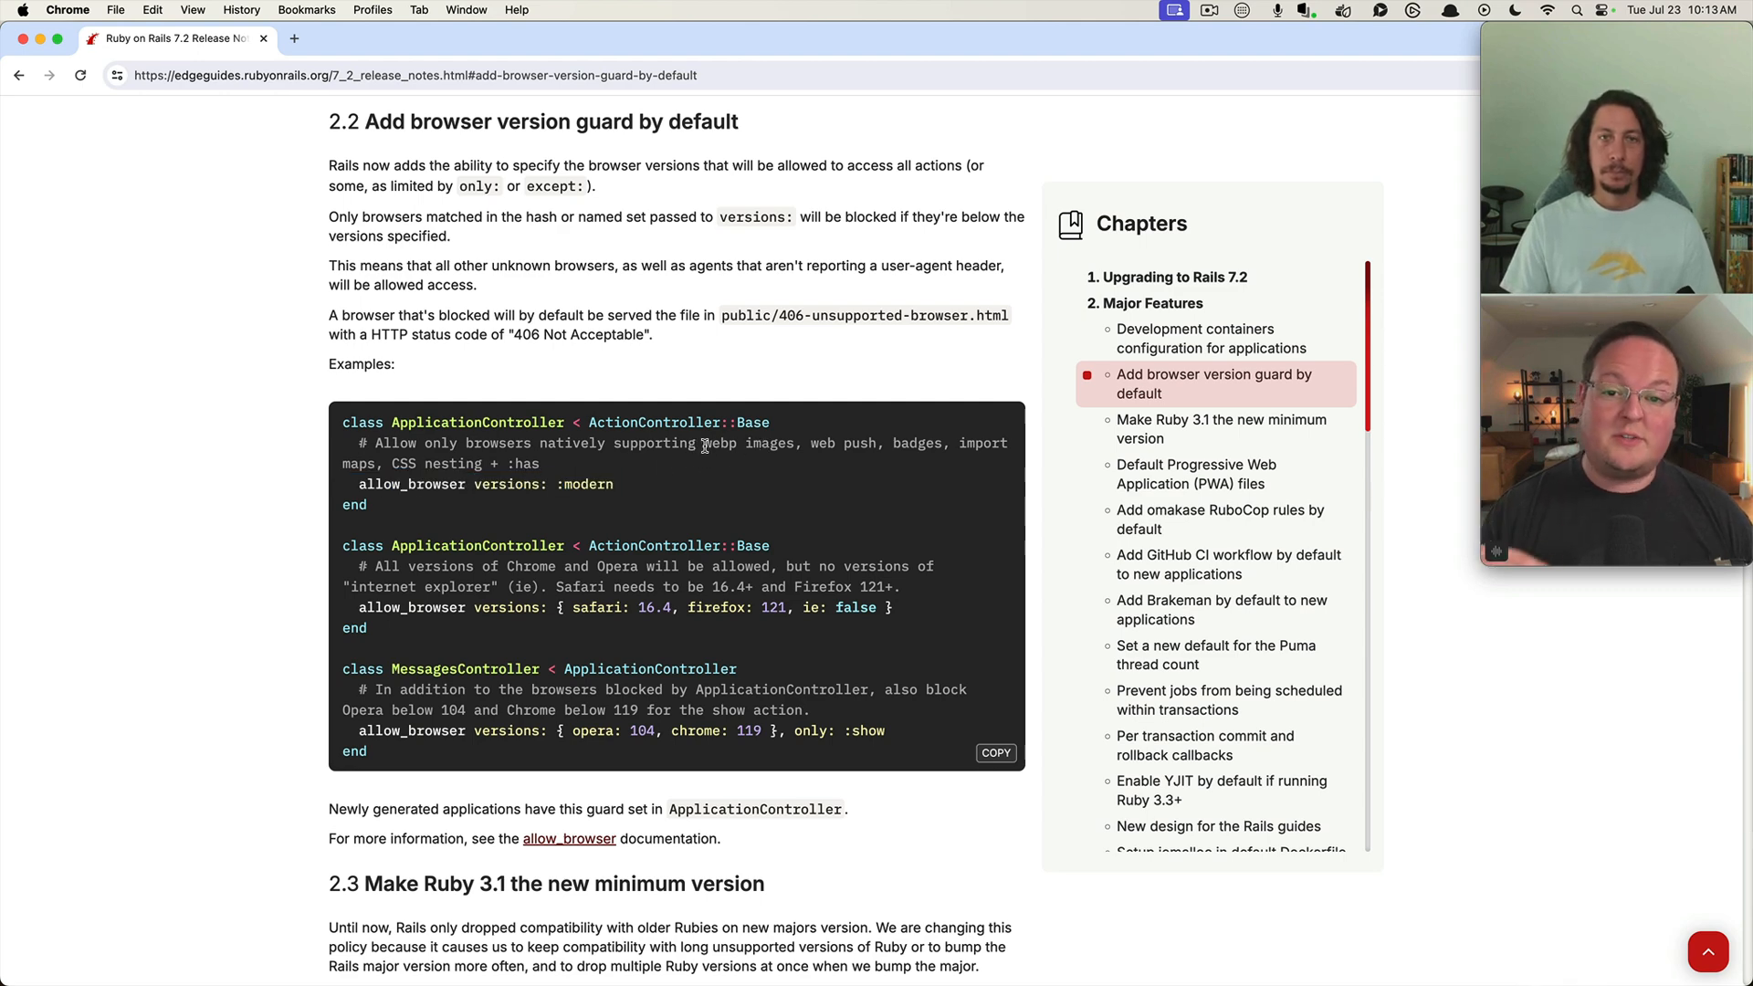
left_click_drag(707, 443, 538, 463)
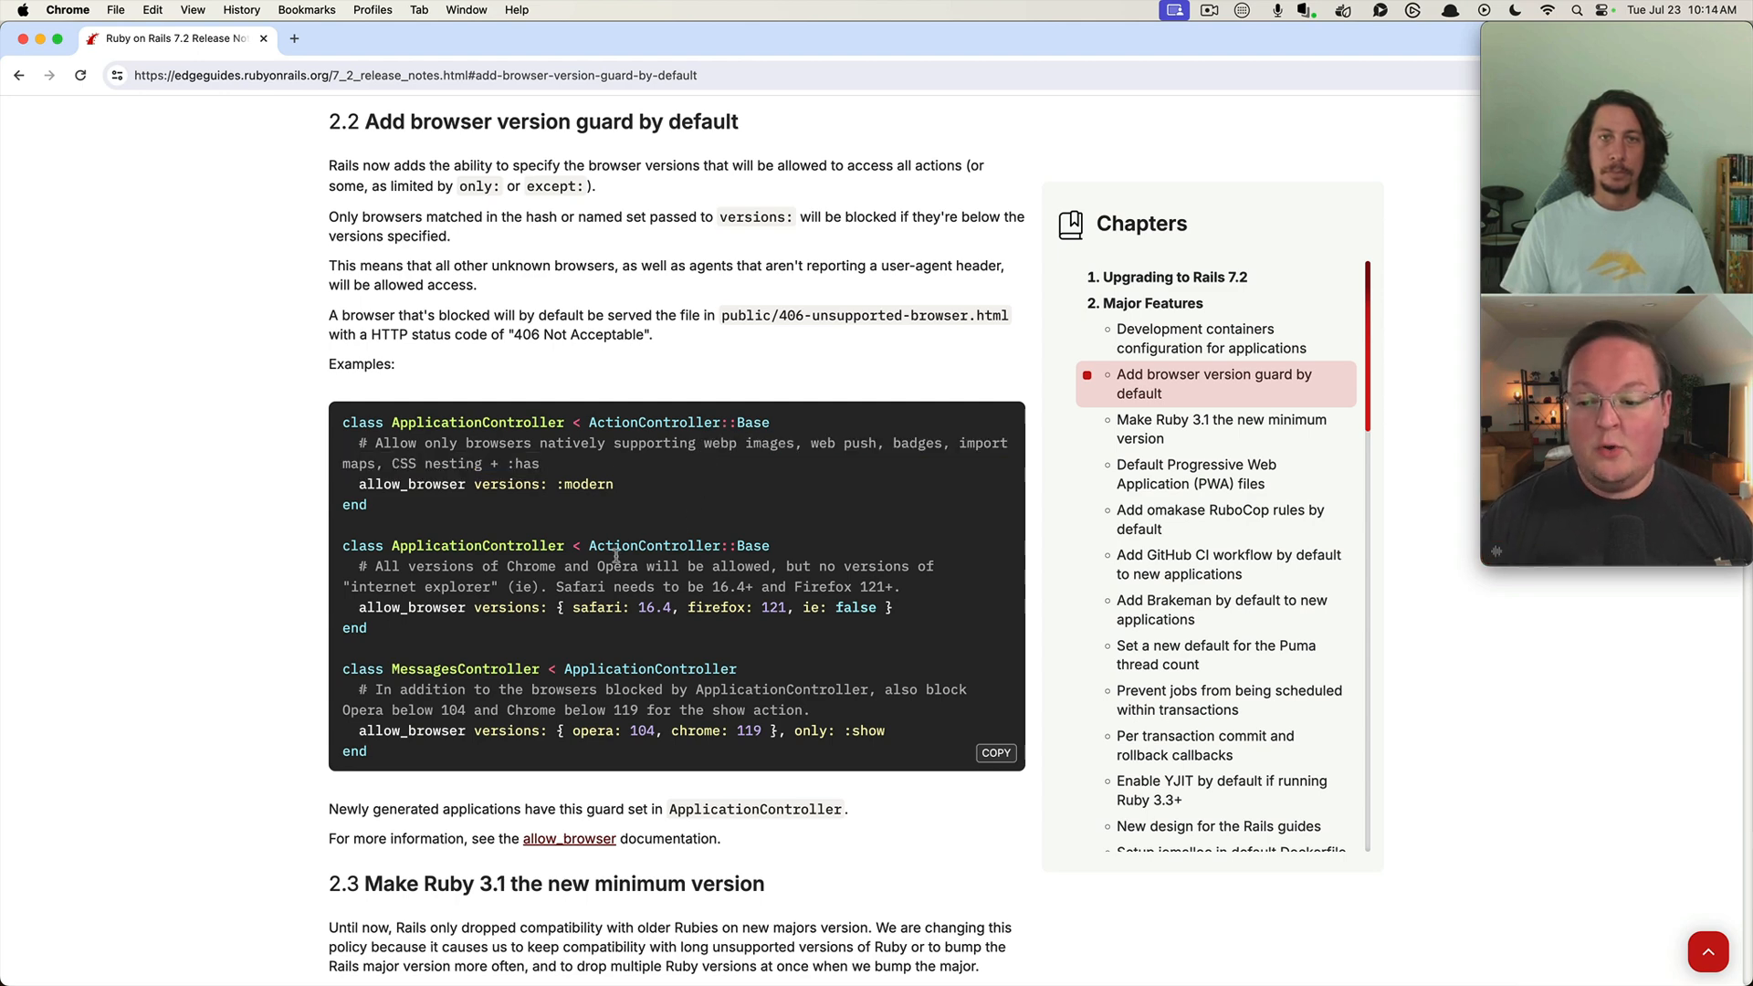
mouse_move(618, 484)
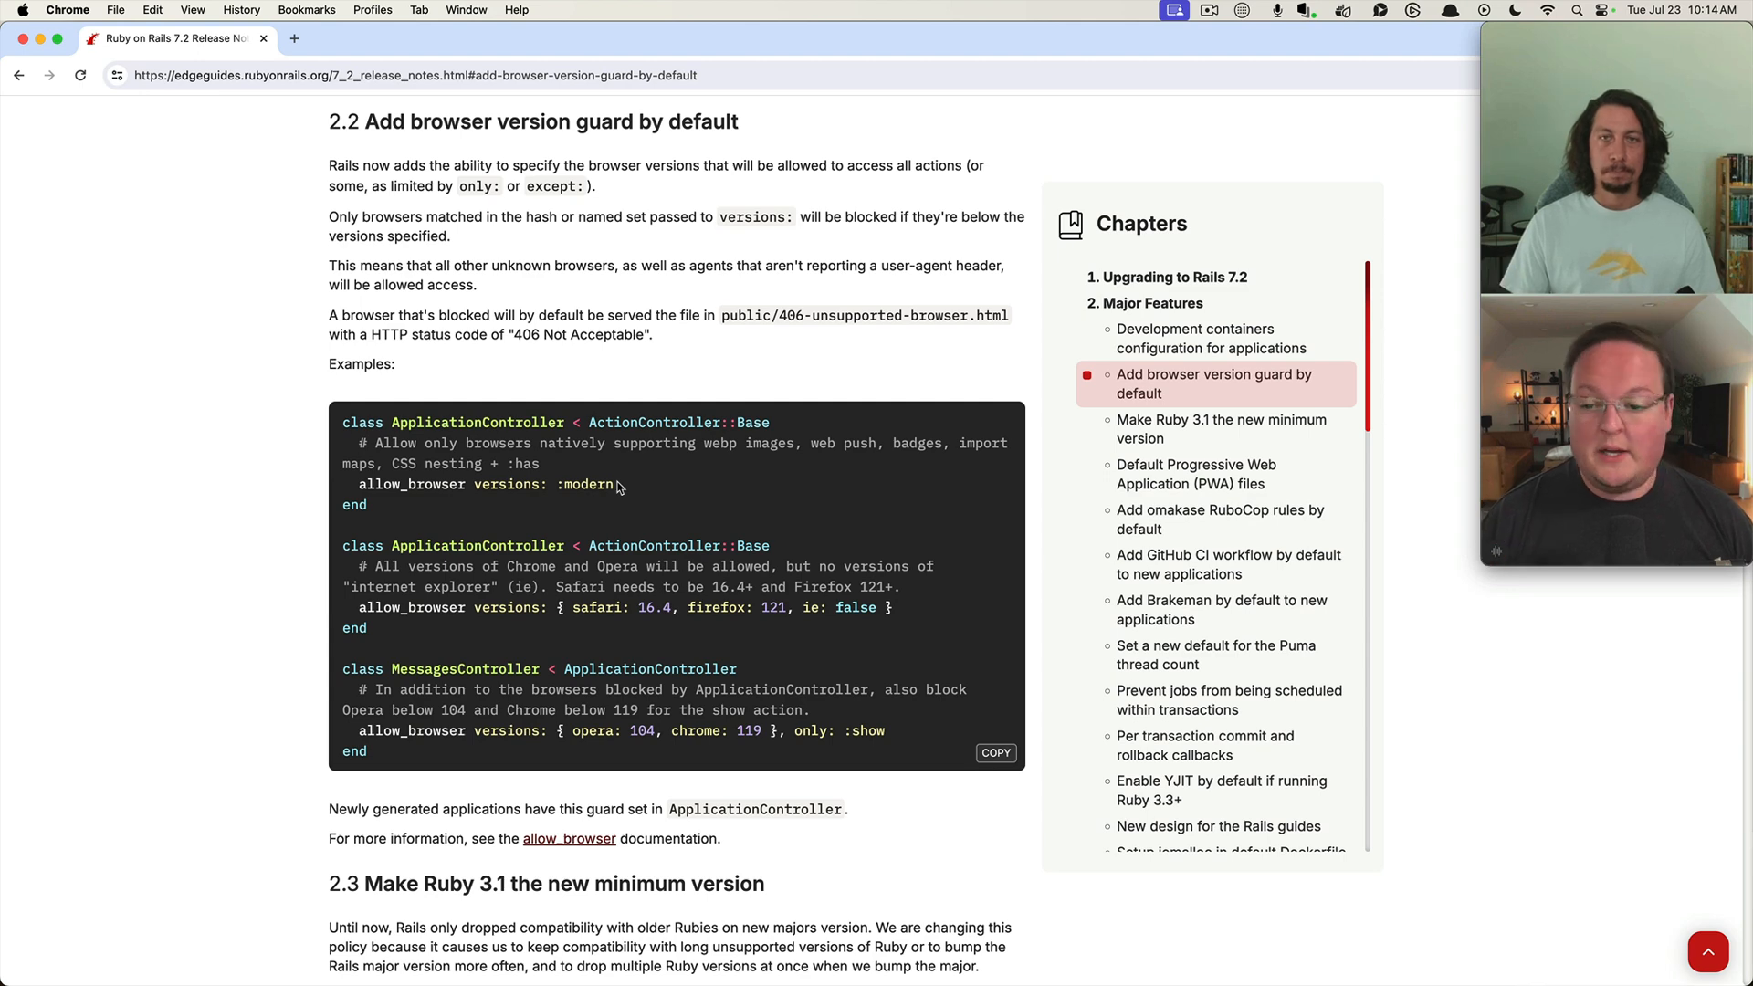
mouse_move(631, 489)
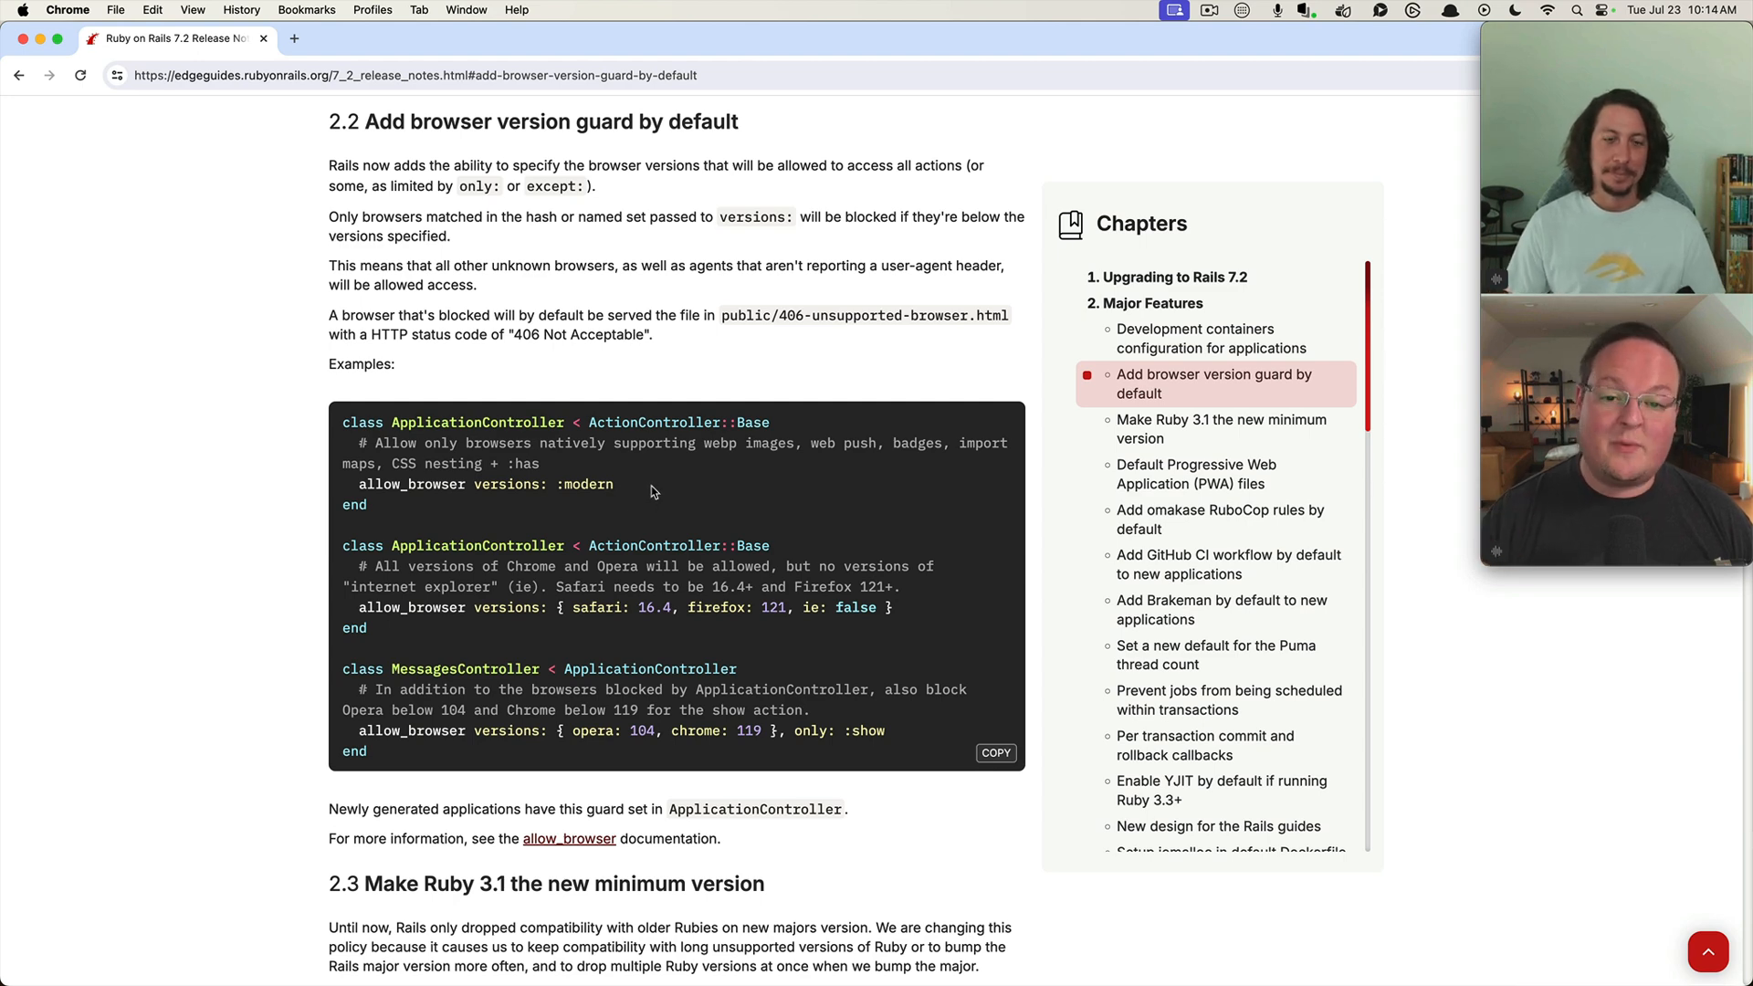
double_click(865, 314)
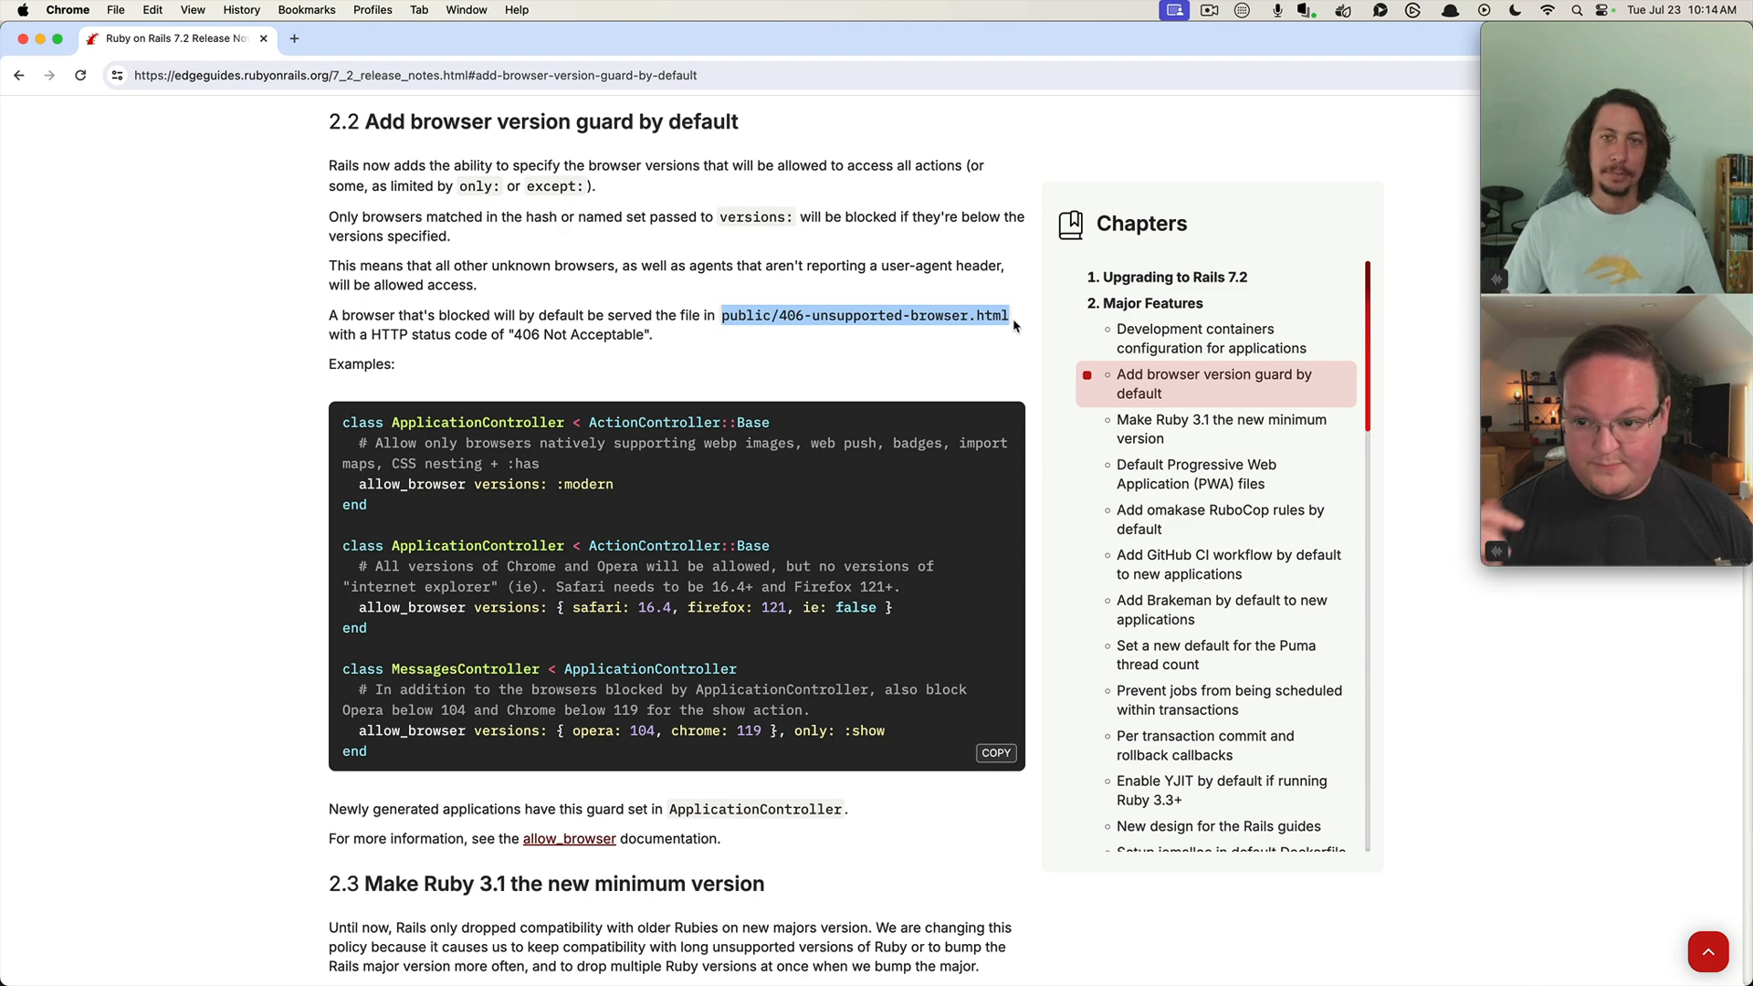
mouse_move(812, 568)
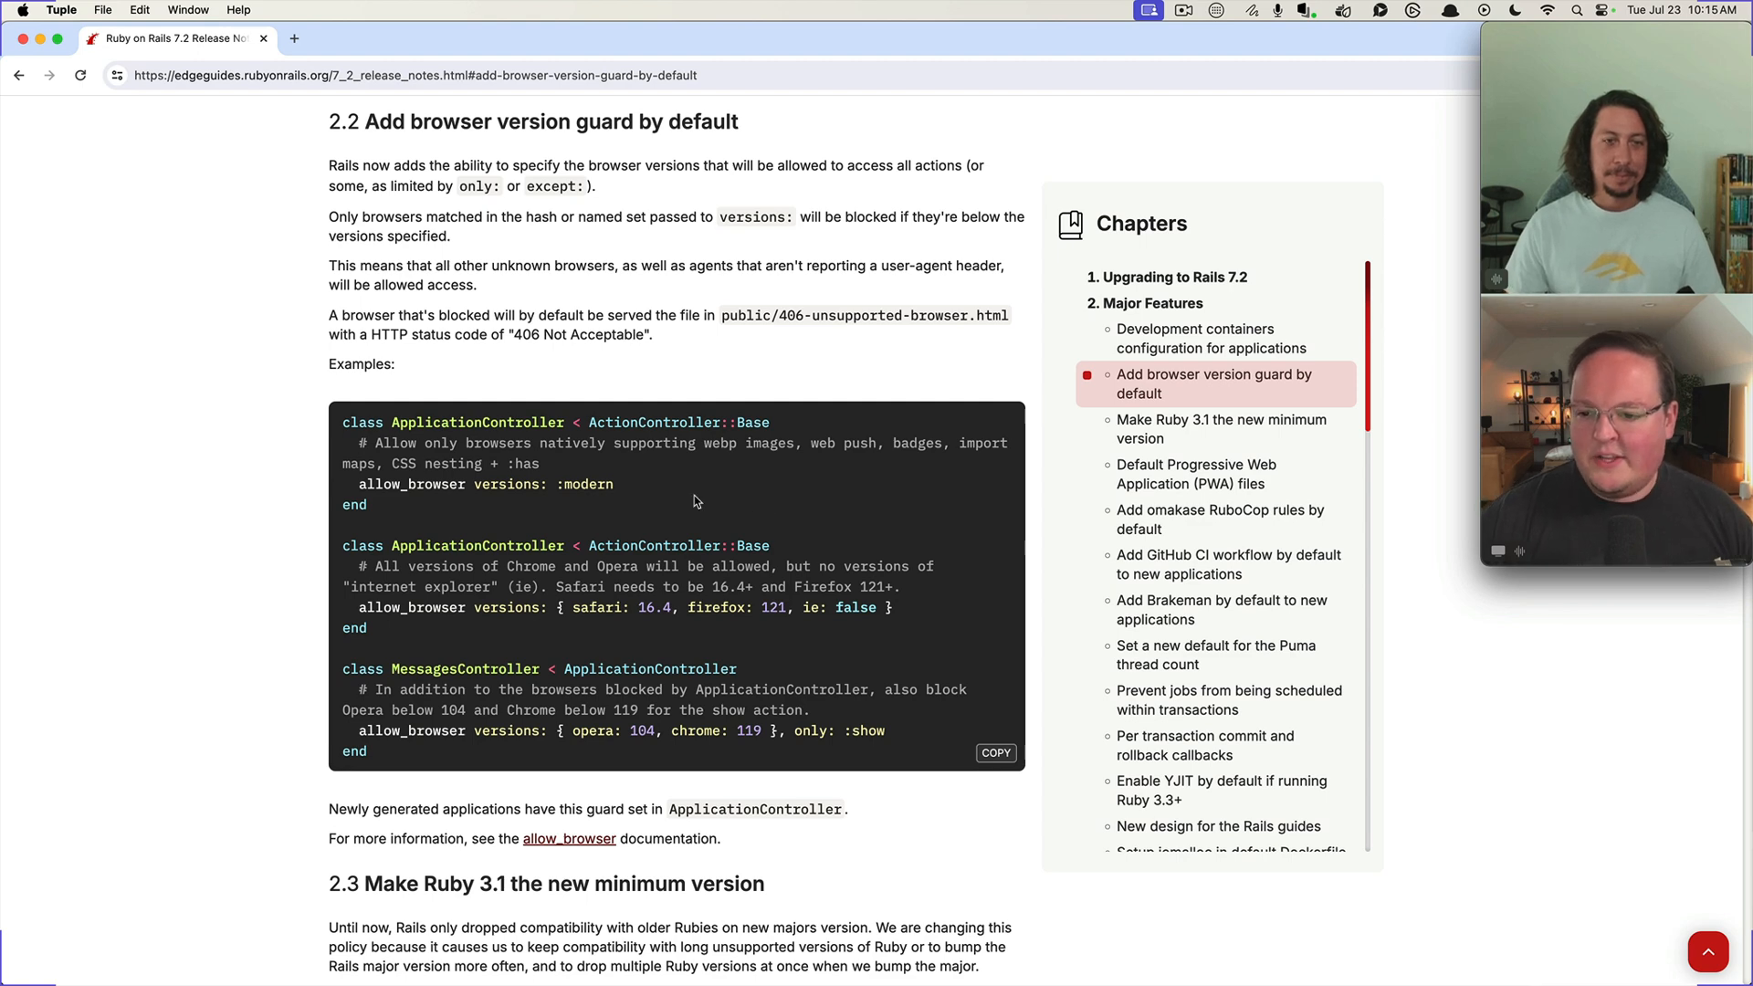
triple_click(485, 483)
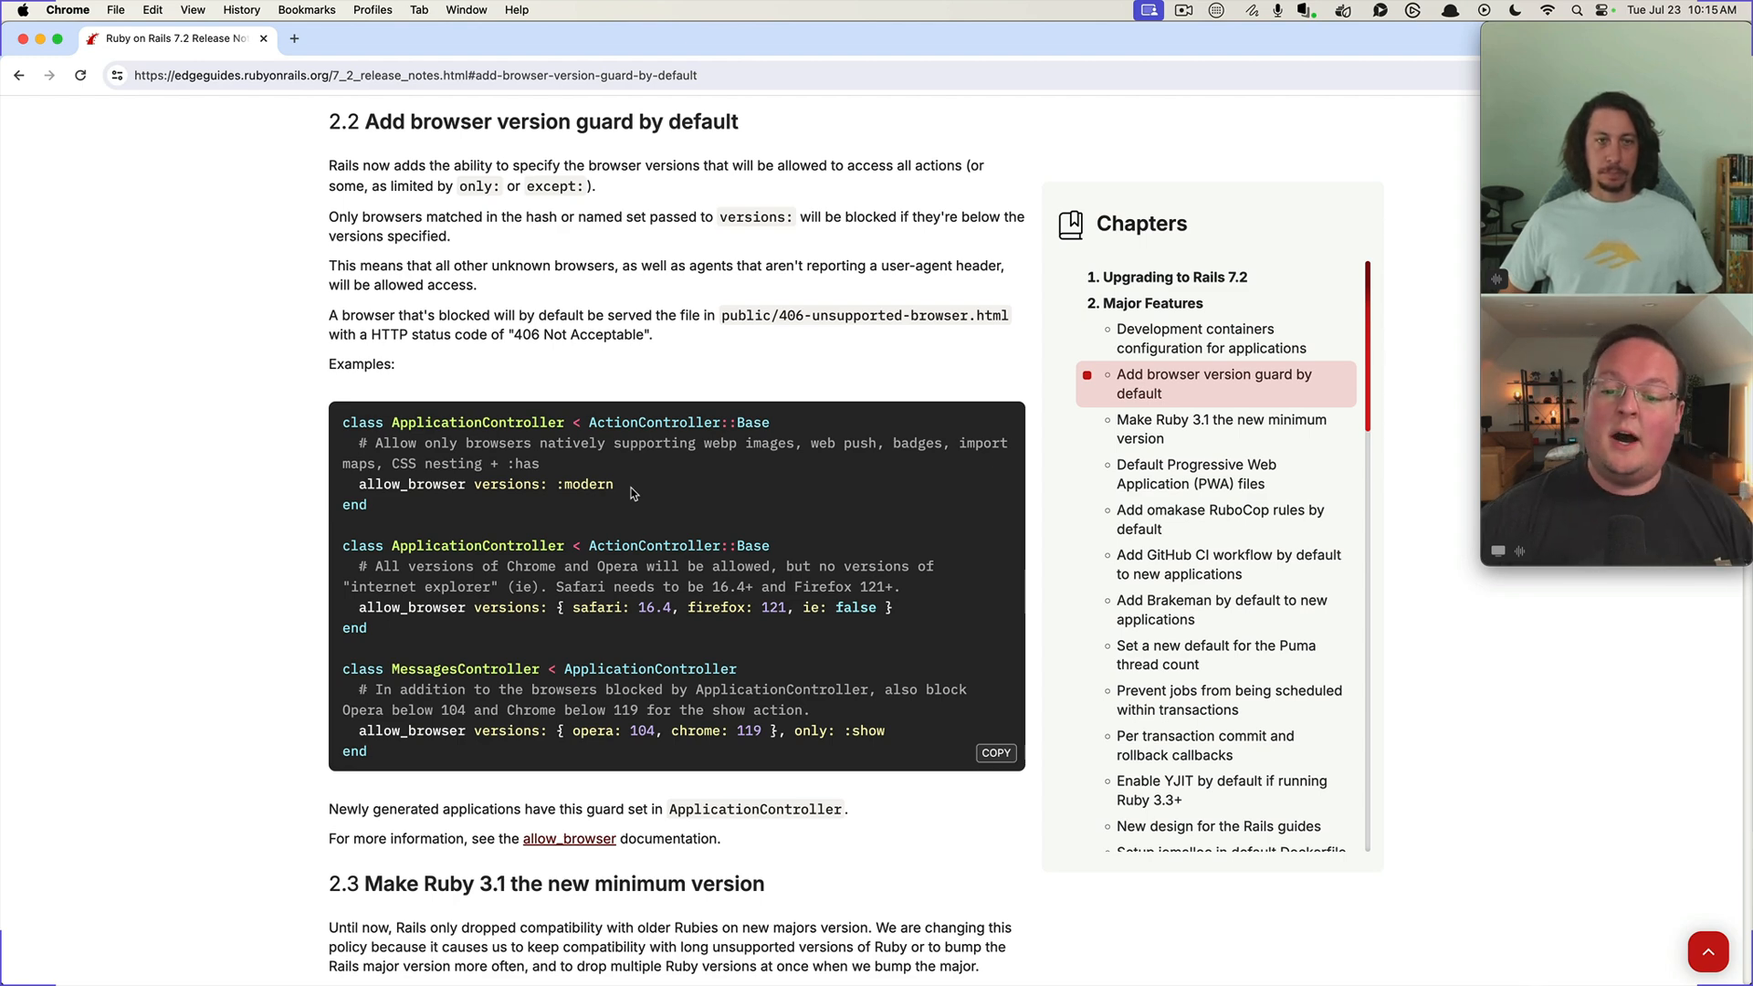
Open the allow_browser API link in a new tab and scroll through its description and examples
right_click(569, 839)
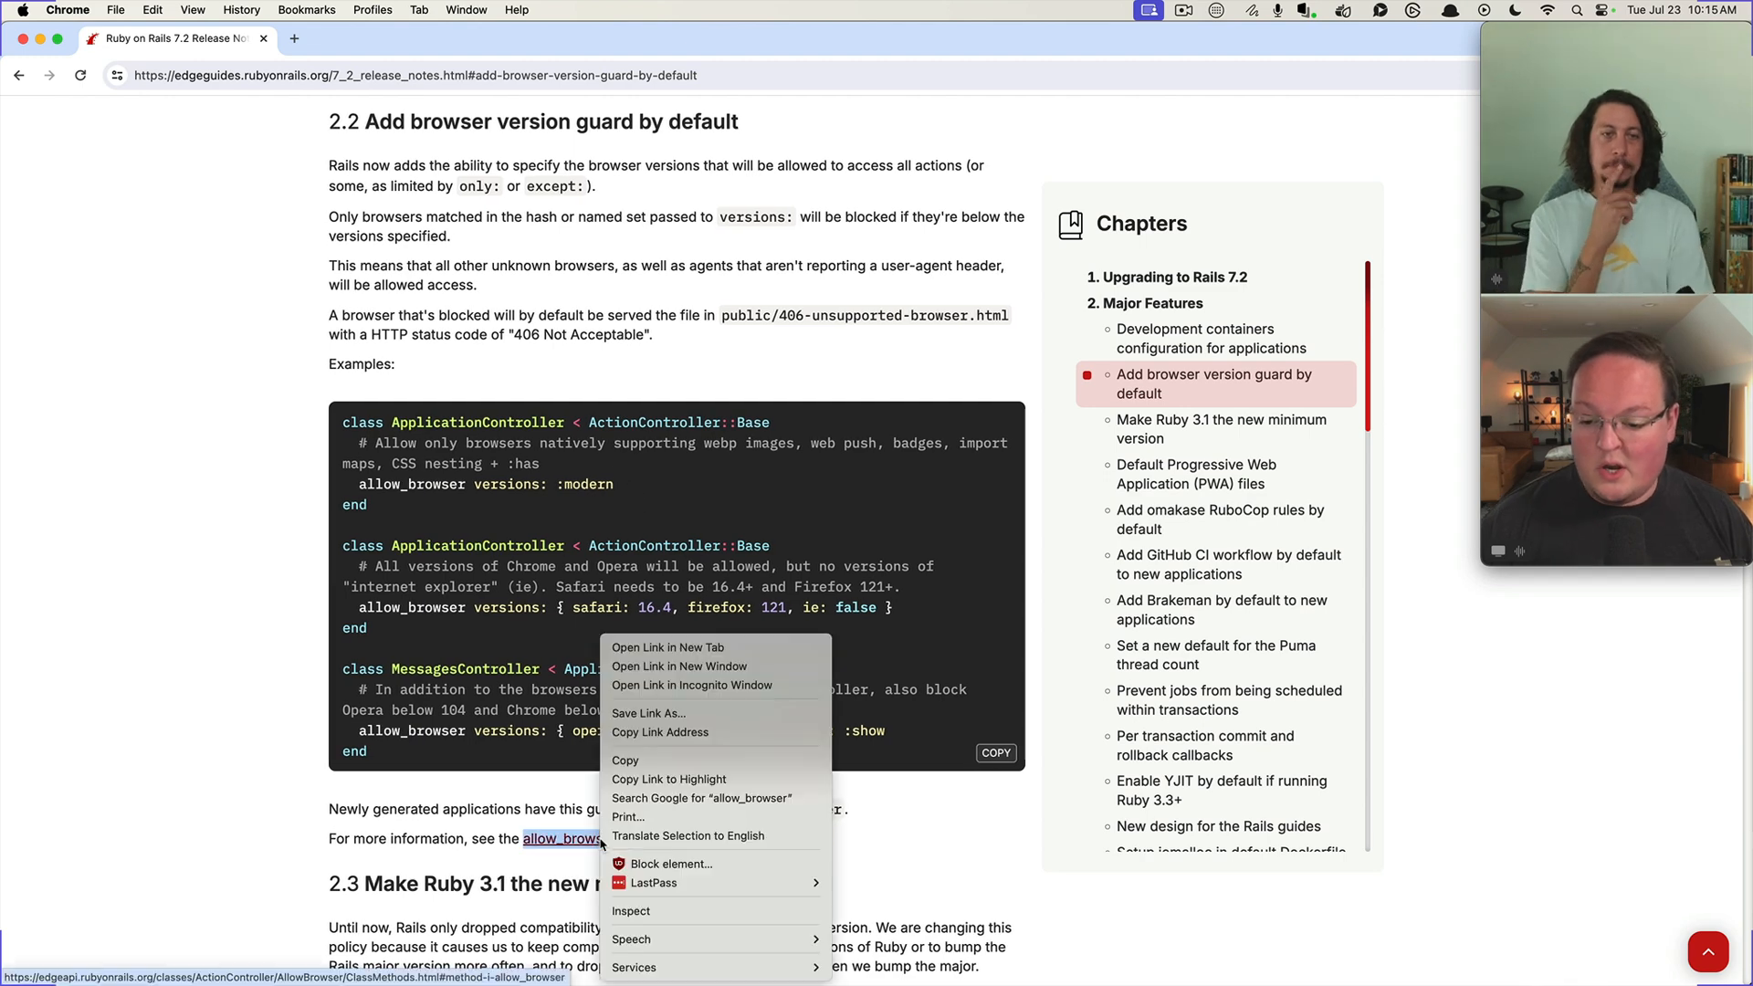
left_click(668, 648)
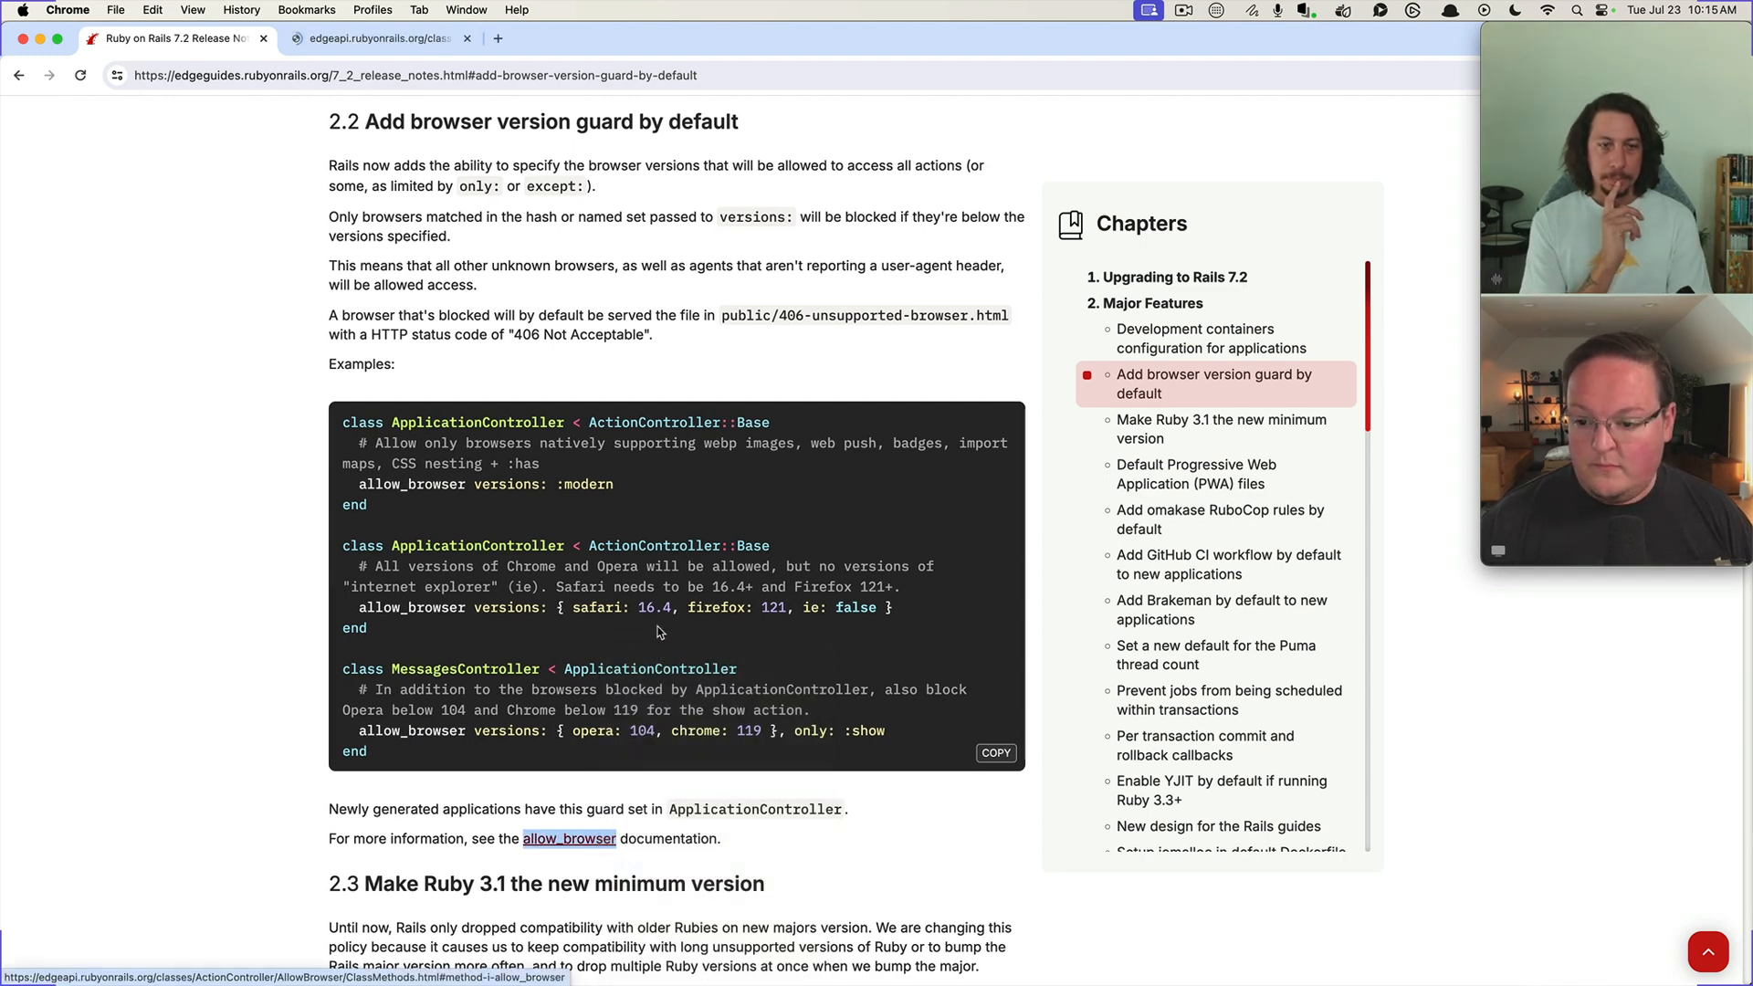
left_click(568, 838)
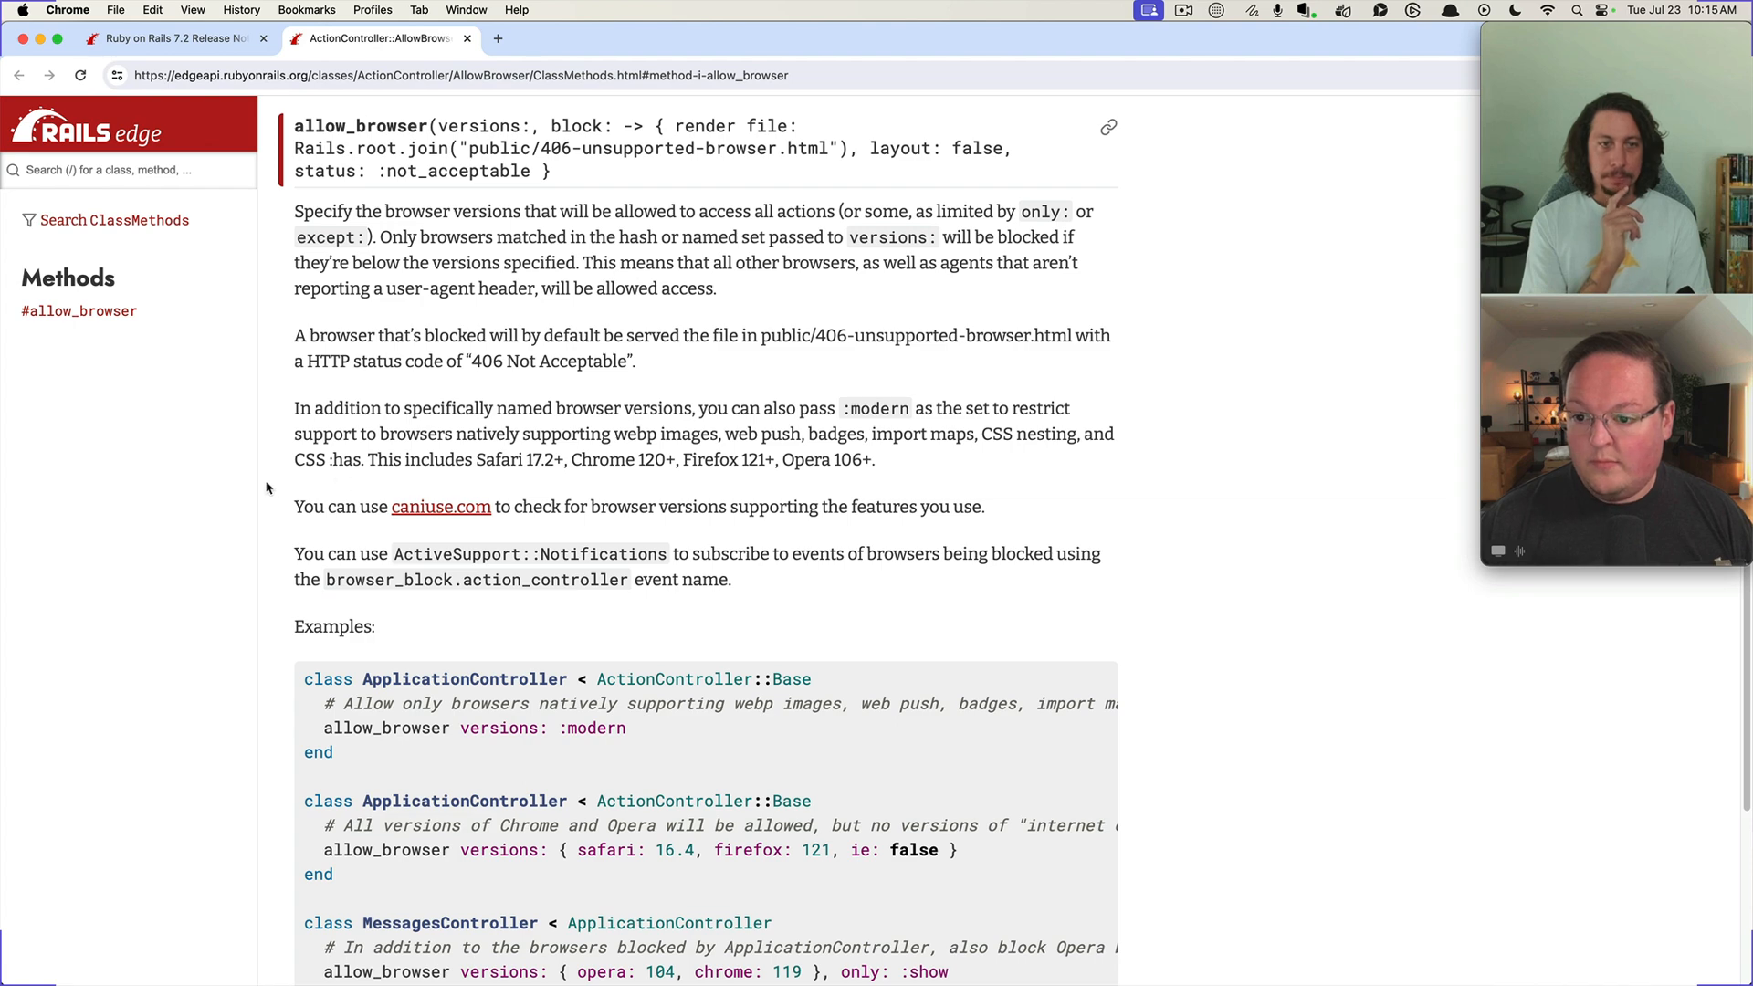
scroll("down", 3)
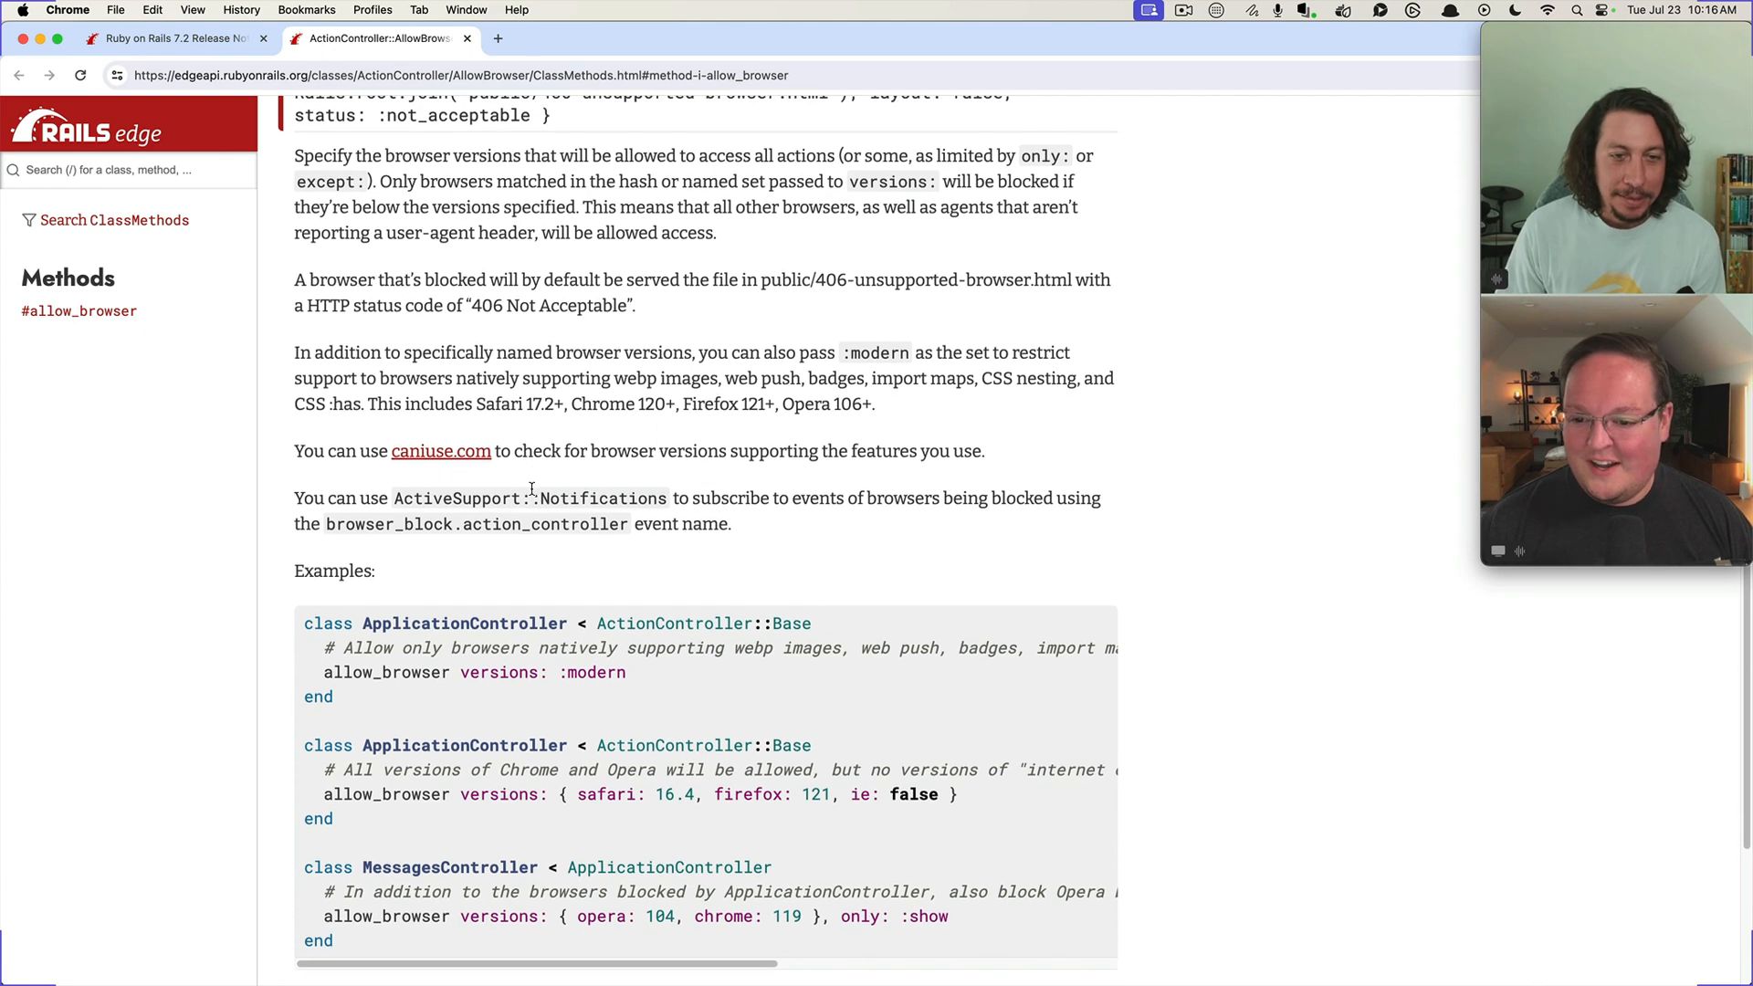
scroll("down", 3)
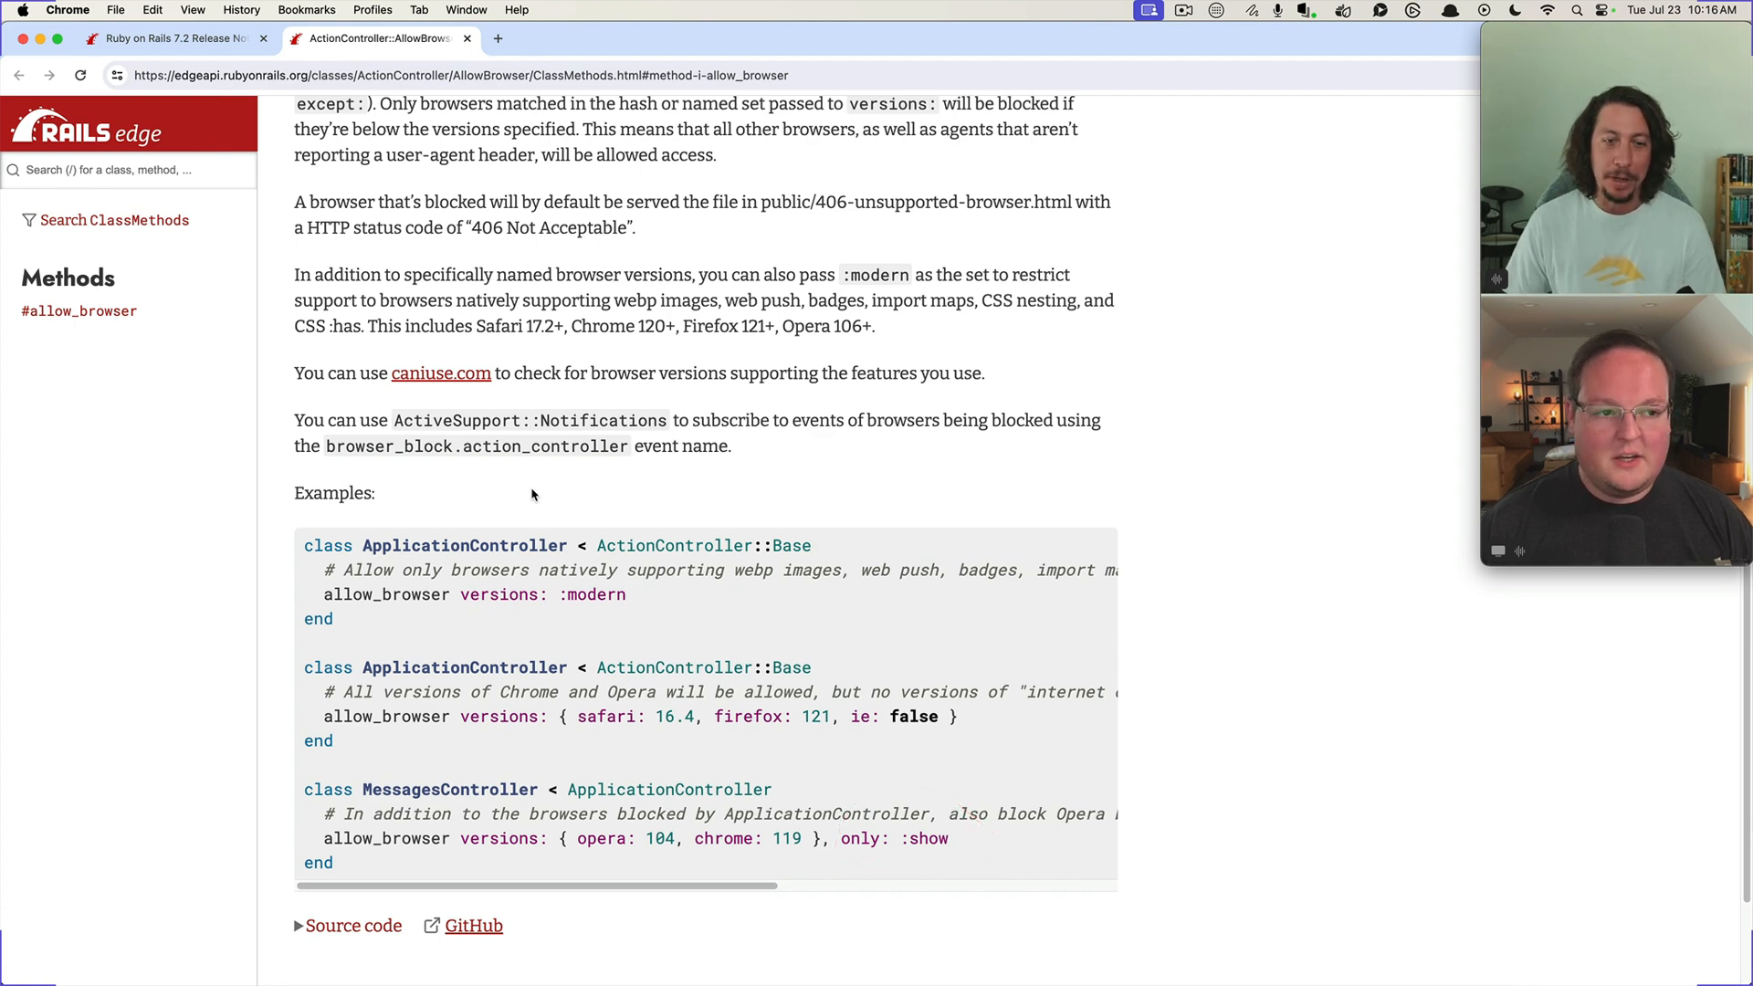
mouse_move(502, 695)
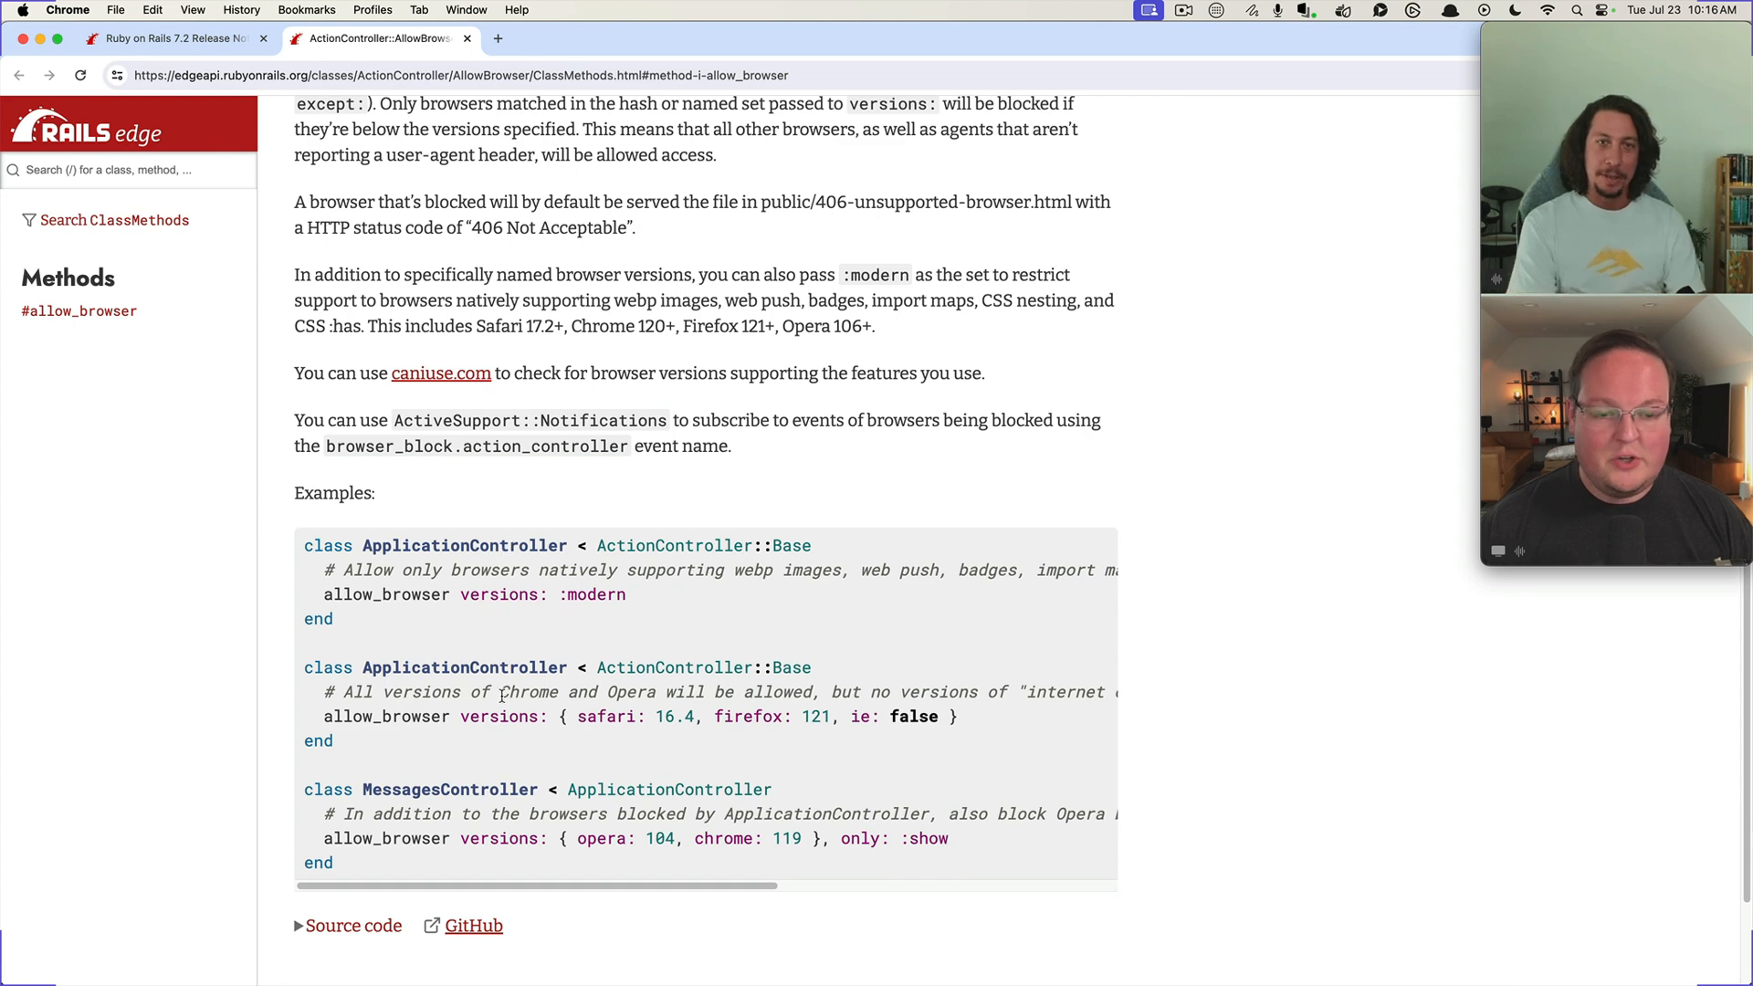
Open allow_browser.rb on GitHub in a new tab, comparing it with the API docs example and default 406 path
right_click(472, 926)
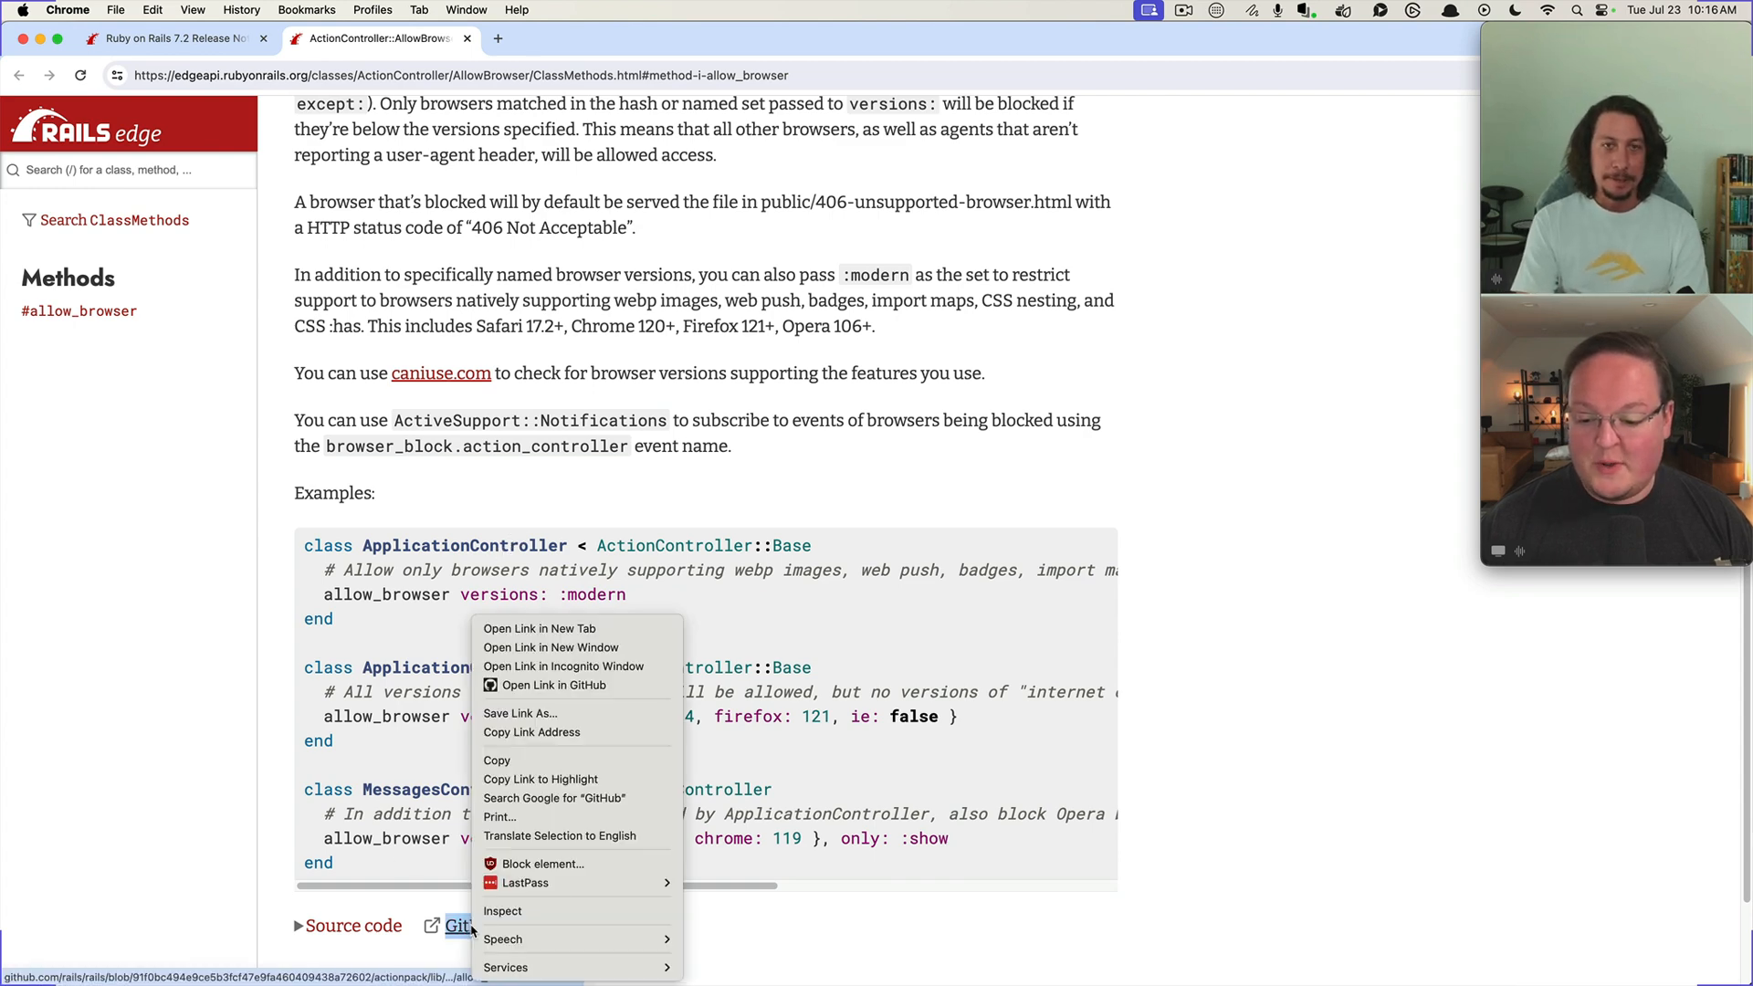
left_click(539, 627)
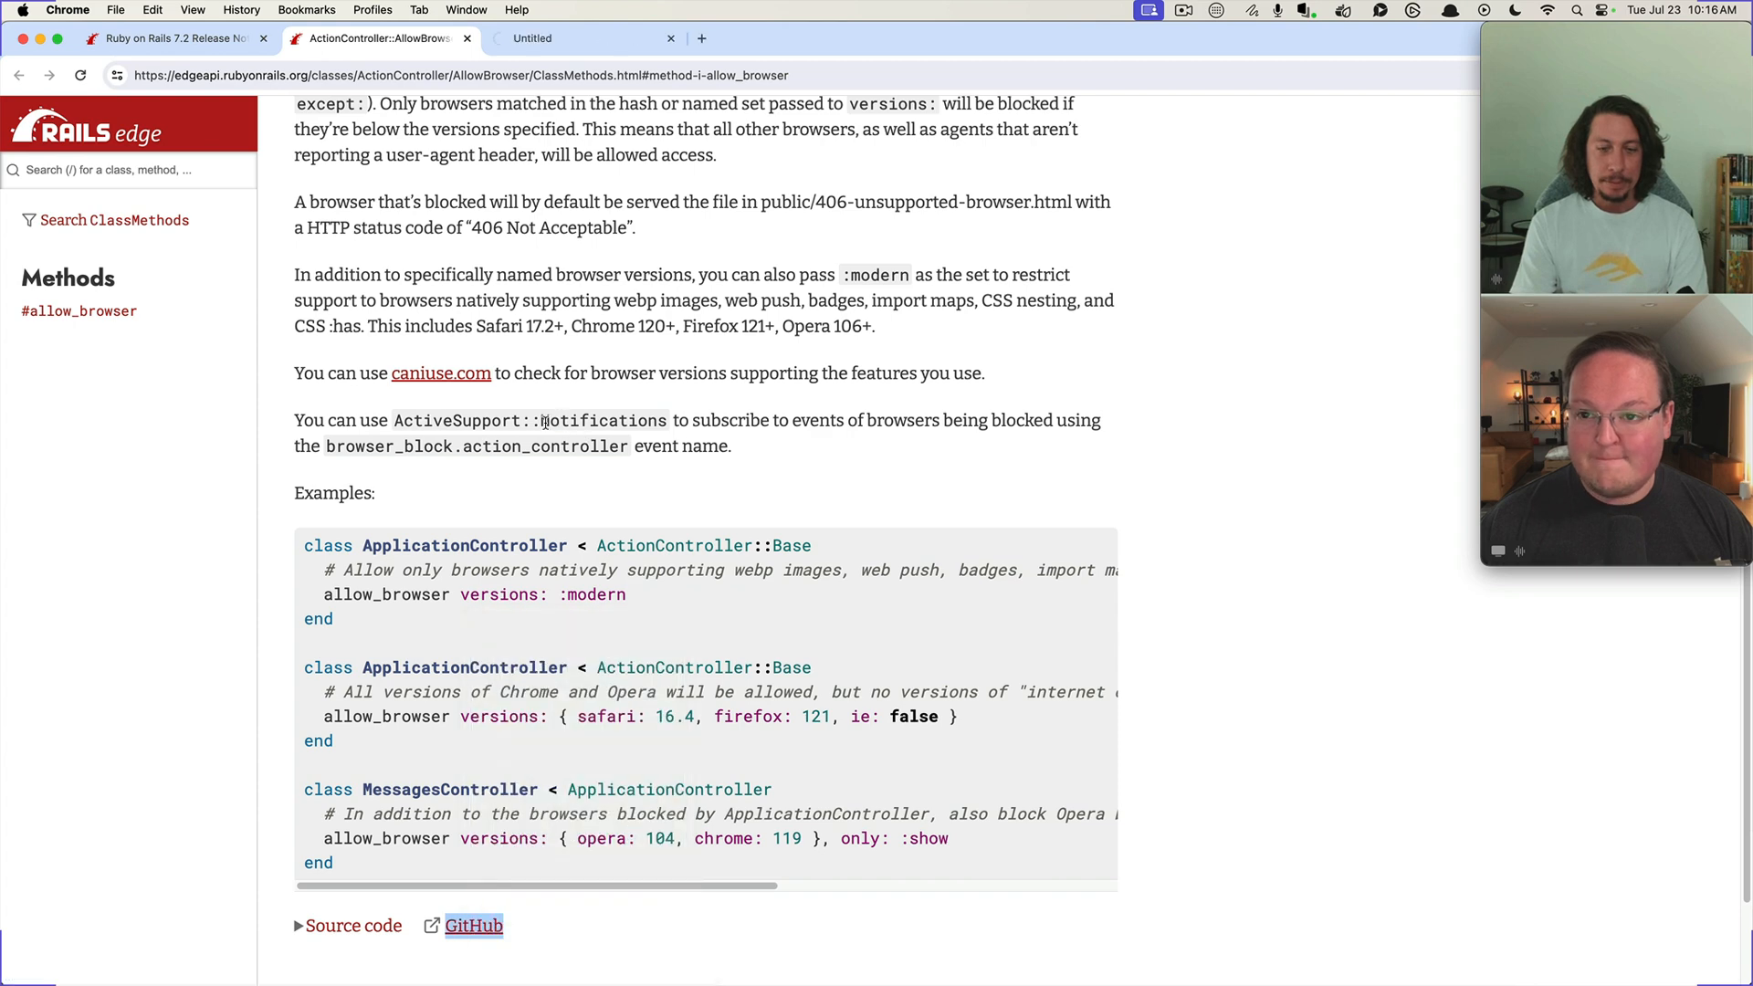
left_click(473, 925)
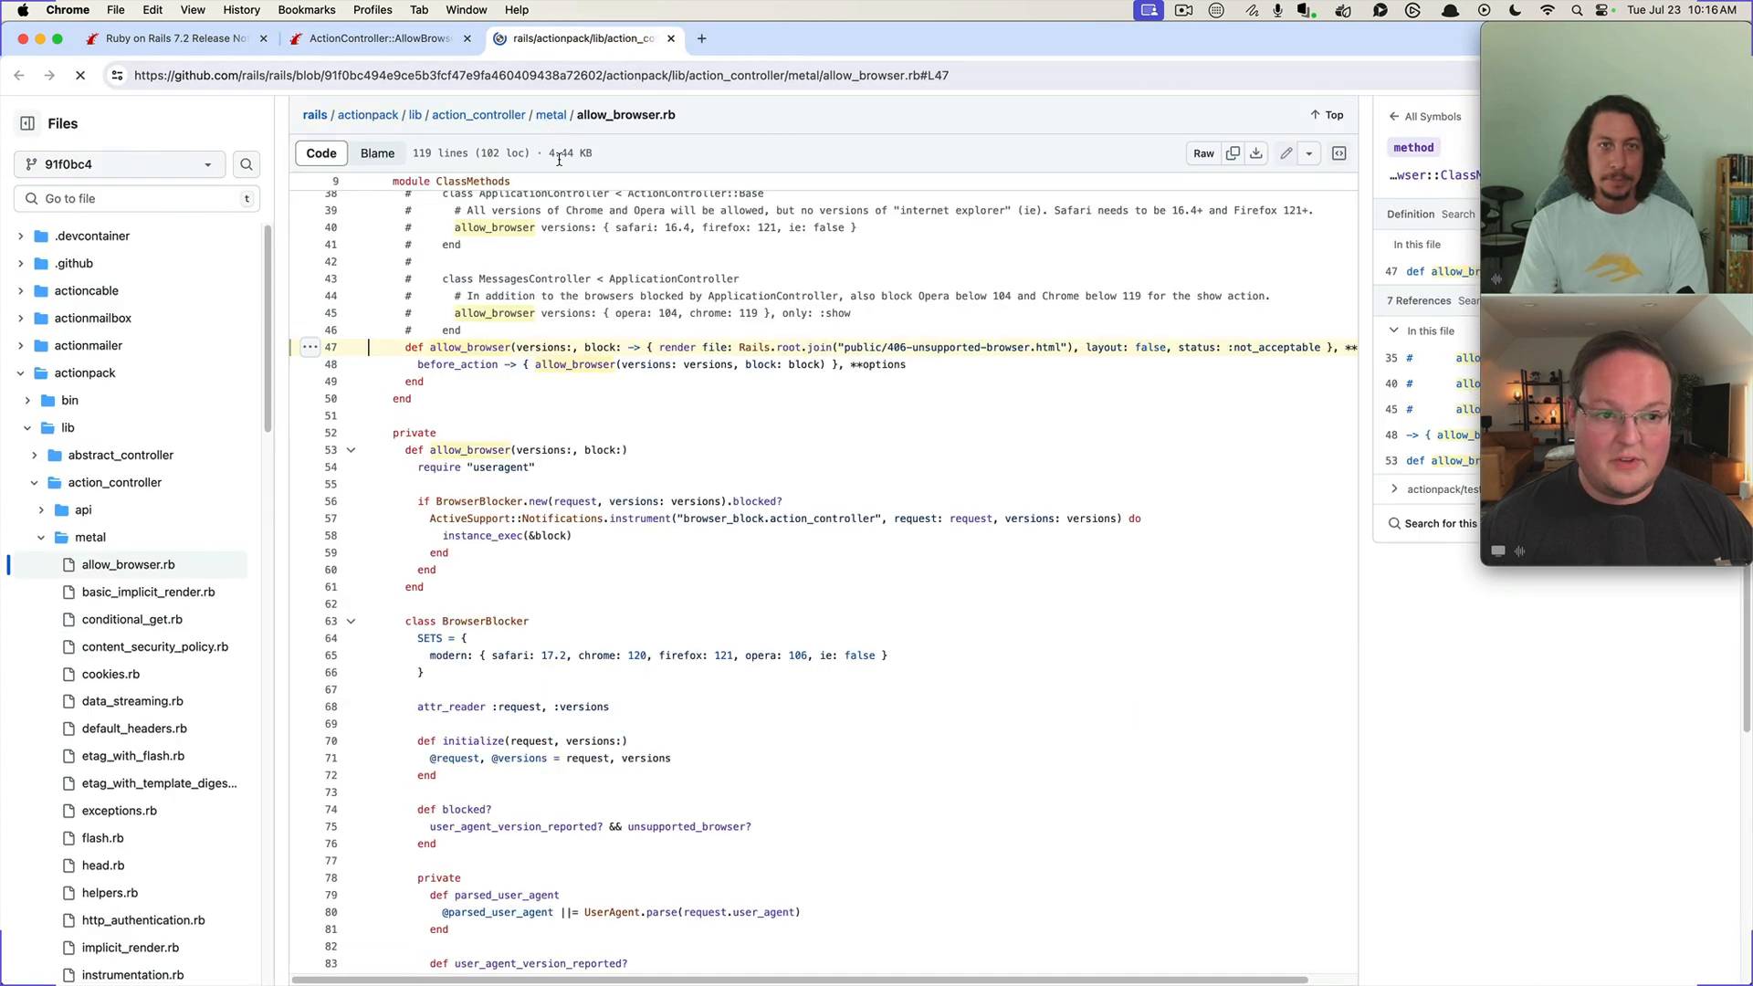
left_click(374, 38)
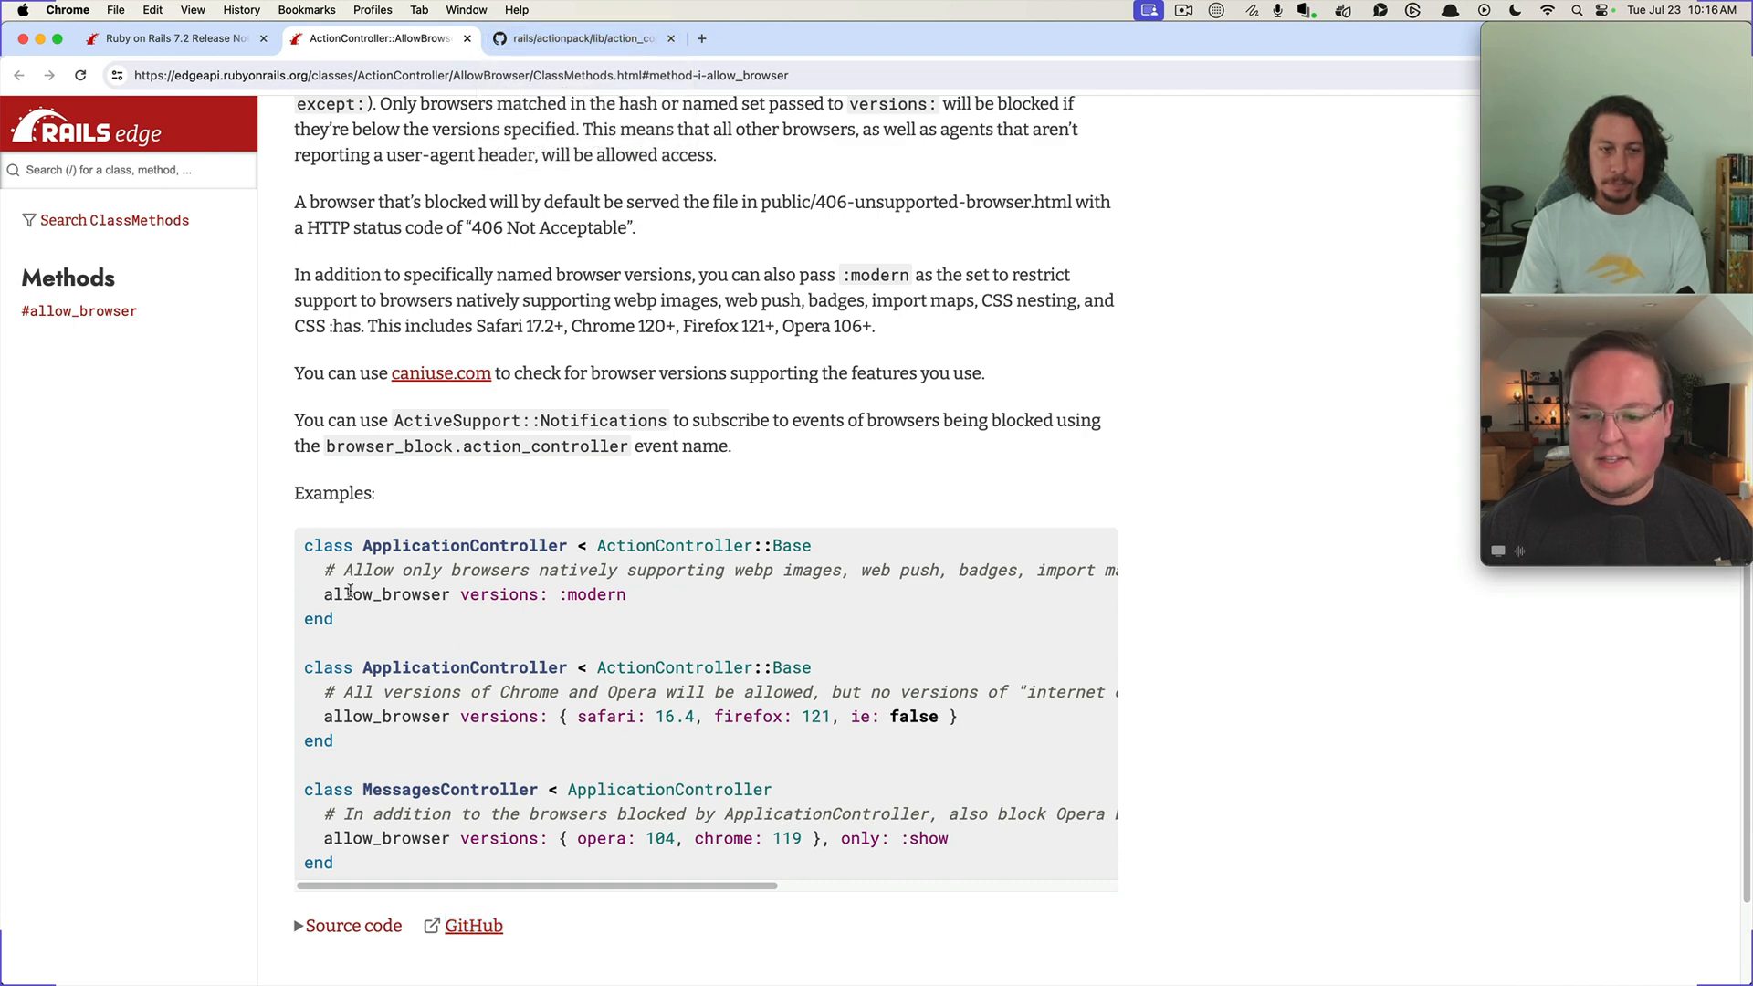
double_click(384, 593)
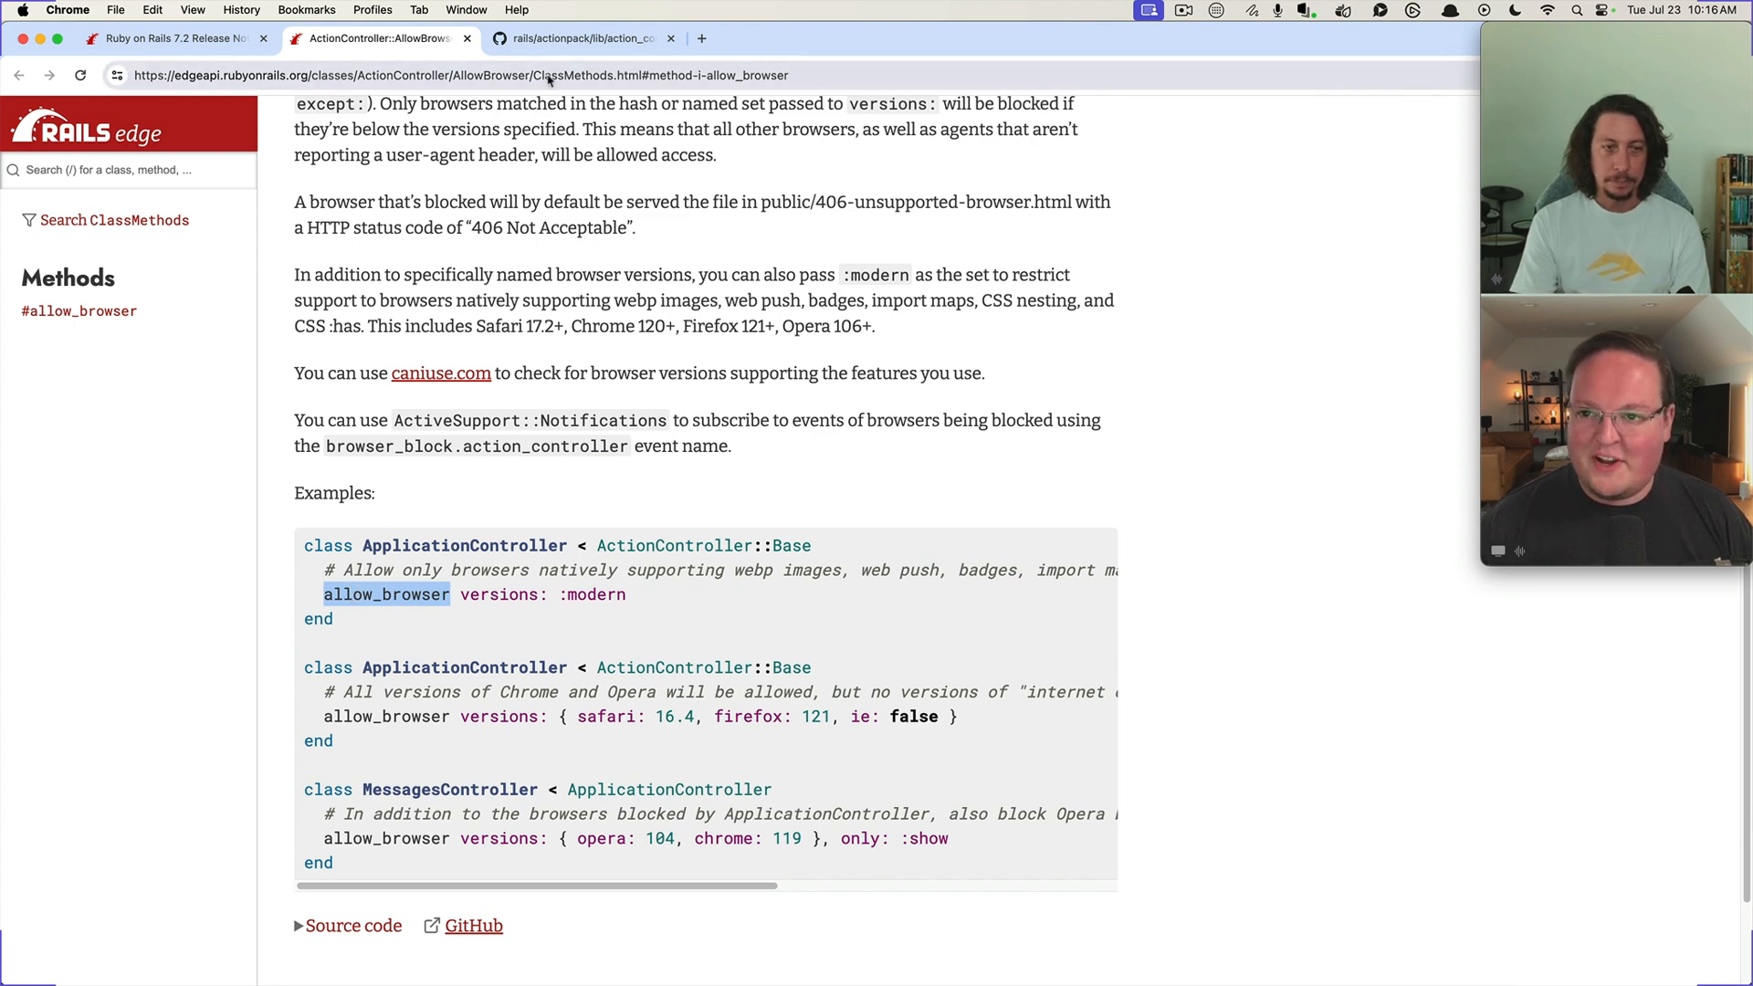
left_click(564, 38)
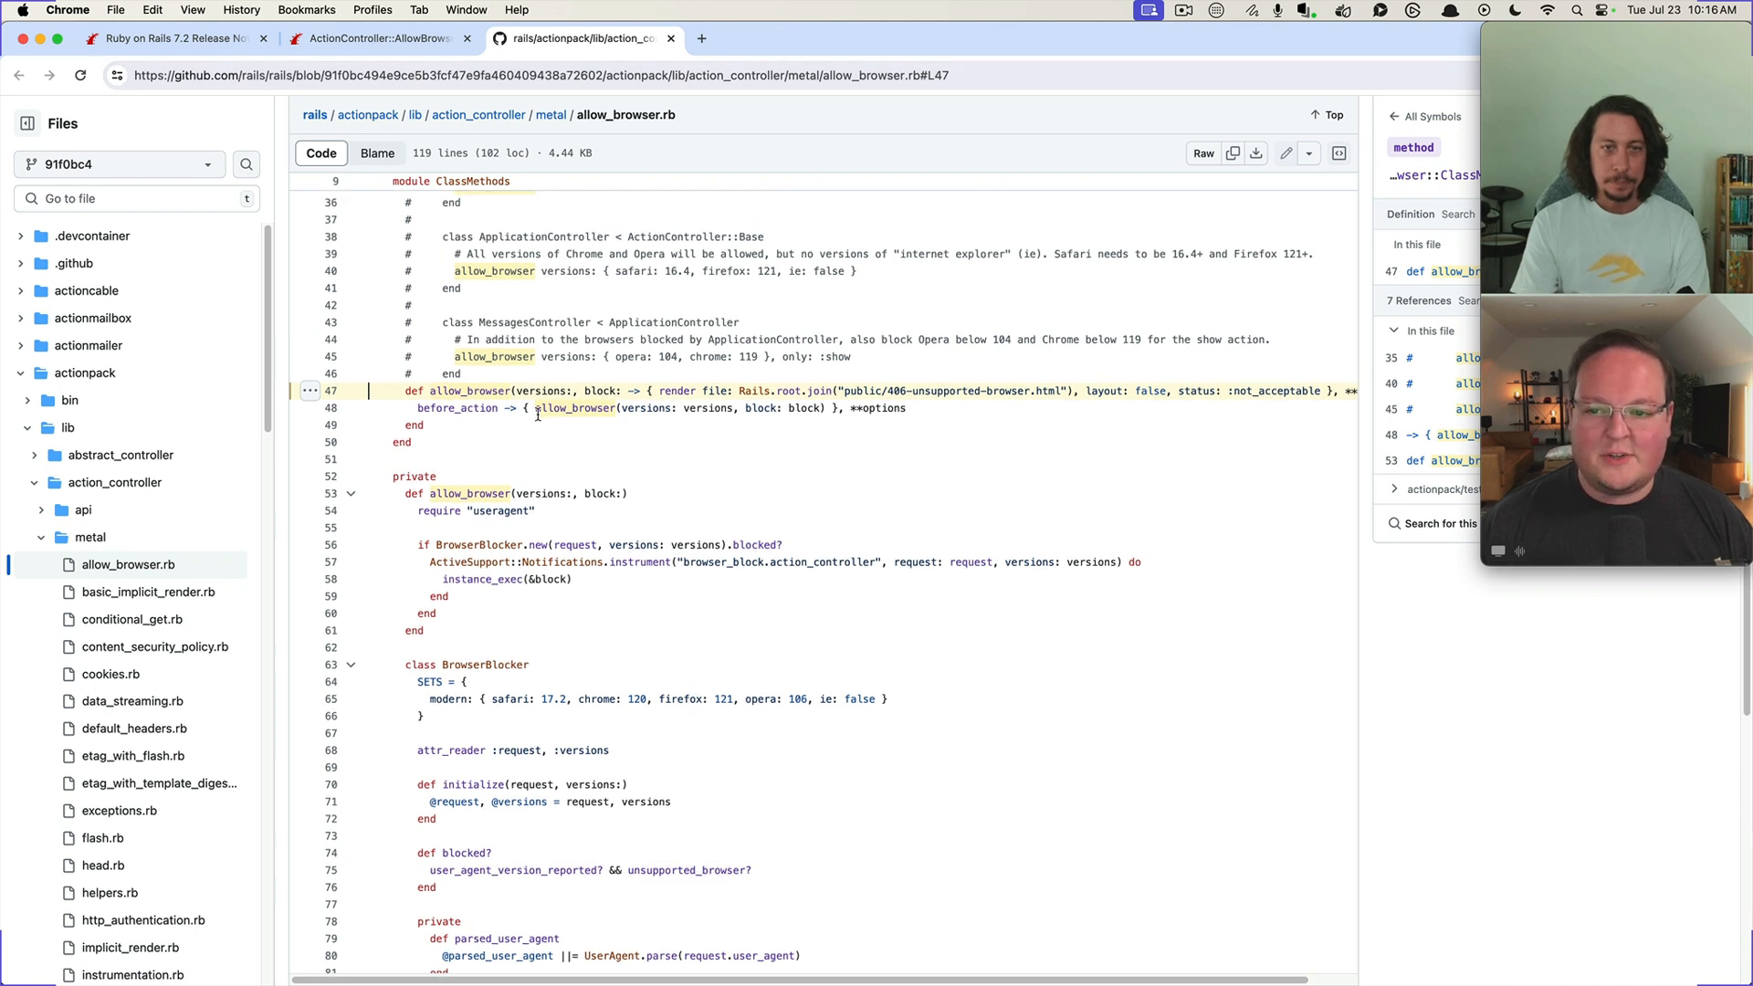
left_click(380, 38)
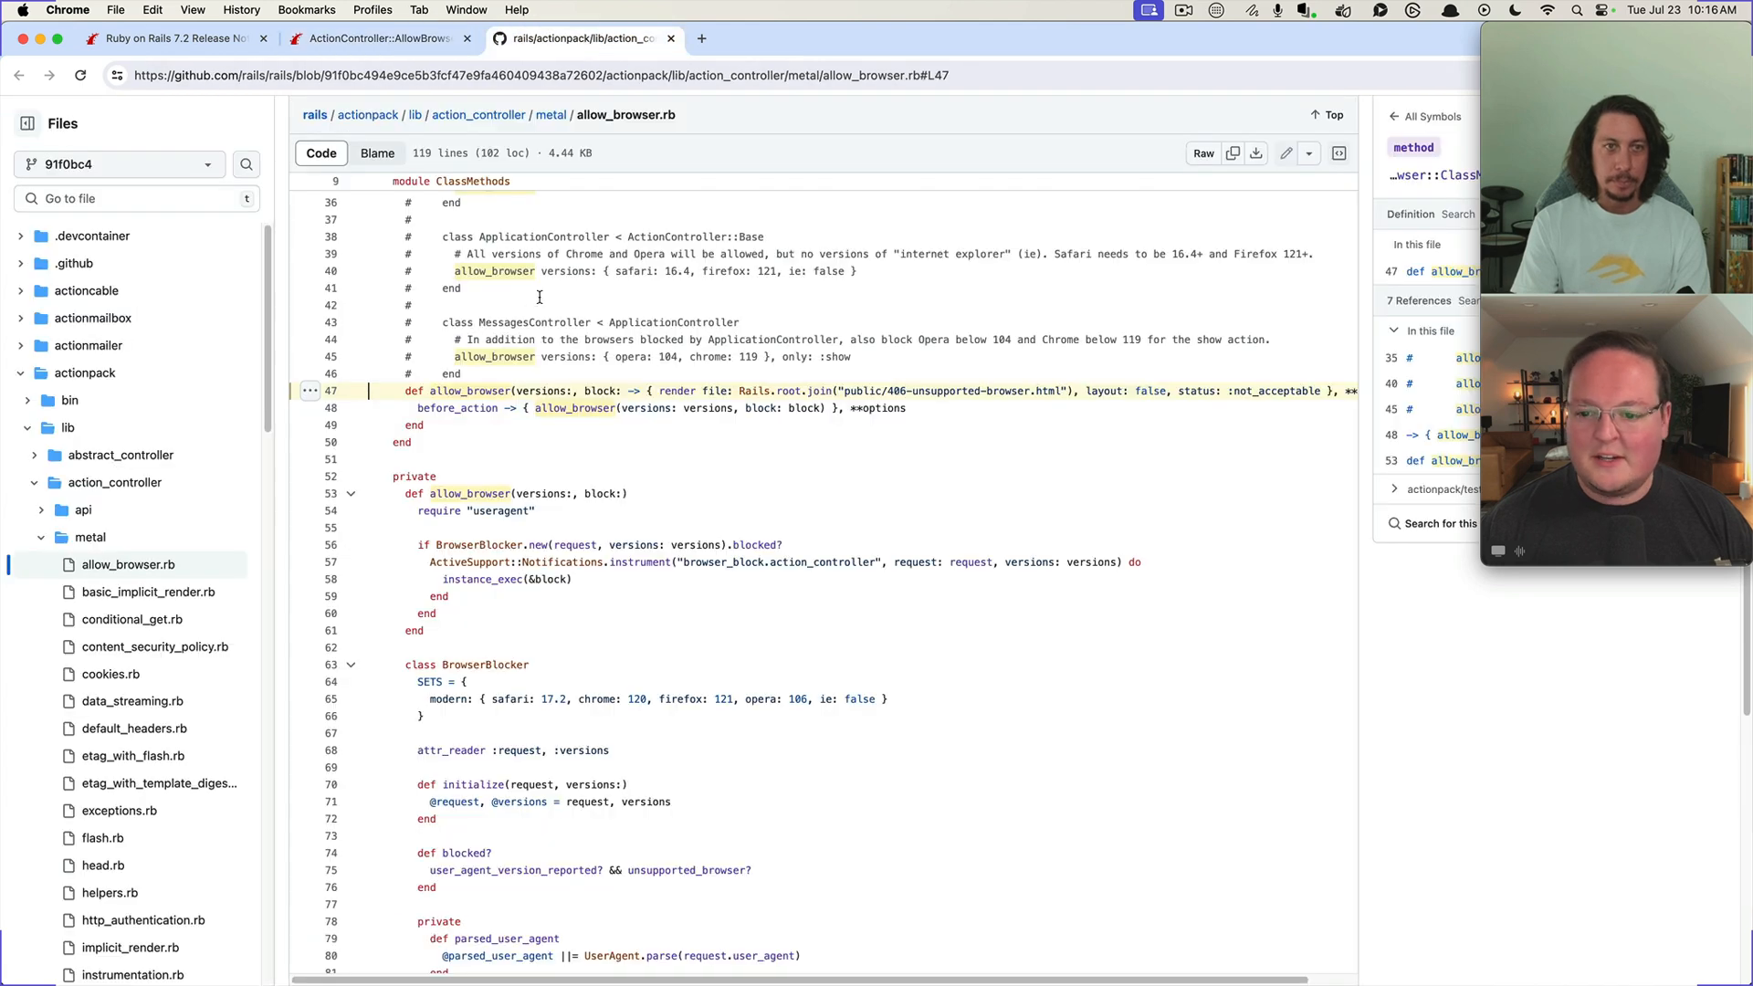
left_click(548, 390)
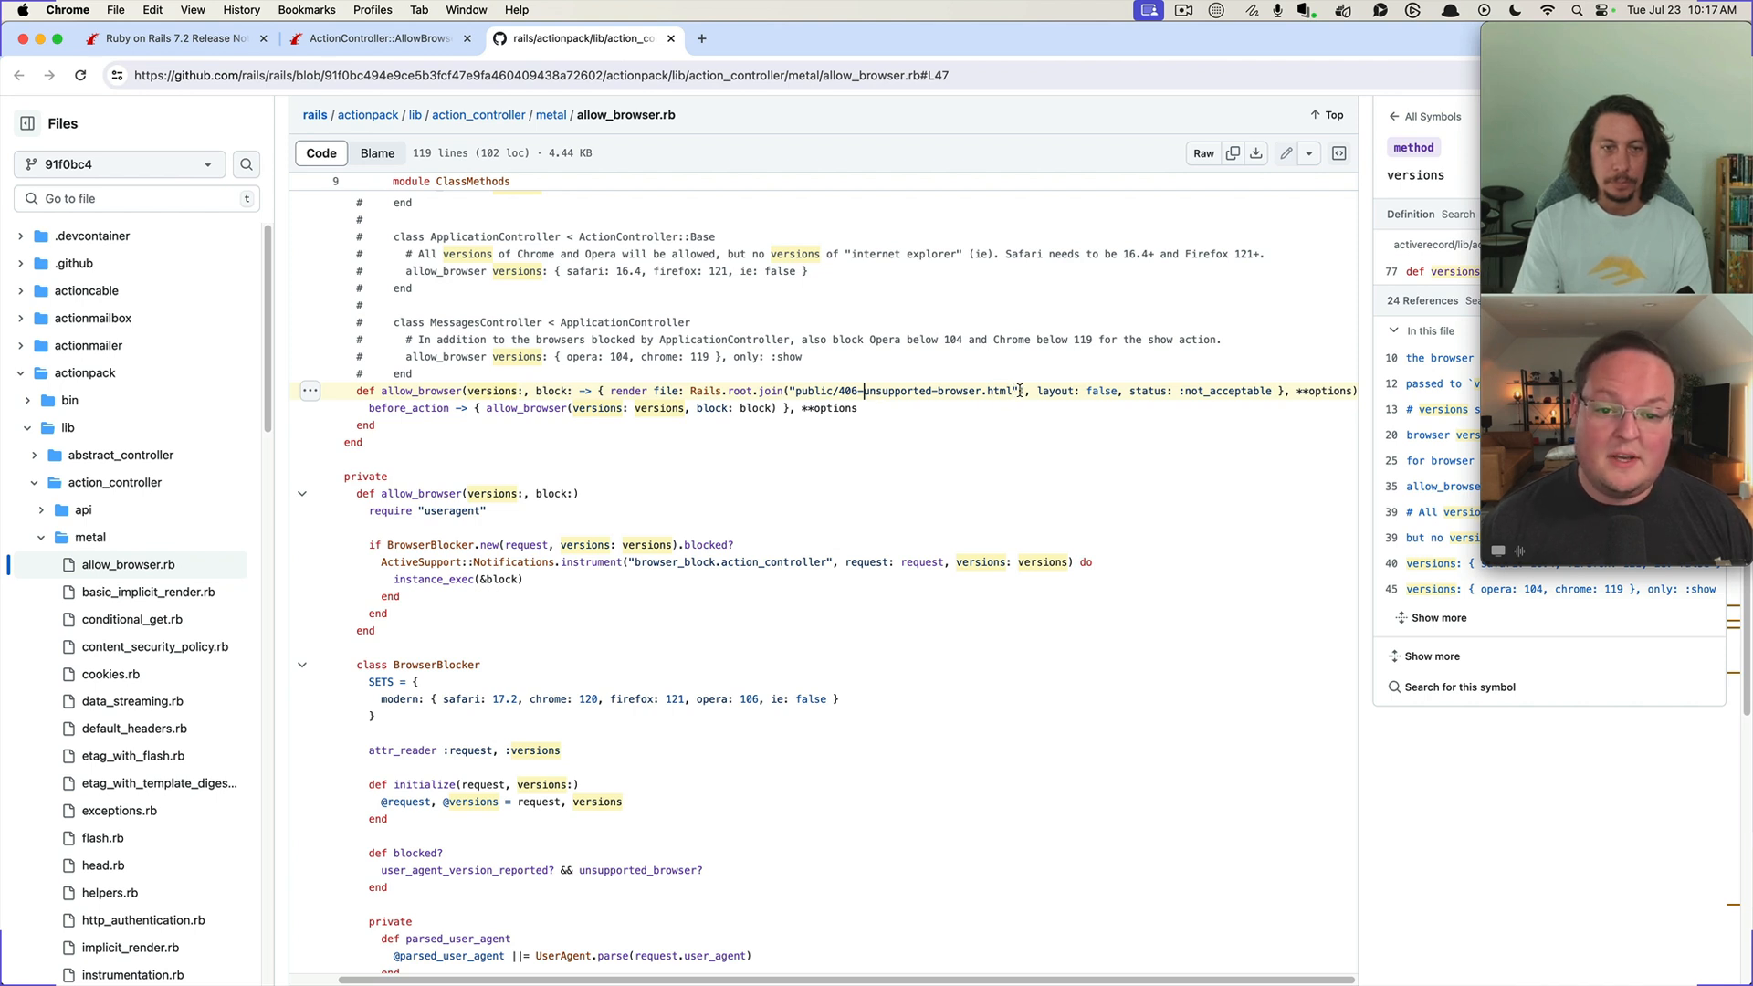
double_click(906, 391)
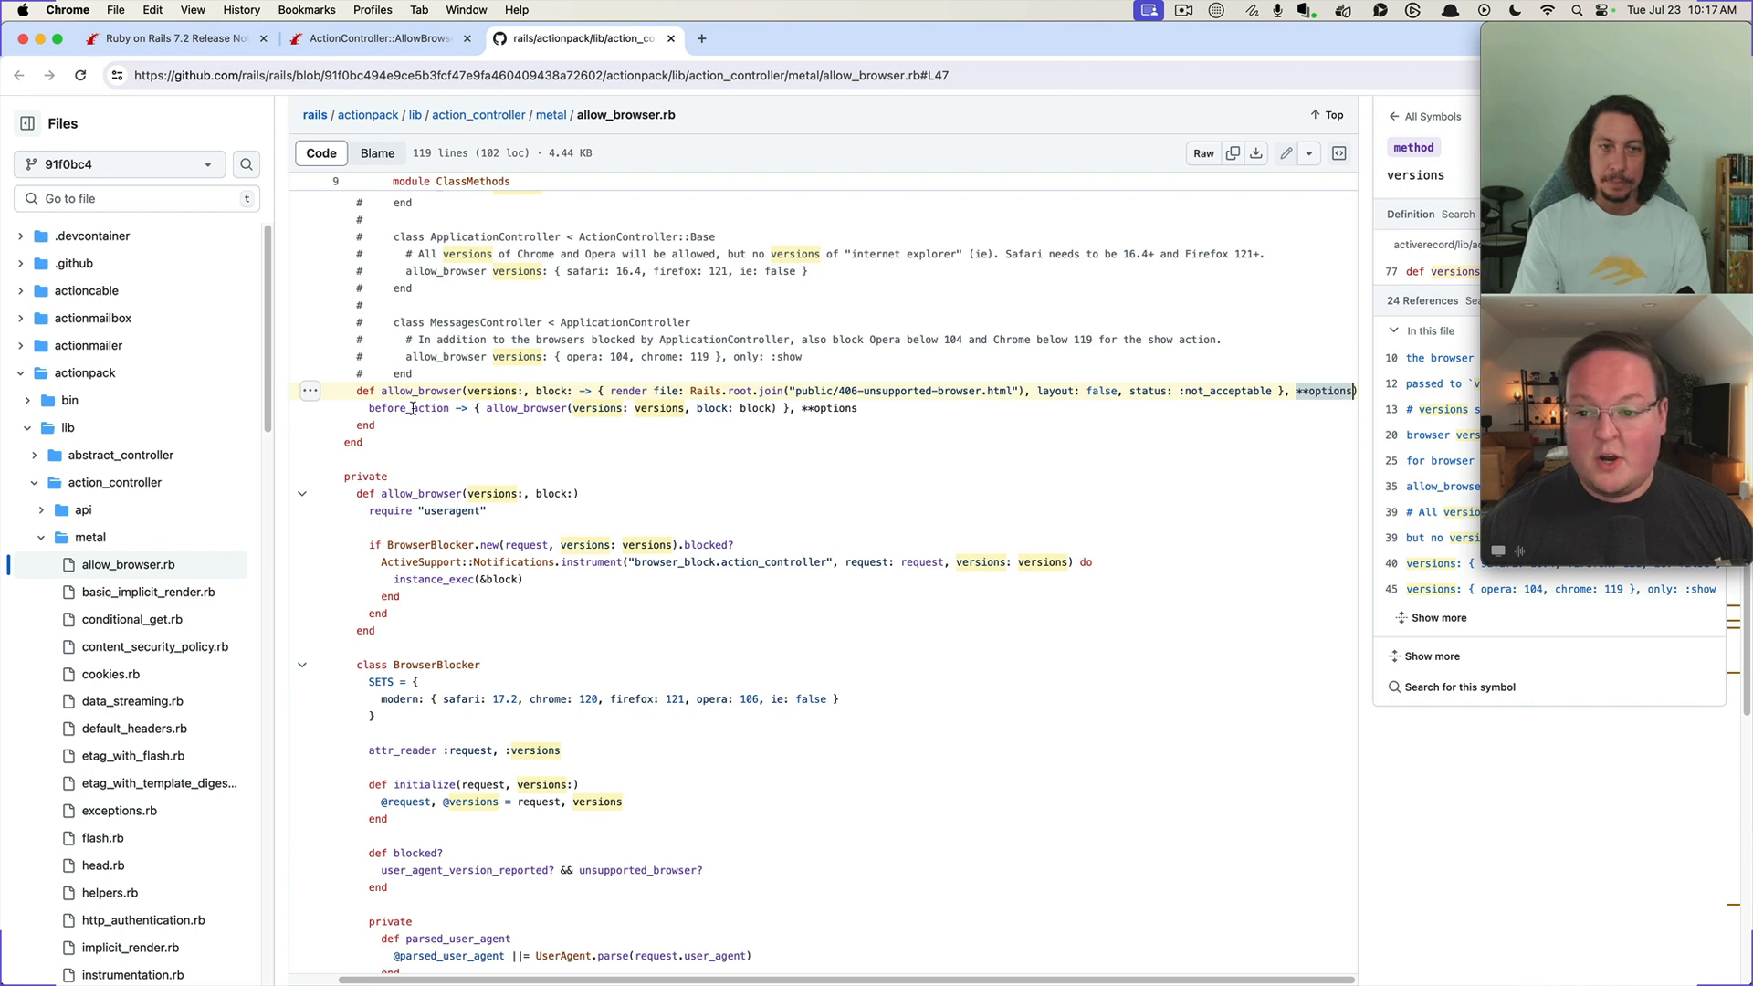
Look up before_action and allow_browser symbols, jumping between the doc comment and class method definition
left_click(410, 408)
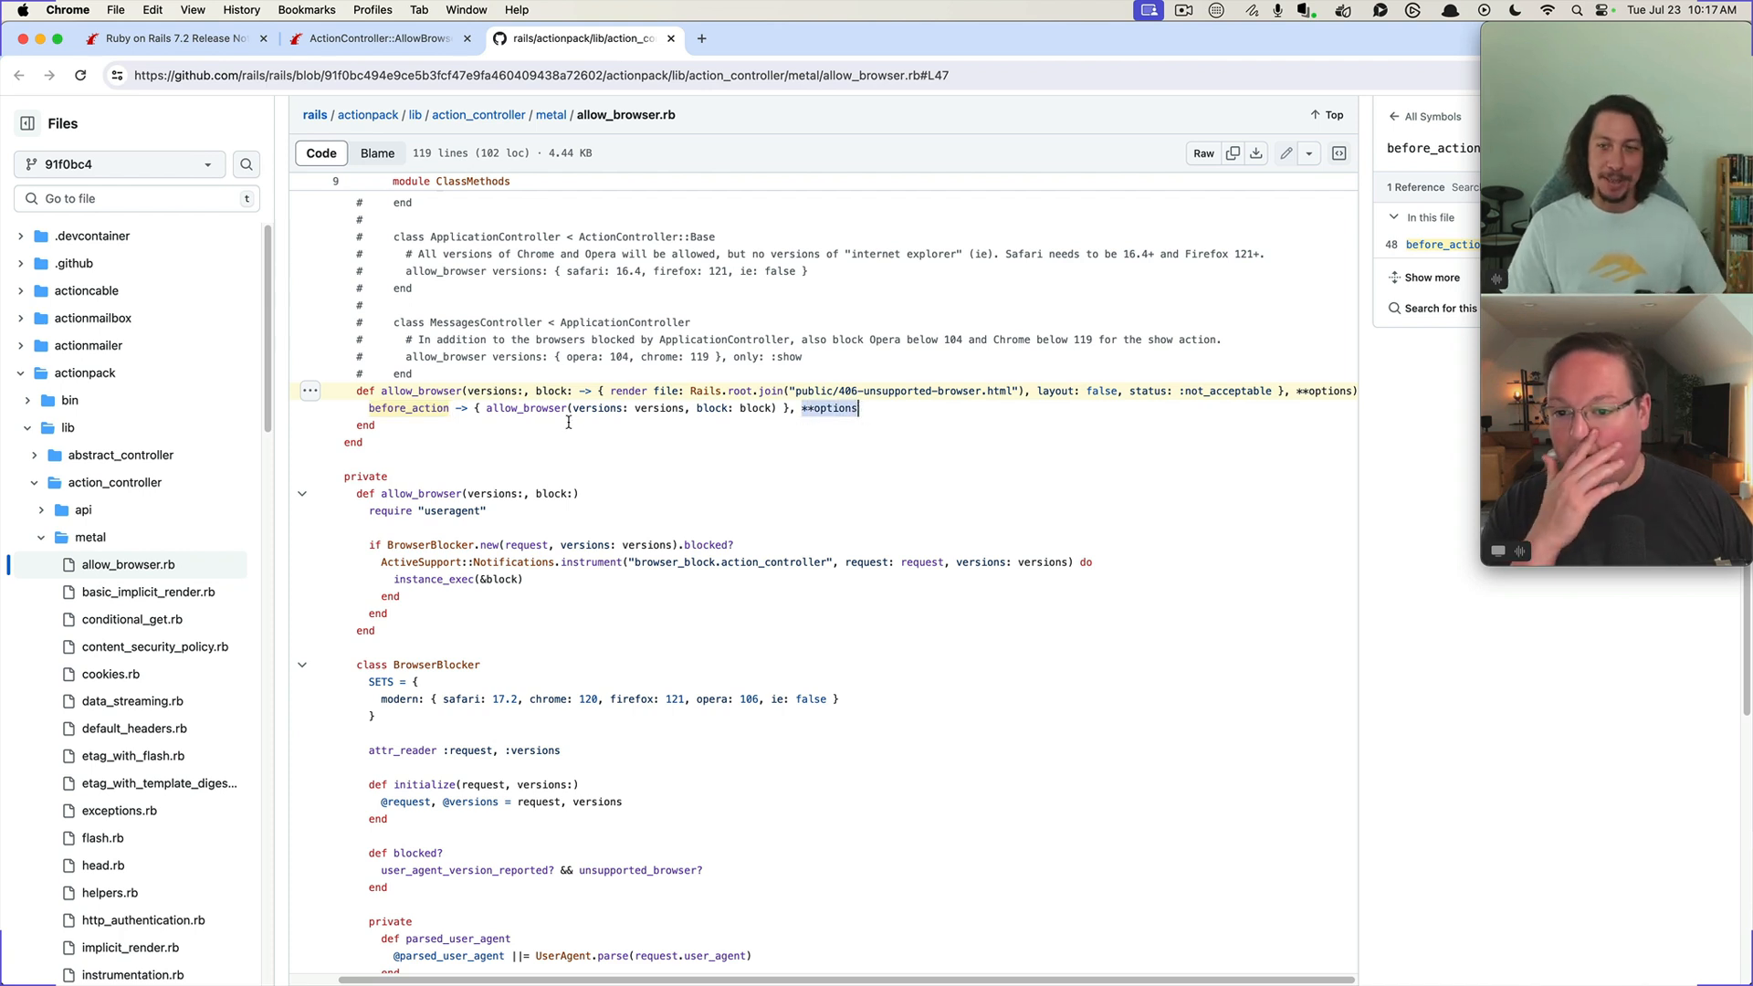
left_click(521, 407)
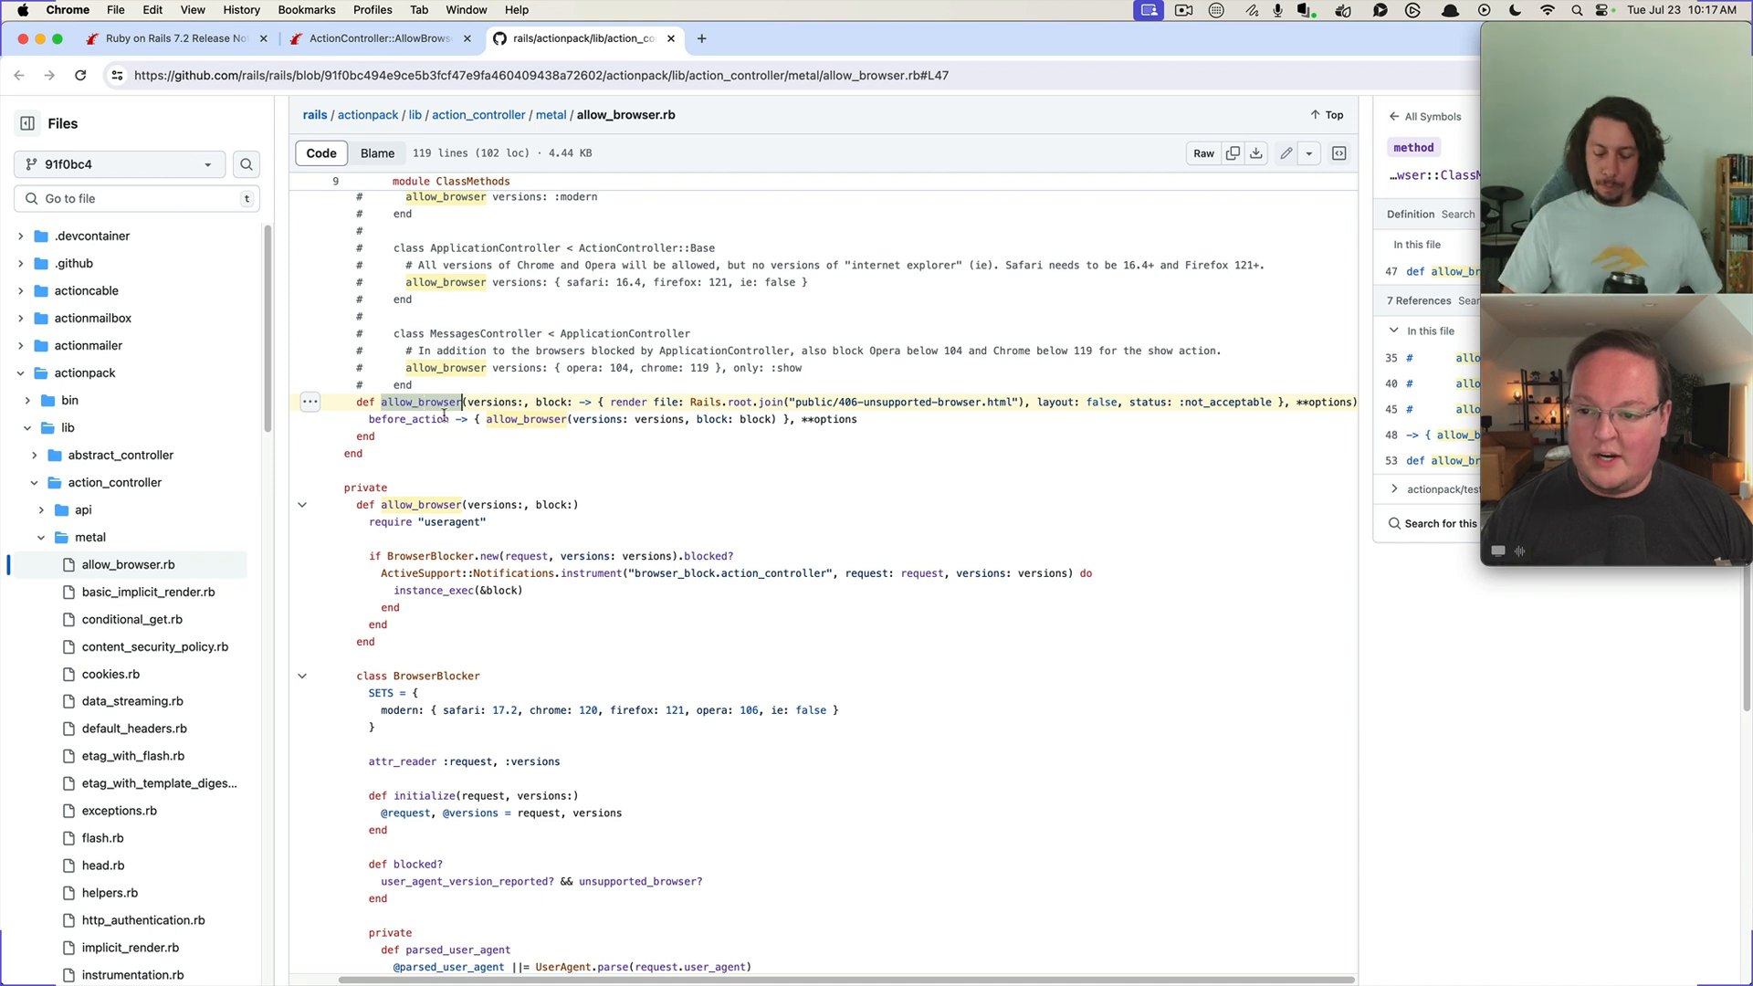
left_click(423, 504)
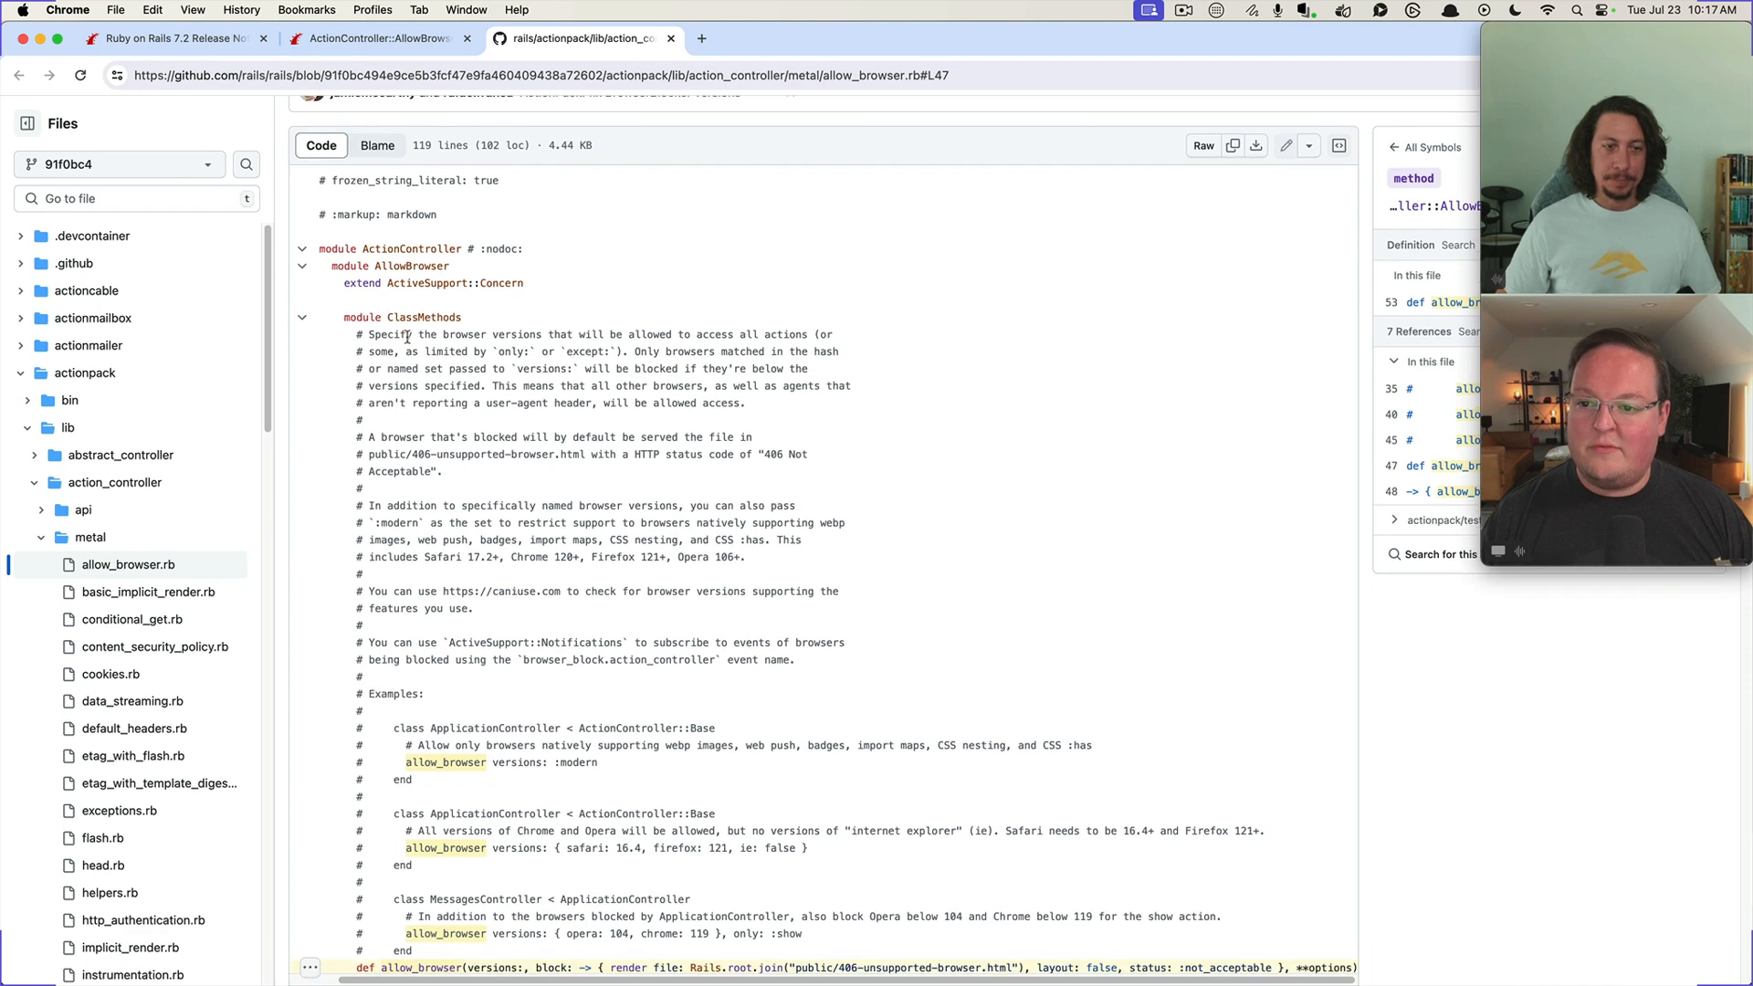
left_click(424, 316)
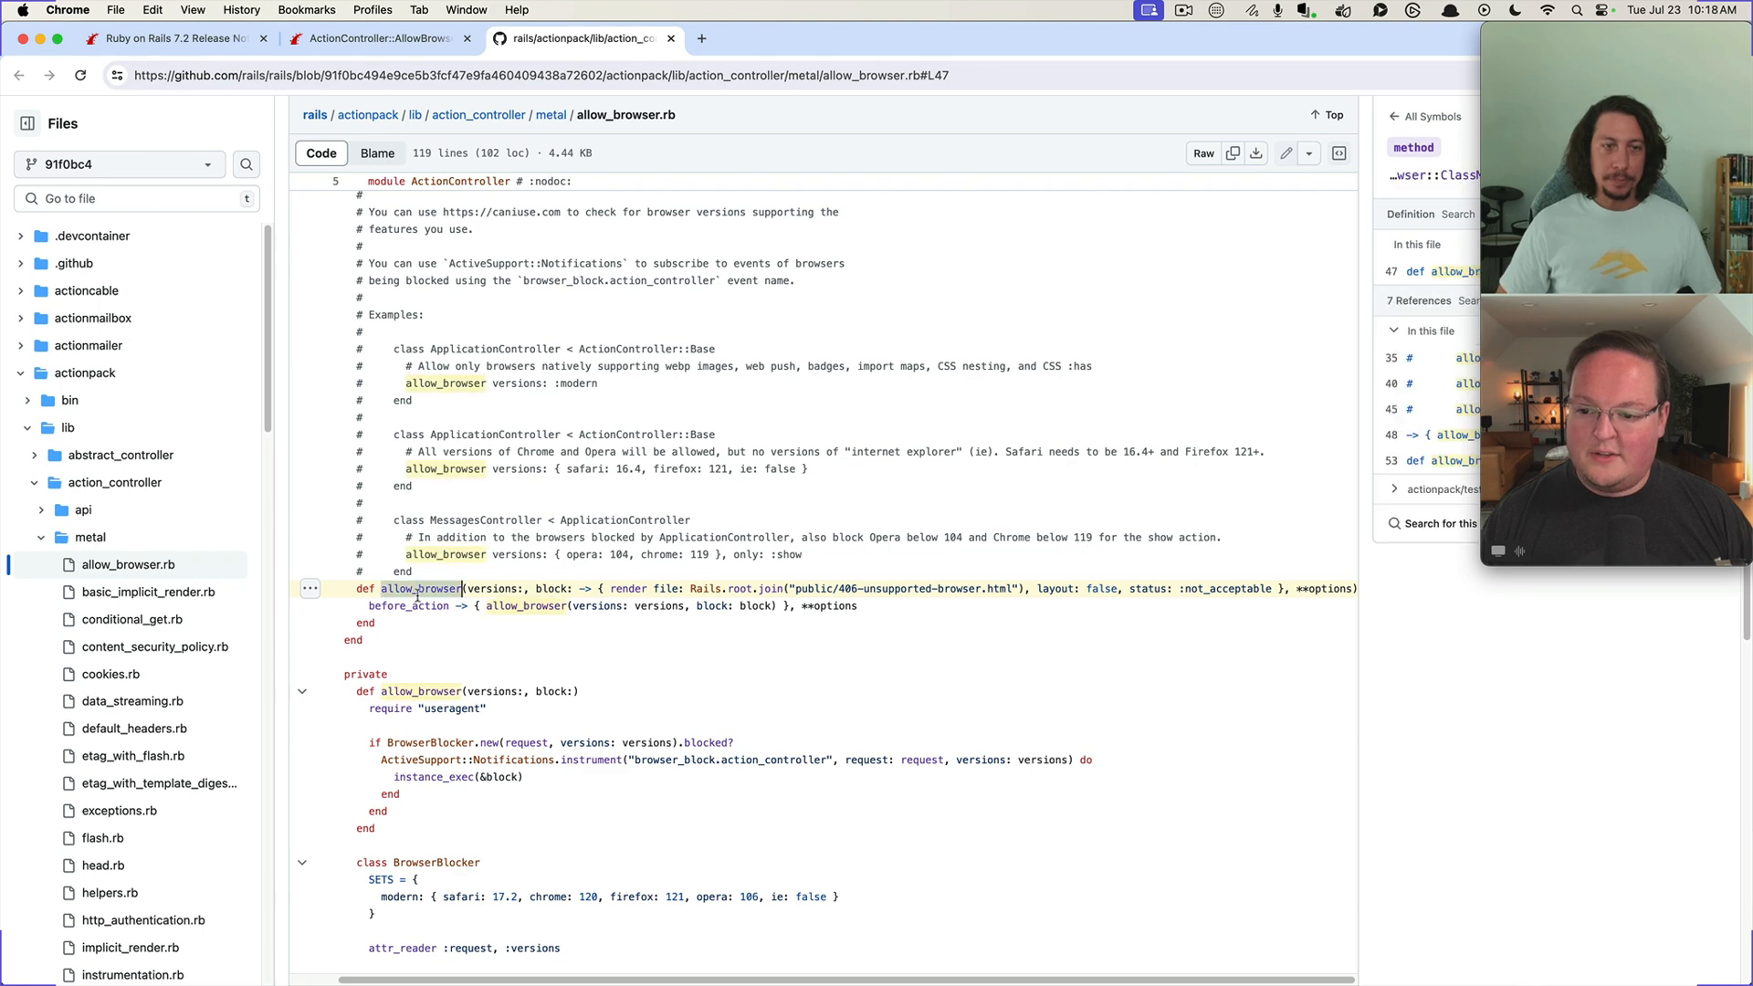
left_click(378, 39)
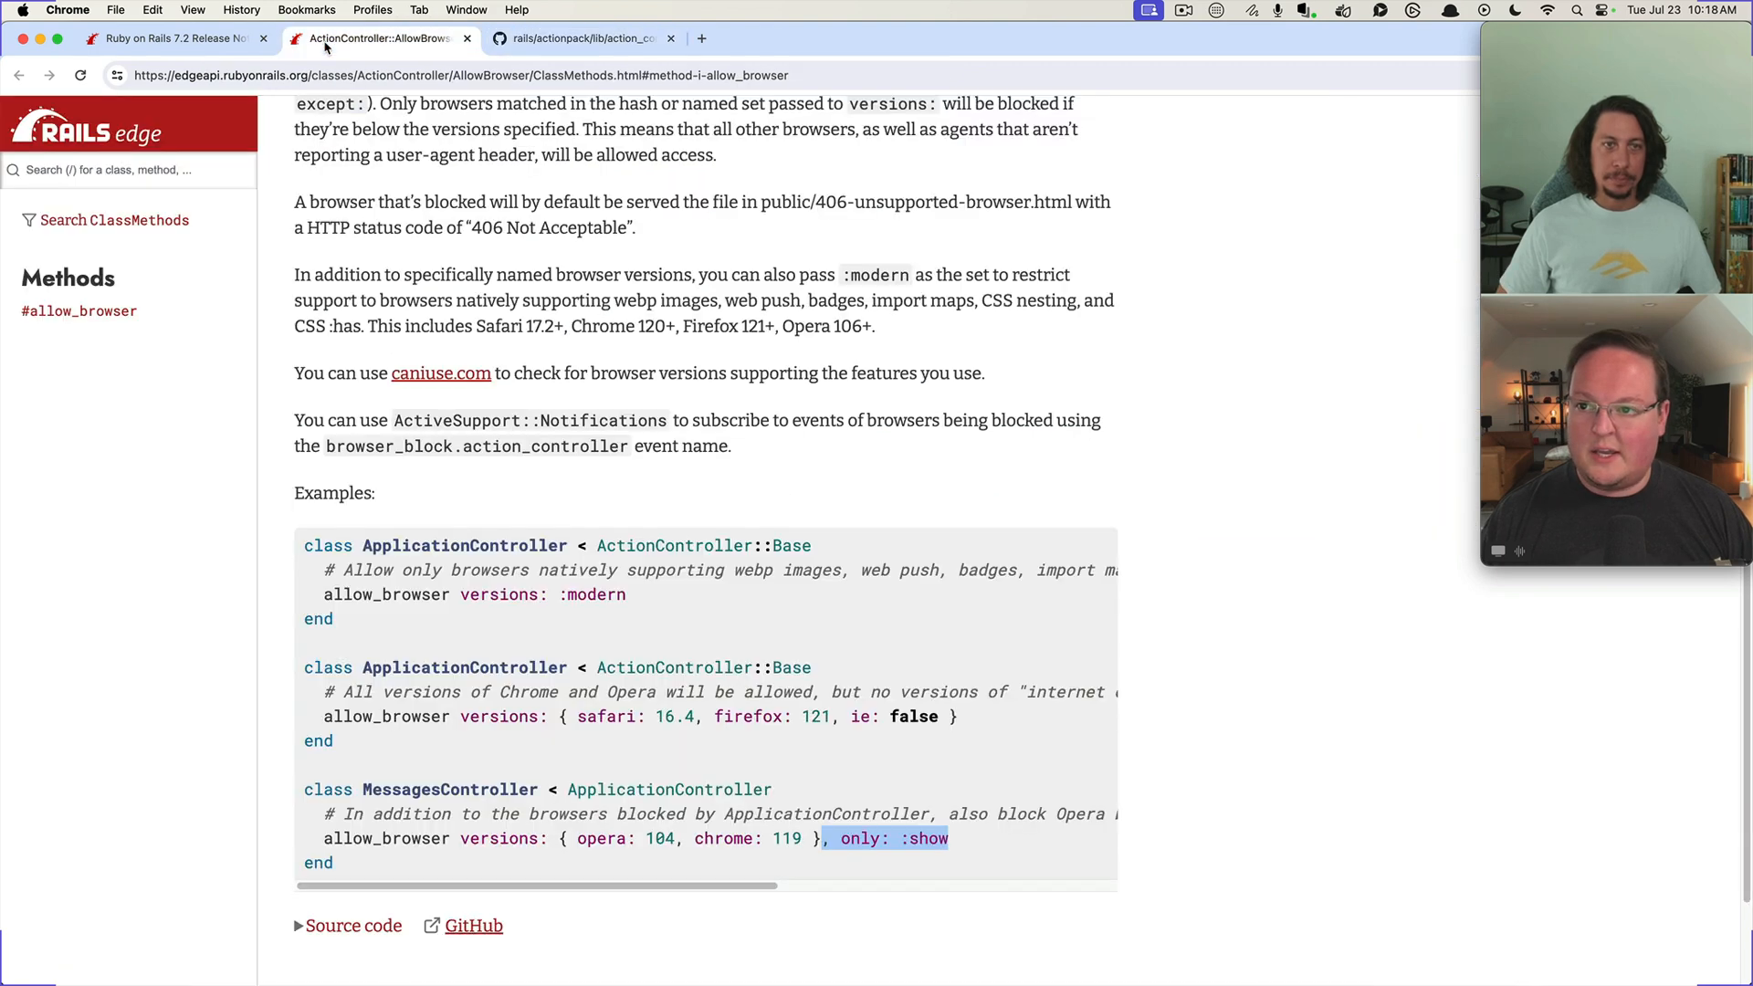
double_click(386, 593)
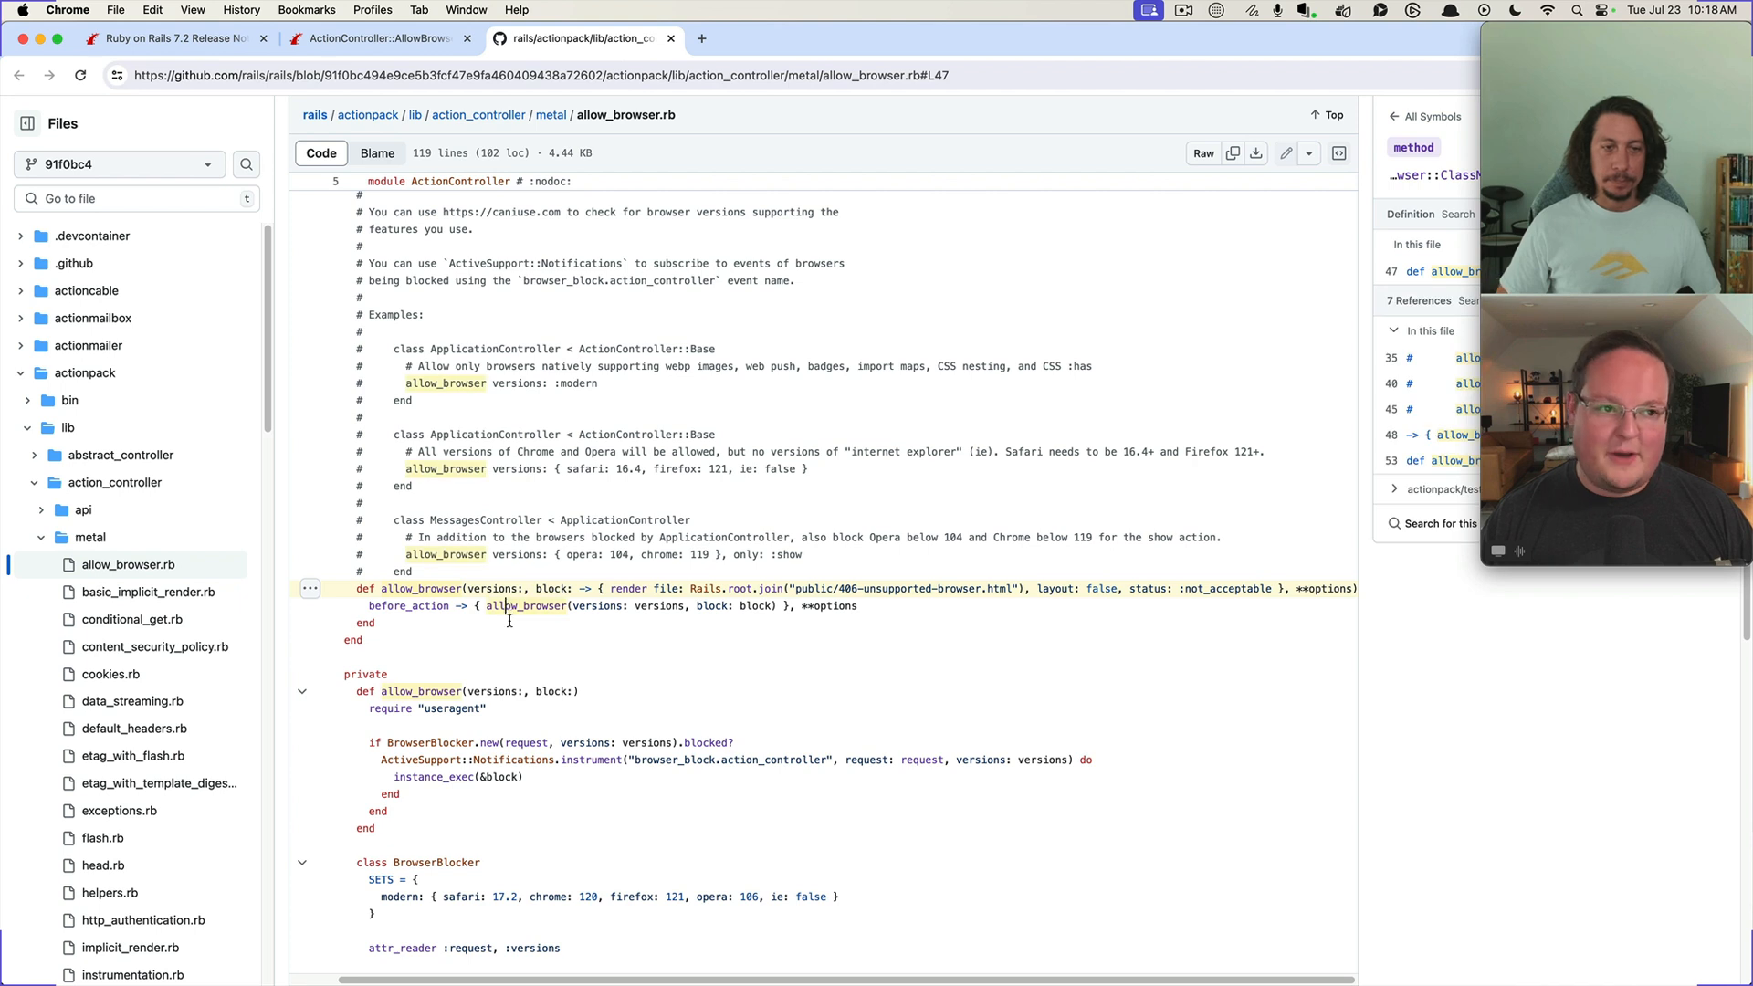
Look up the BrowserBlocker class and the render definitions used by allow_browser's default block
scroll("down", 3)
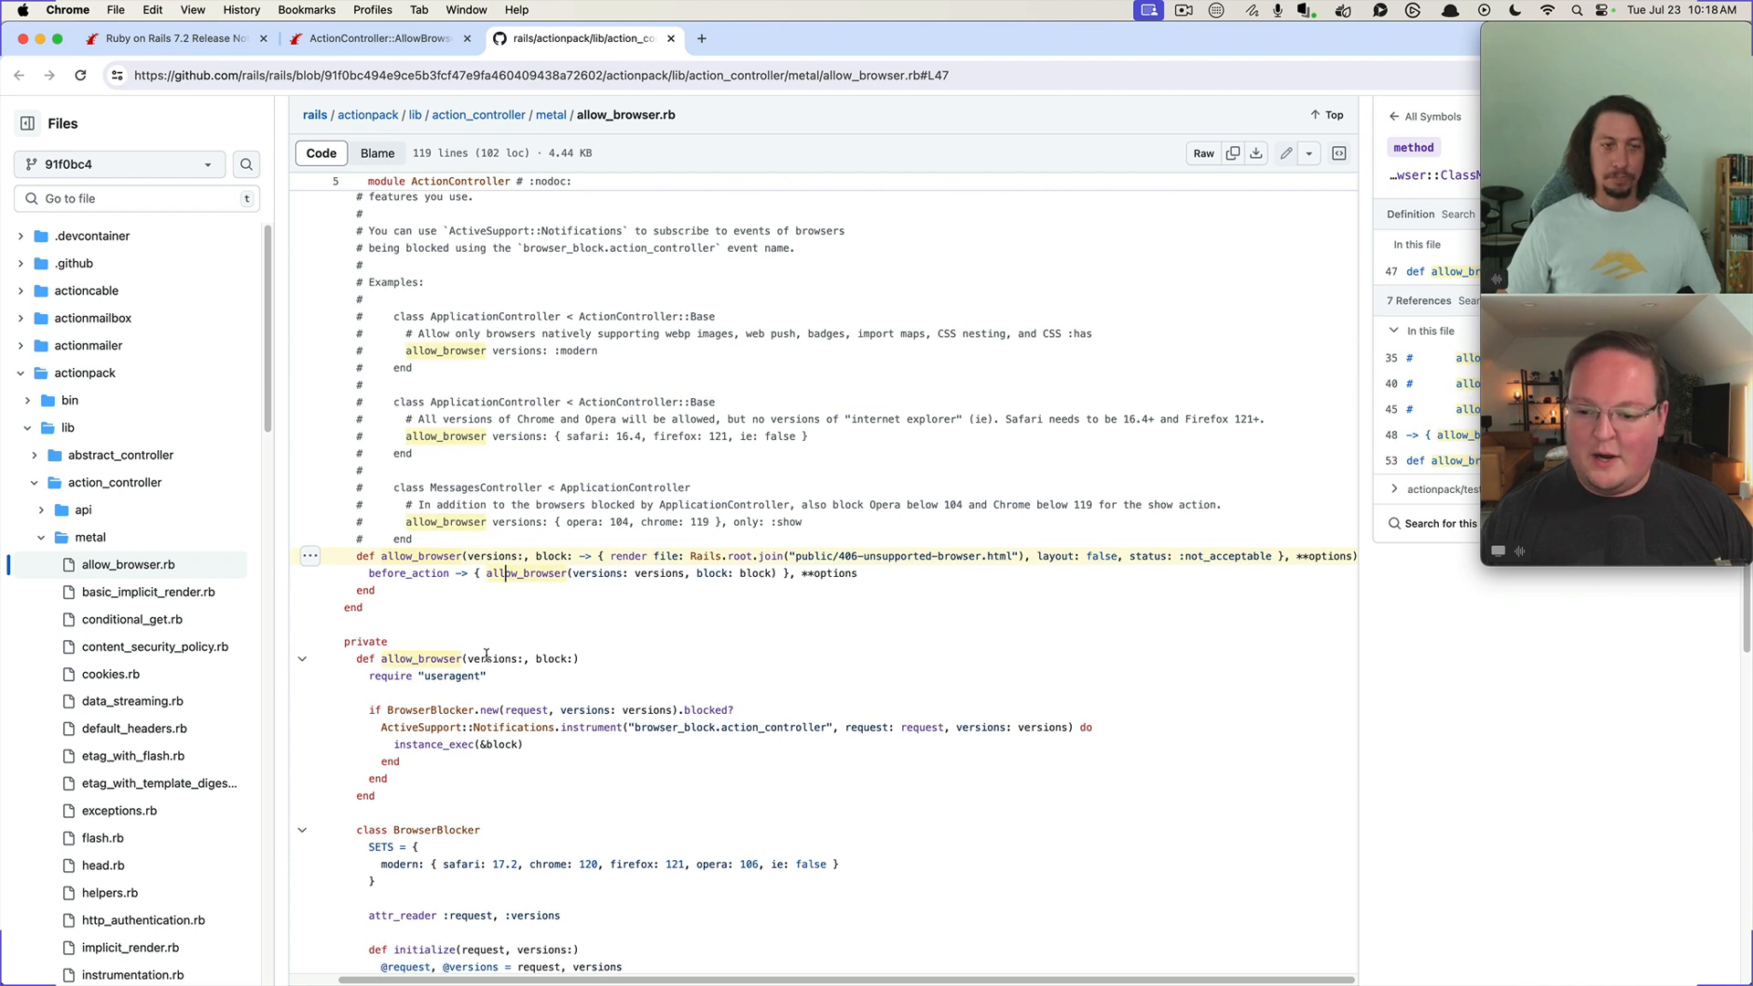
double_click(520, 658)
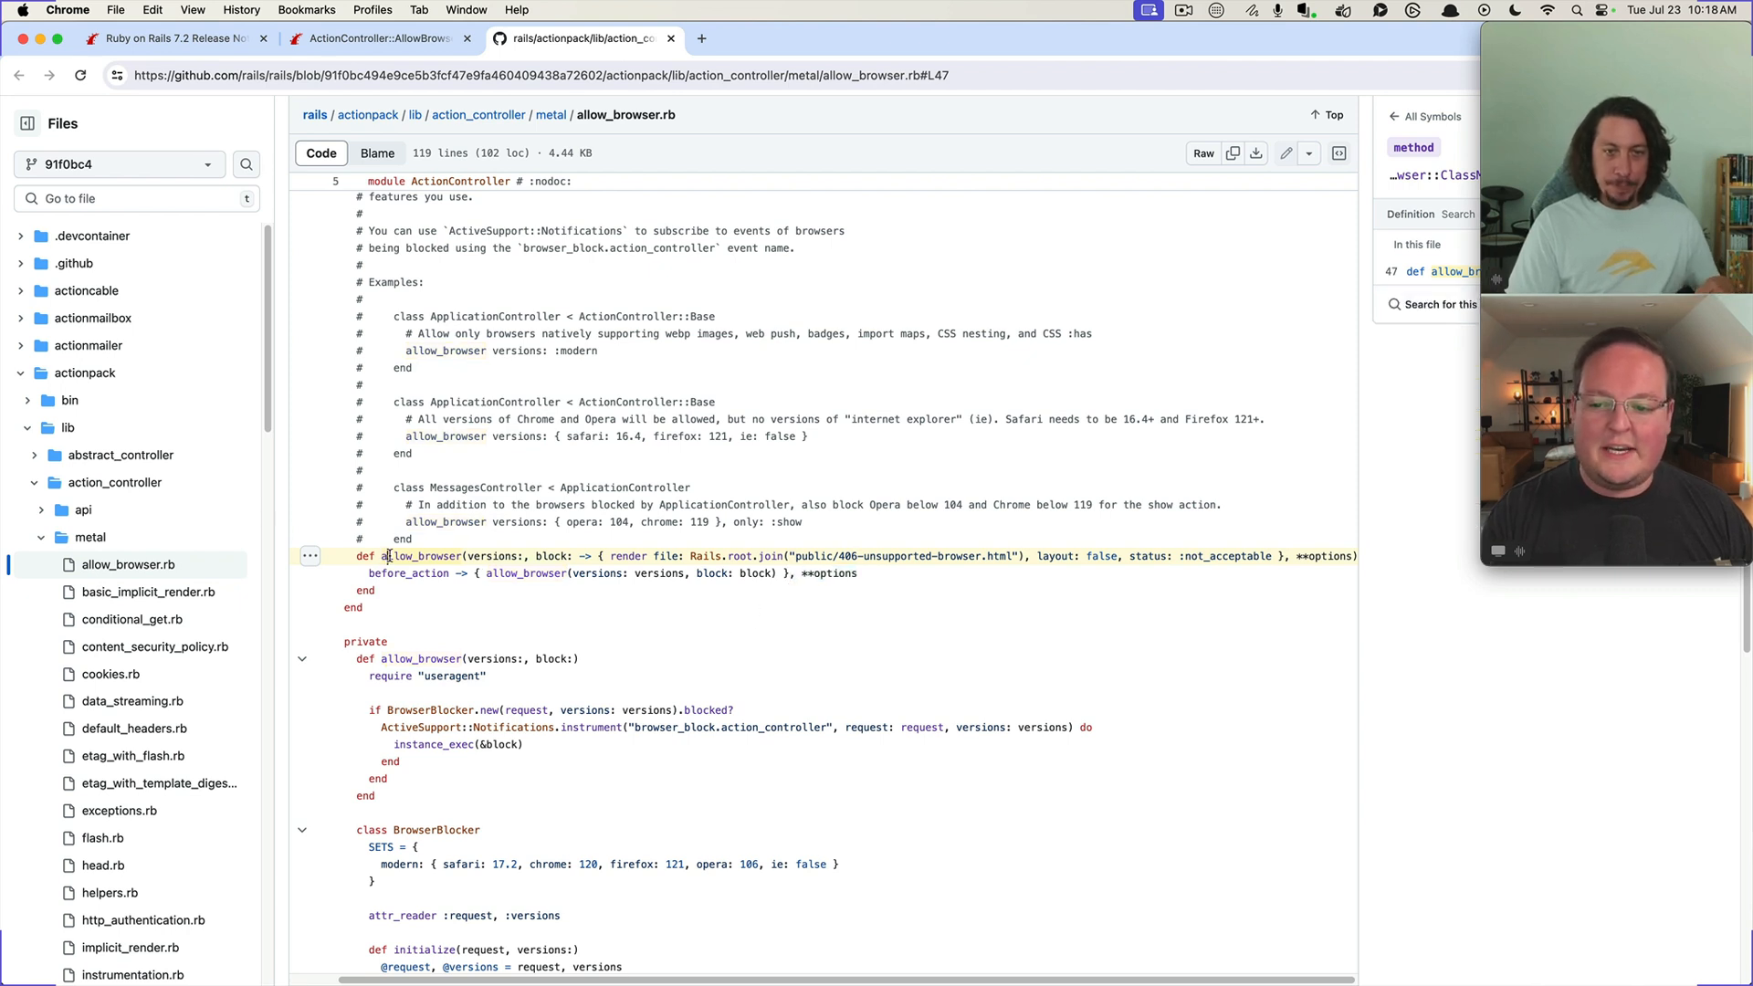
left_click(427, 556)
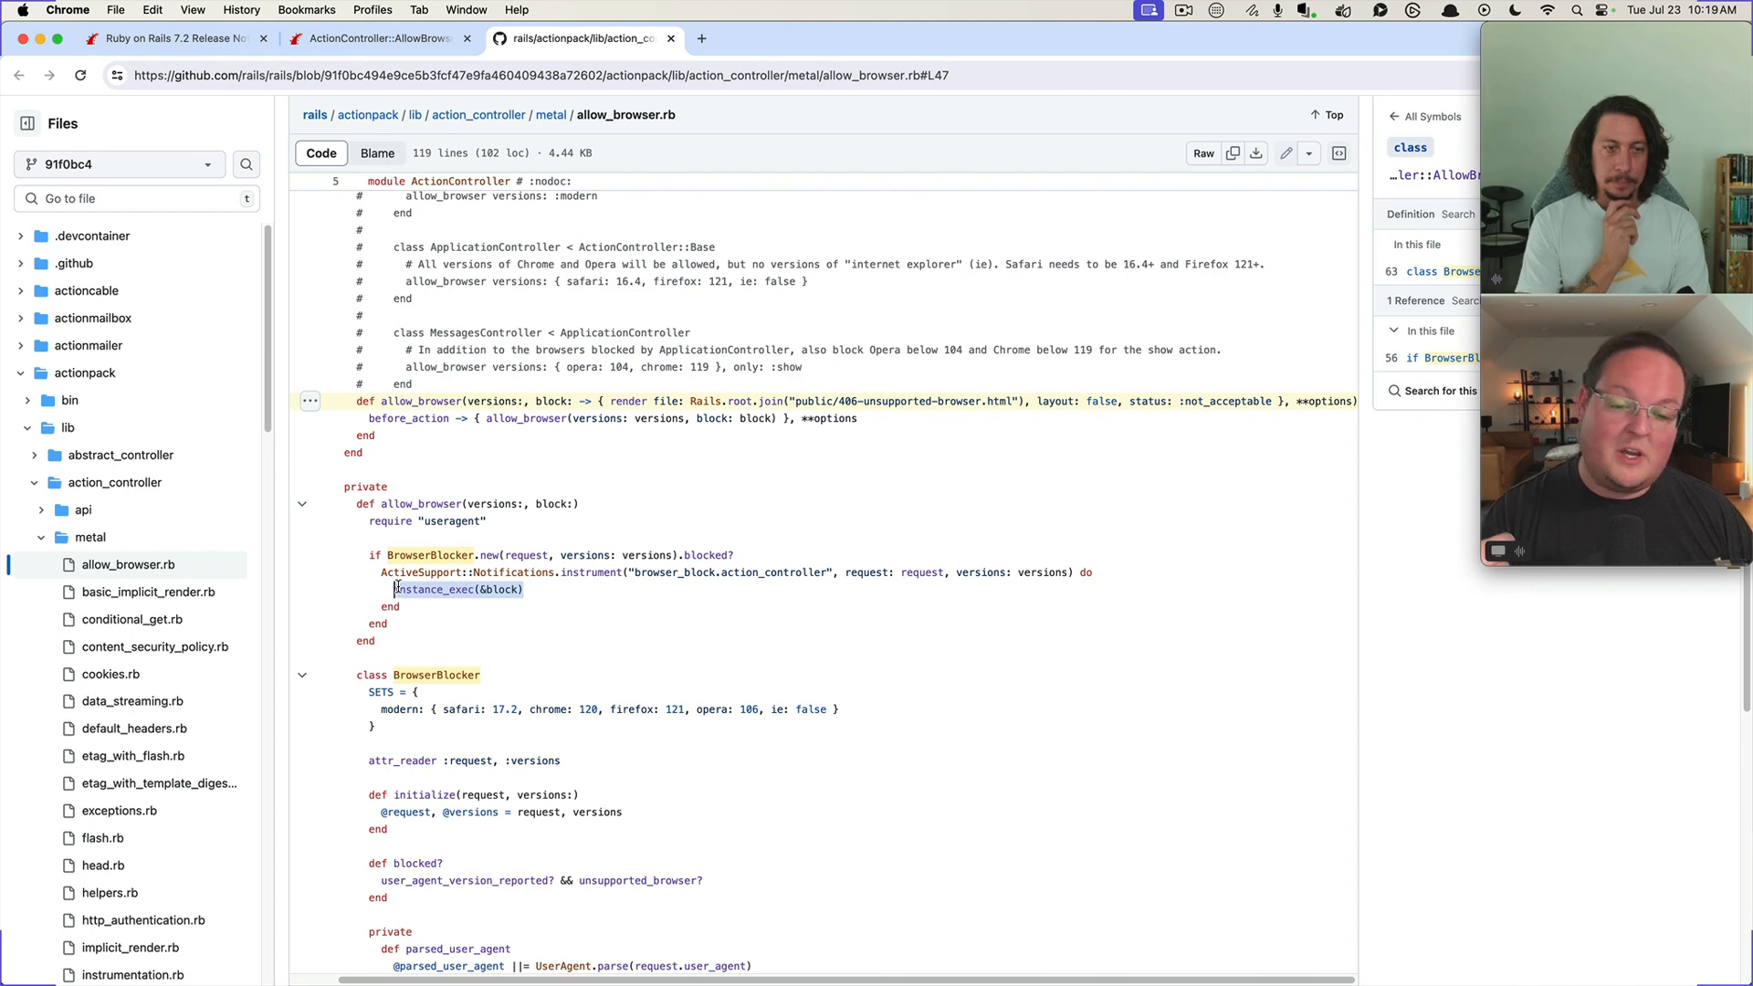
left_click(629, 400)
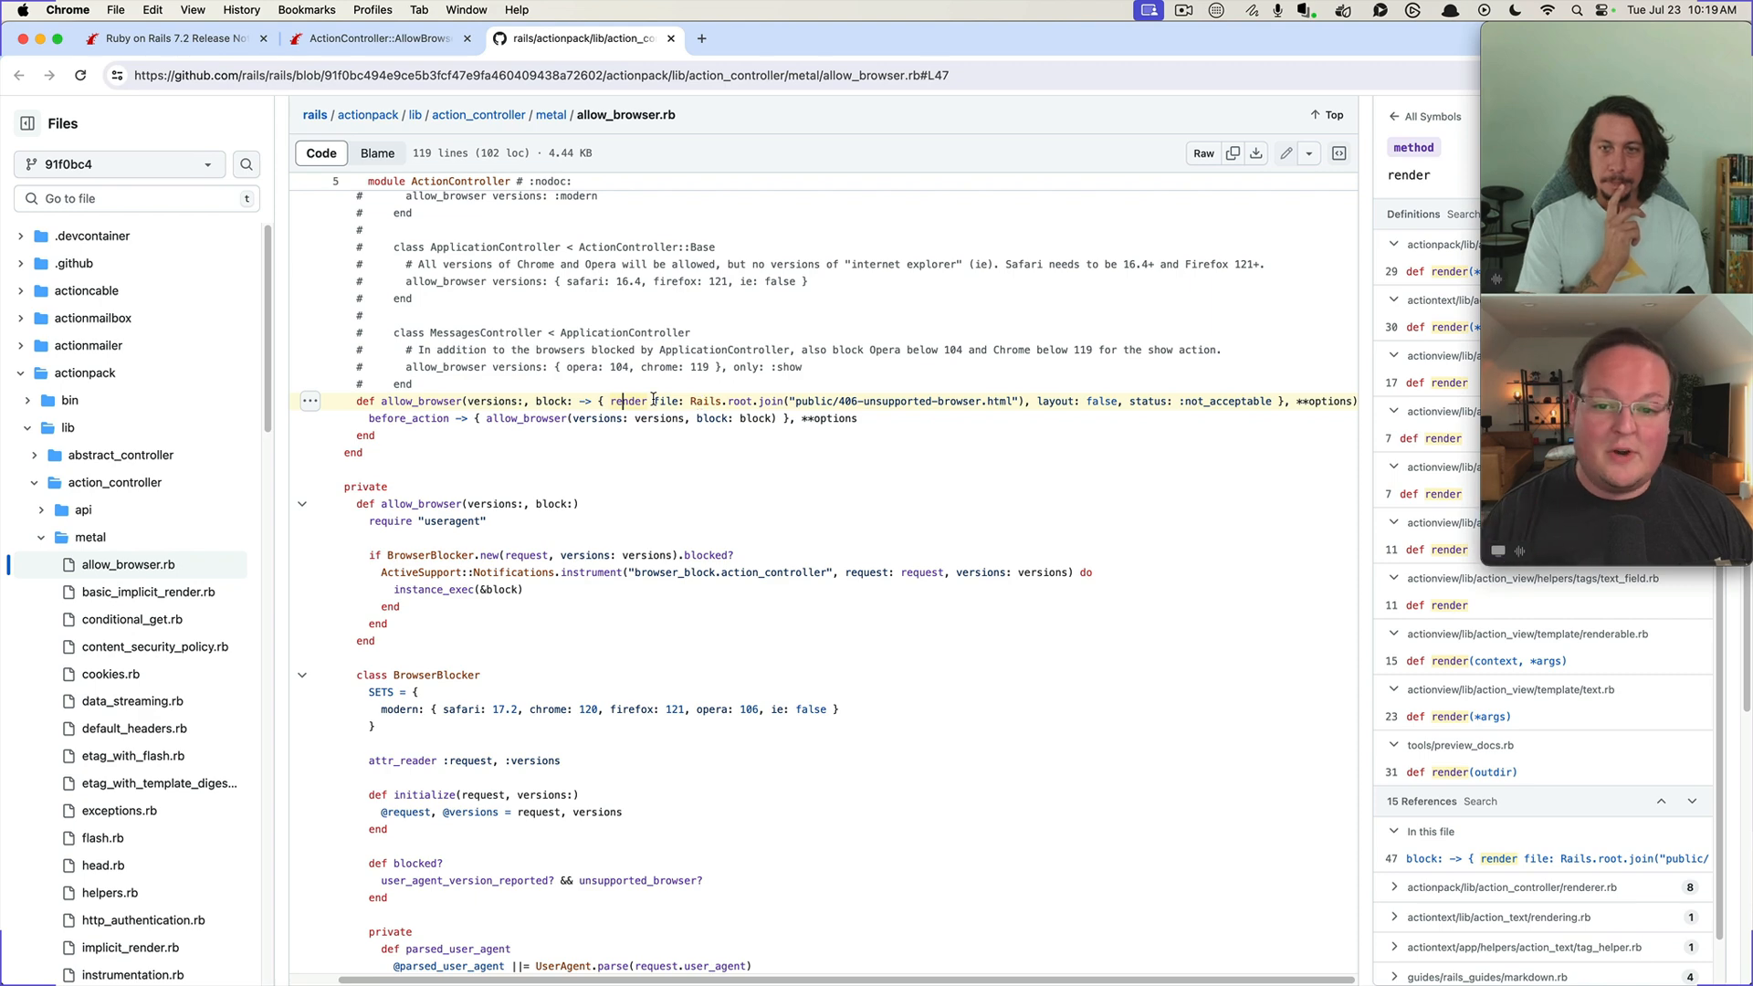
mouse_move(646, 402)
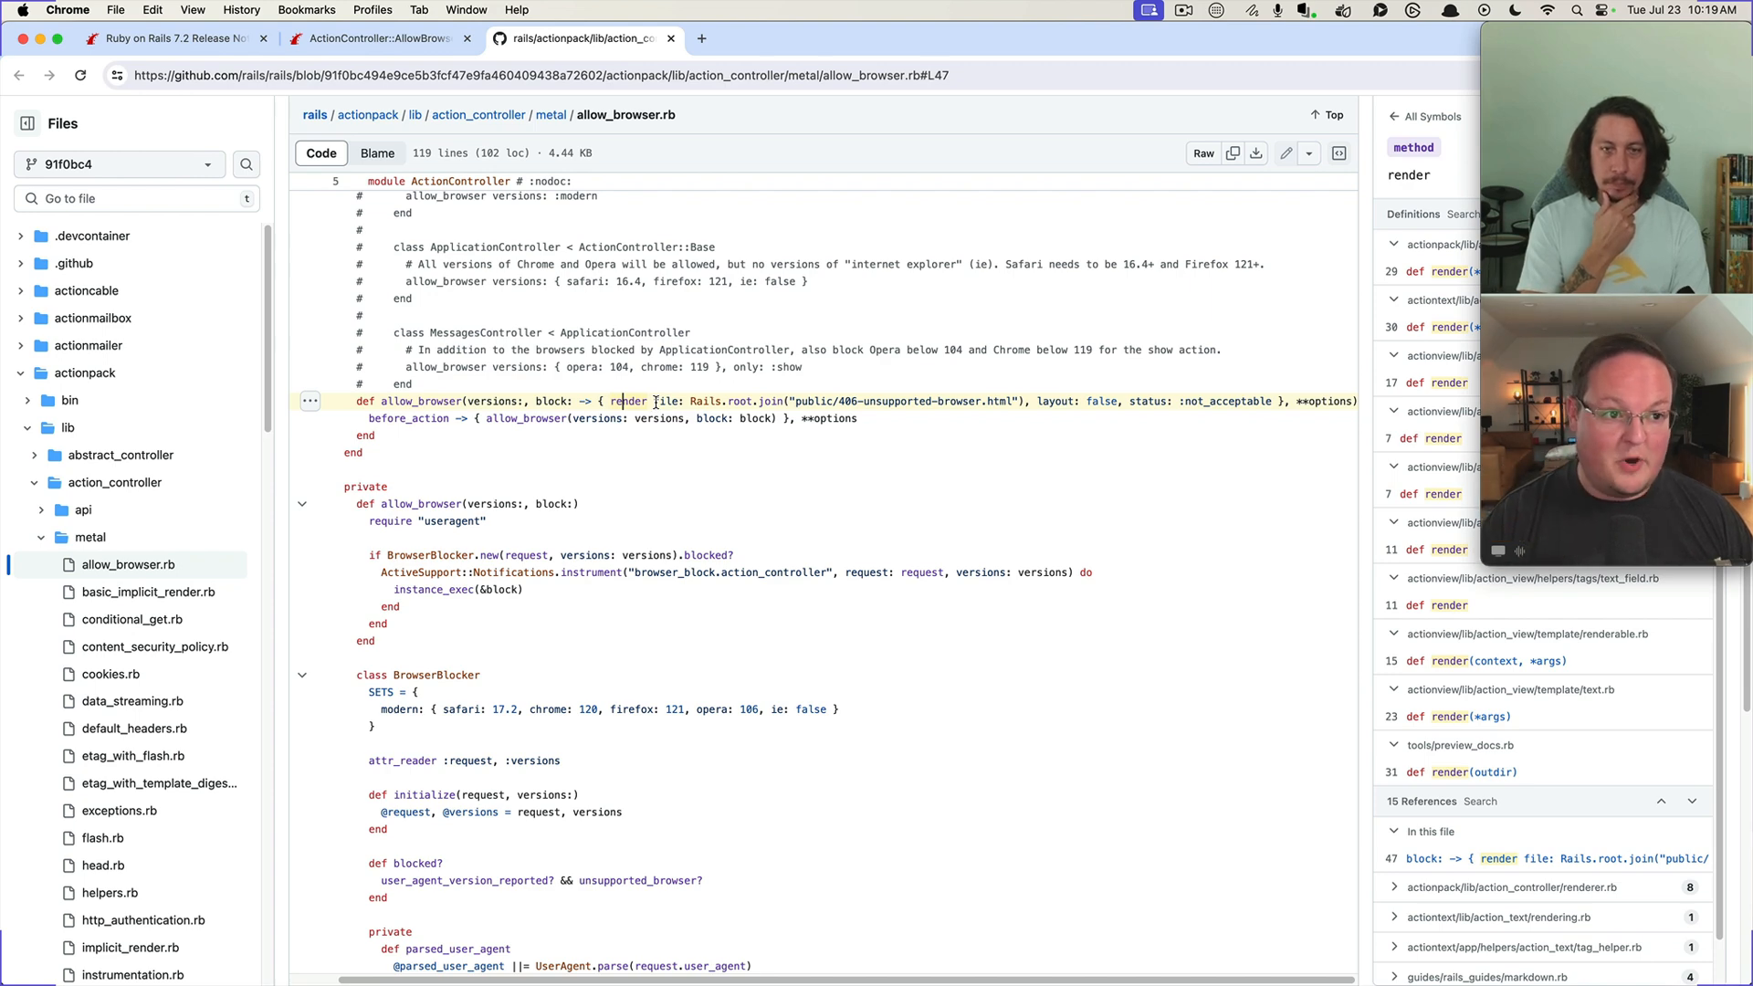
Find the modern browser version set in BrowserBlocker SETS and view its references, then follow the useragent gem link
scroll("down", 3)
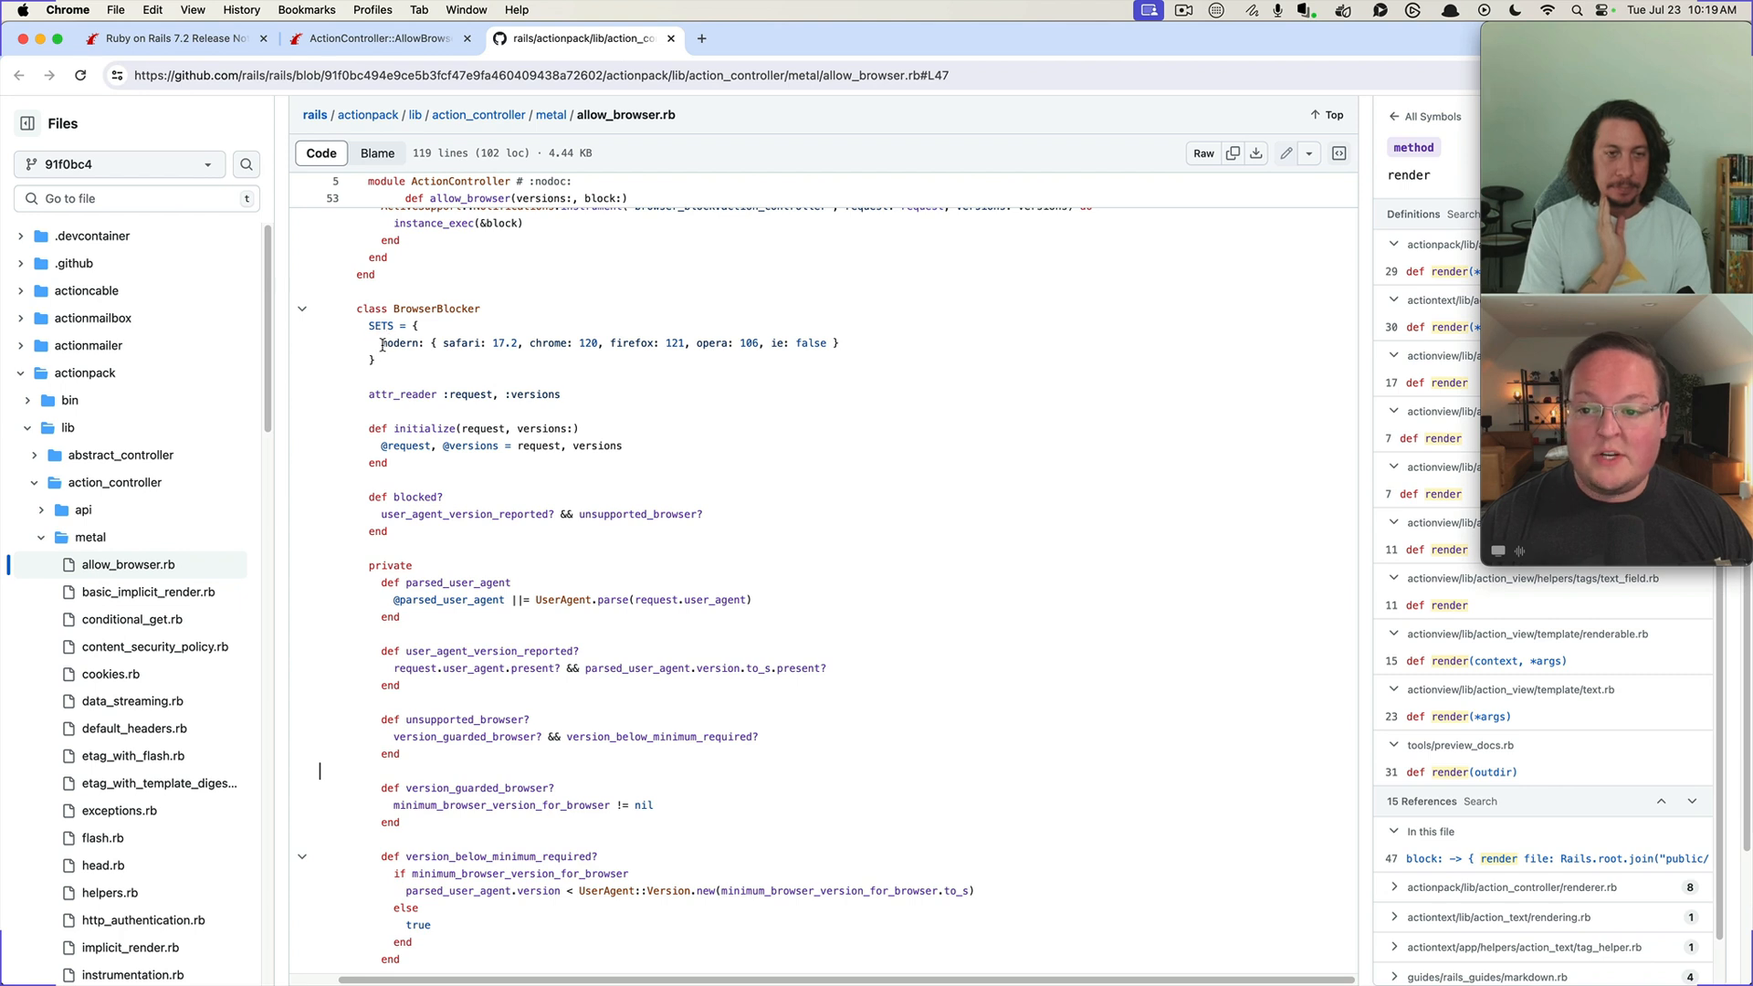
double_click(400, 343)
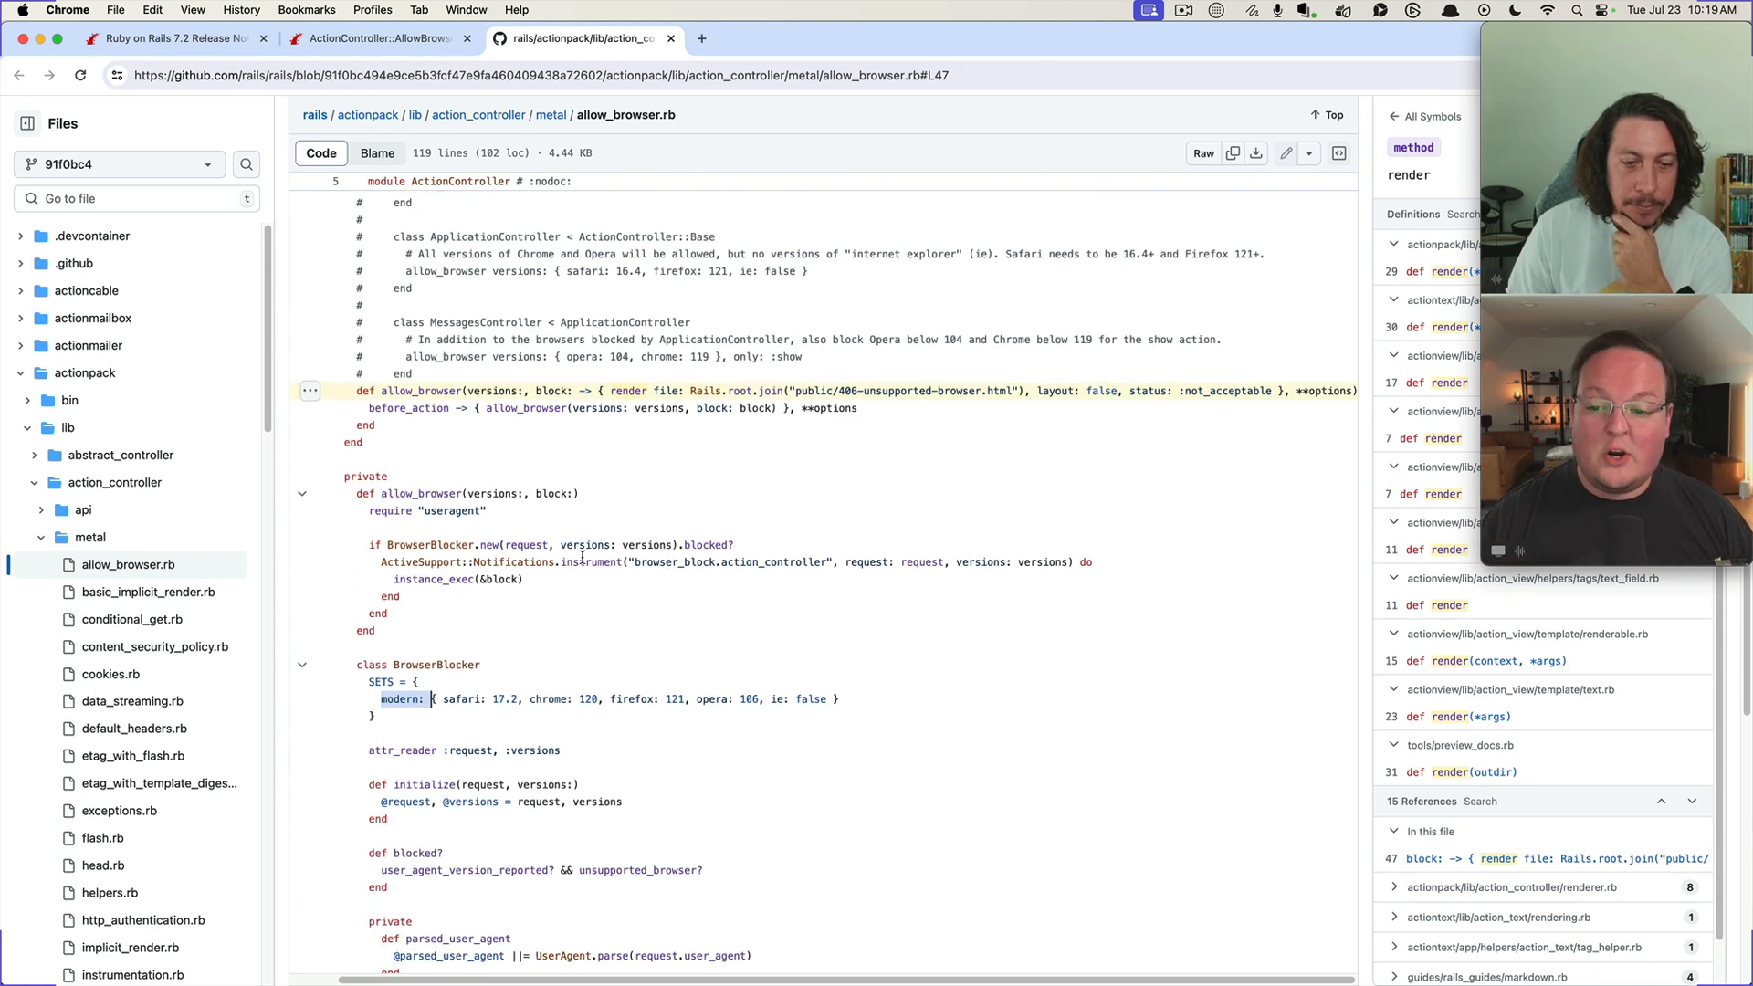
left_click(400, 698)
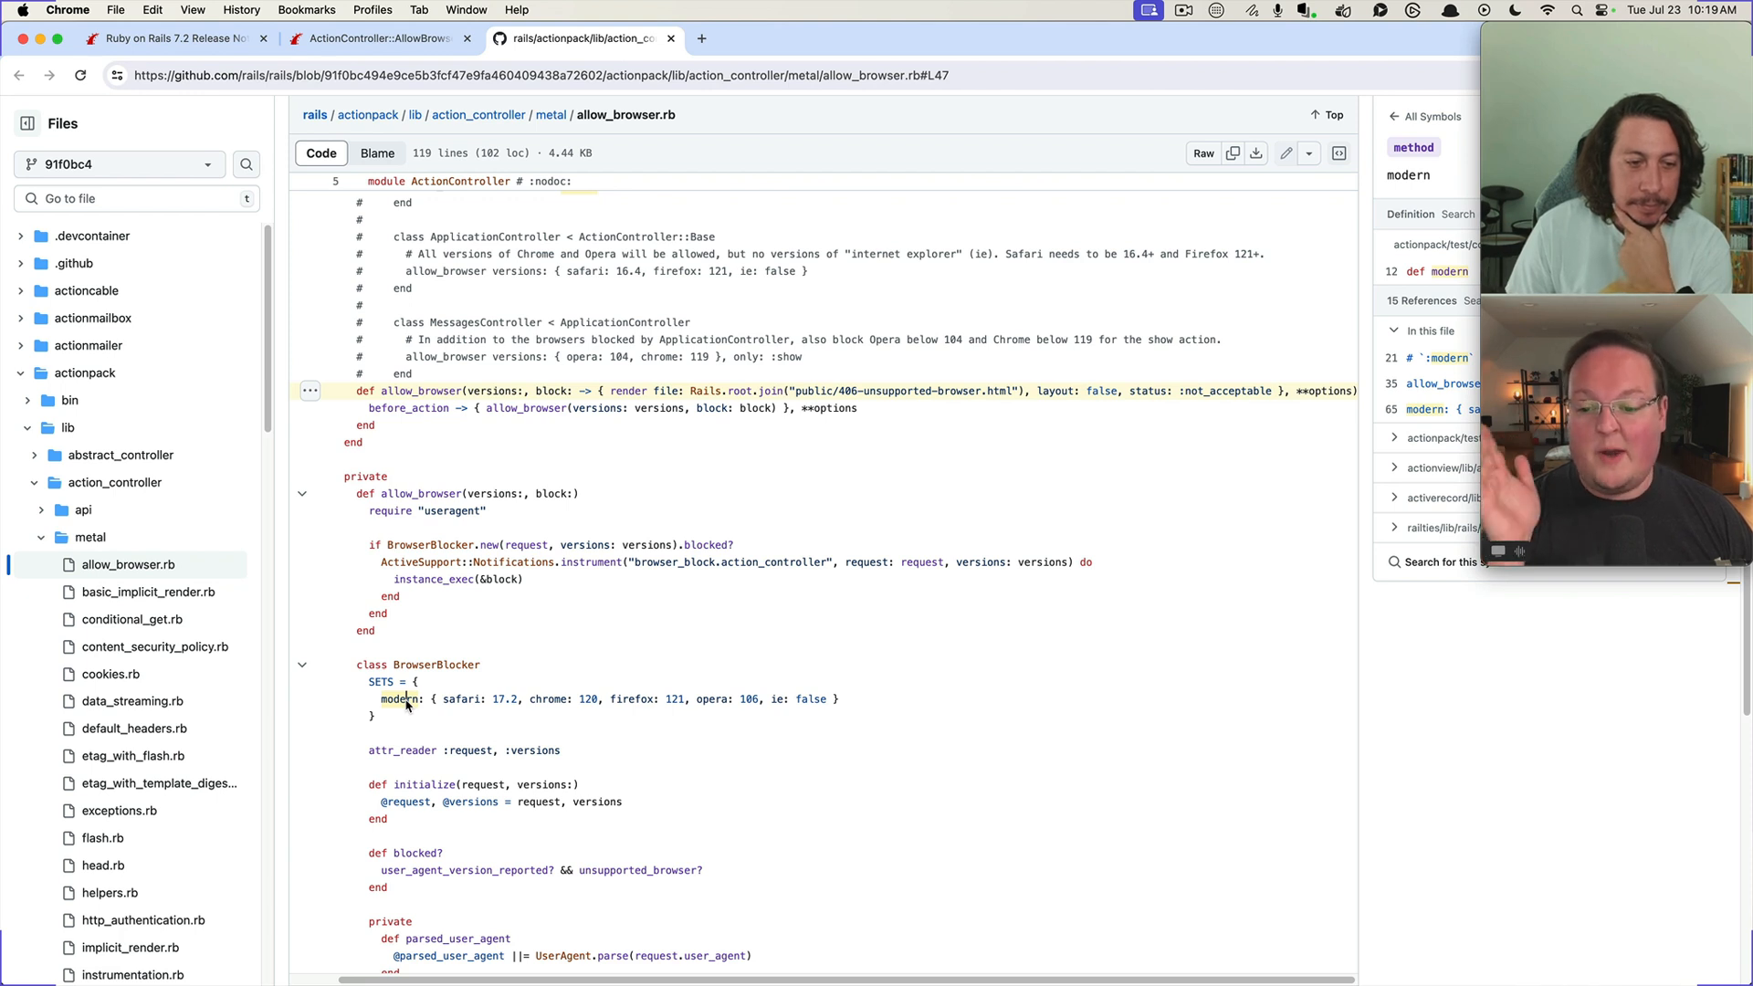
scroll("down", 3)
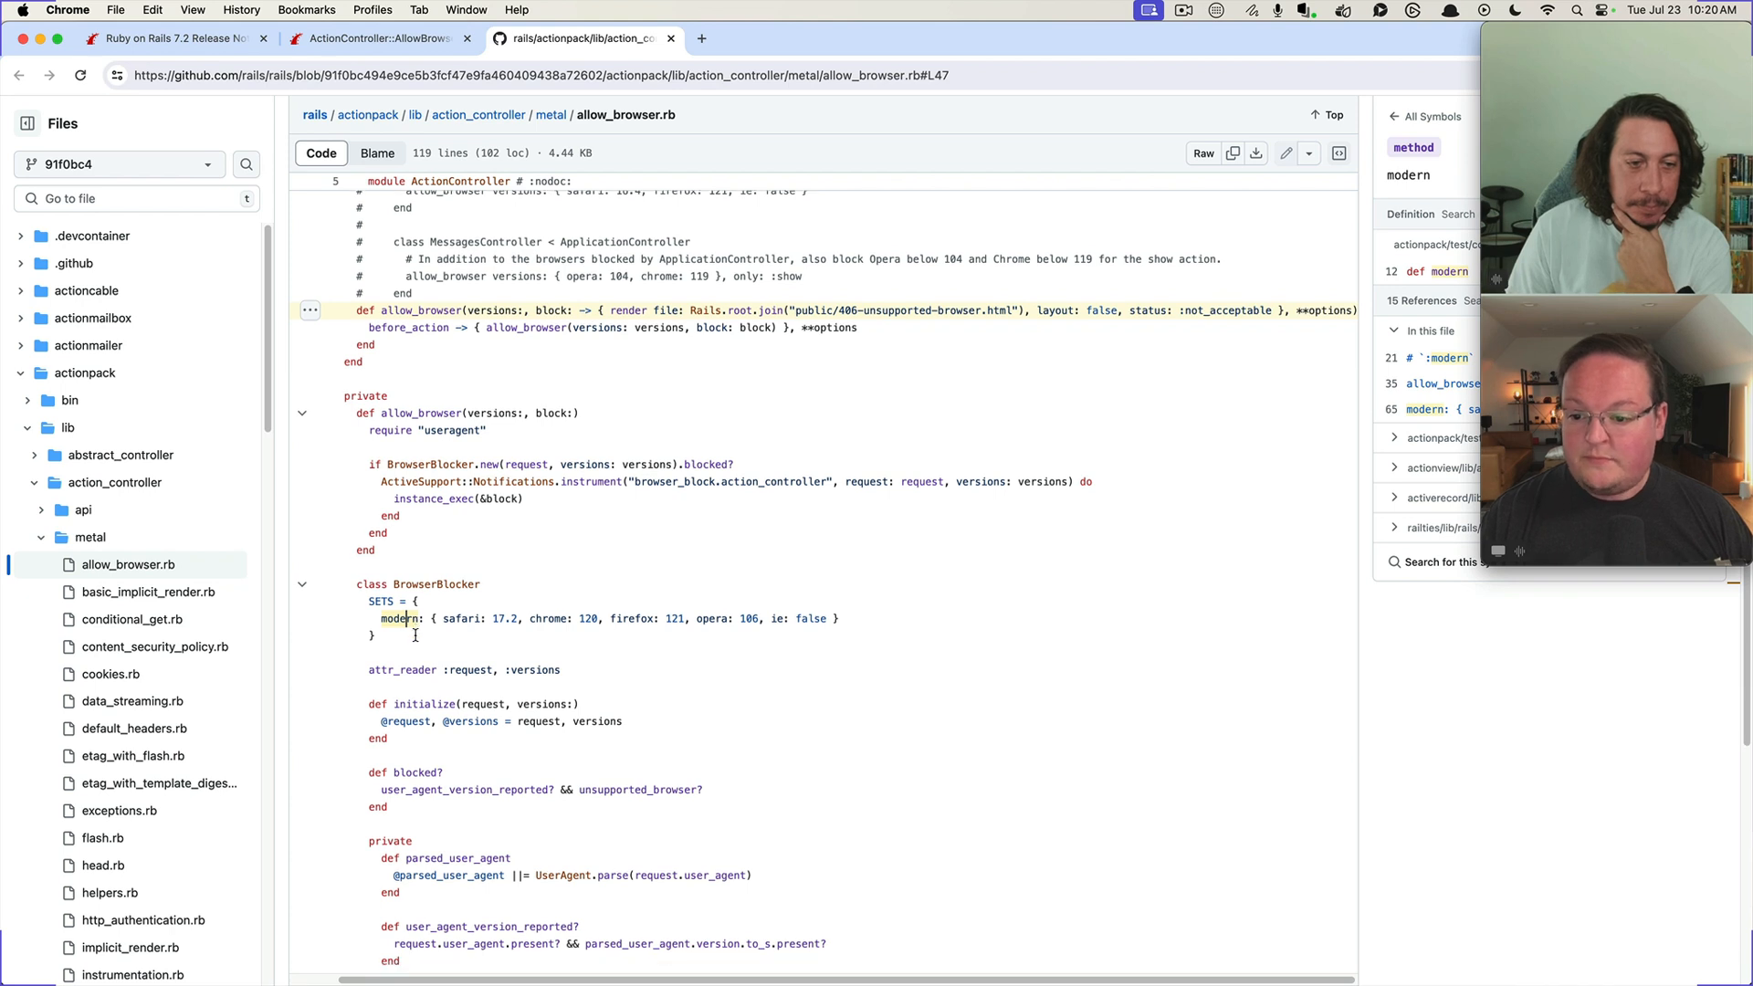
scroll("down", 3)
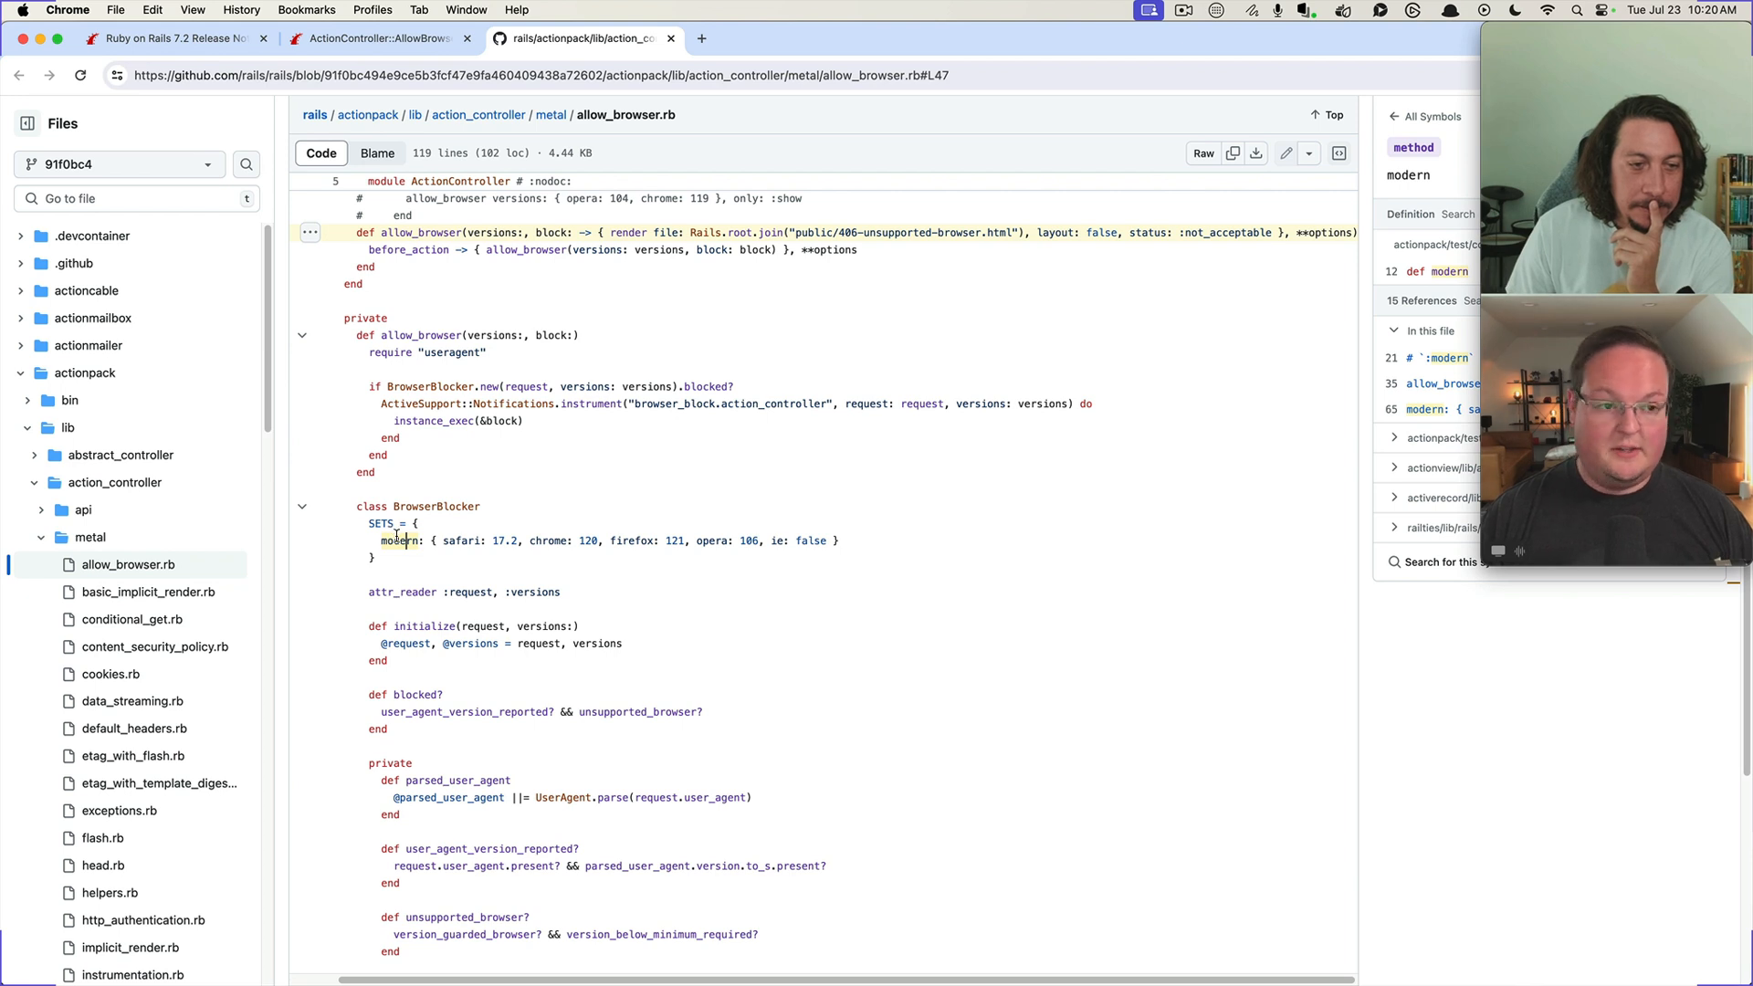
left_click(383, 524)
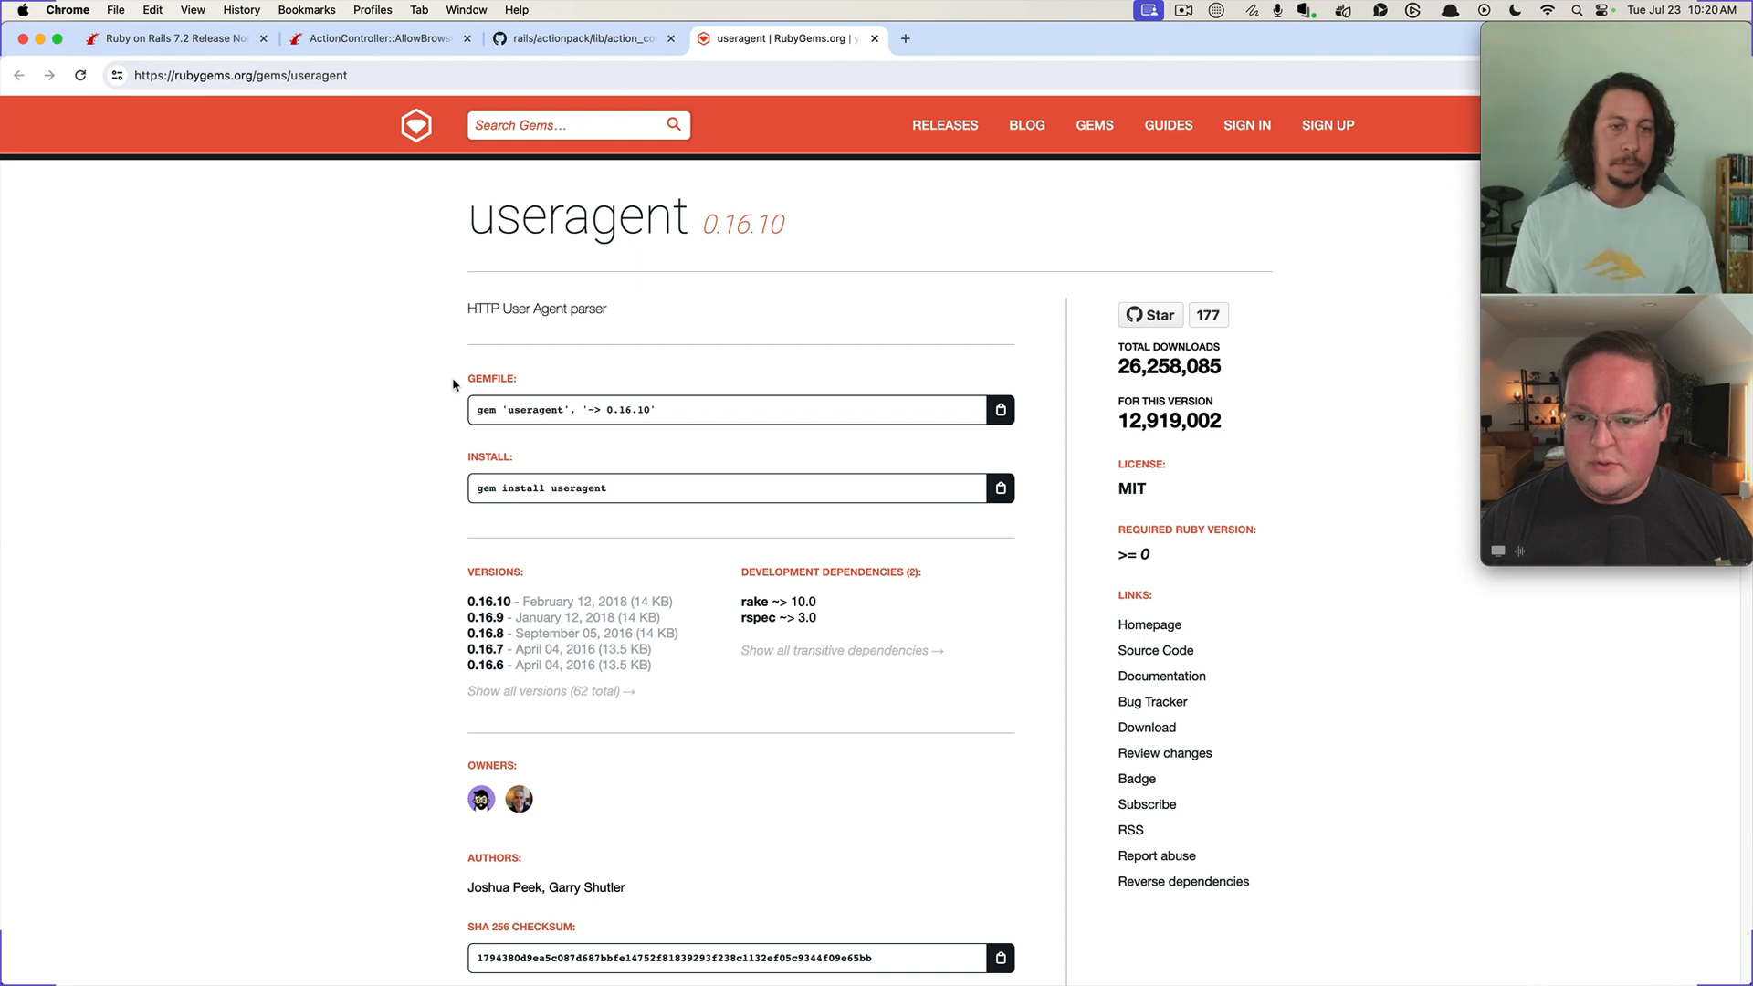
Scroll the useragent gem page to its versions, owners, authors and checksum
scroll("down", 3)
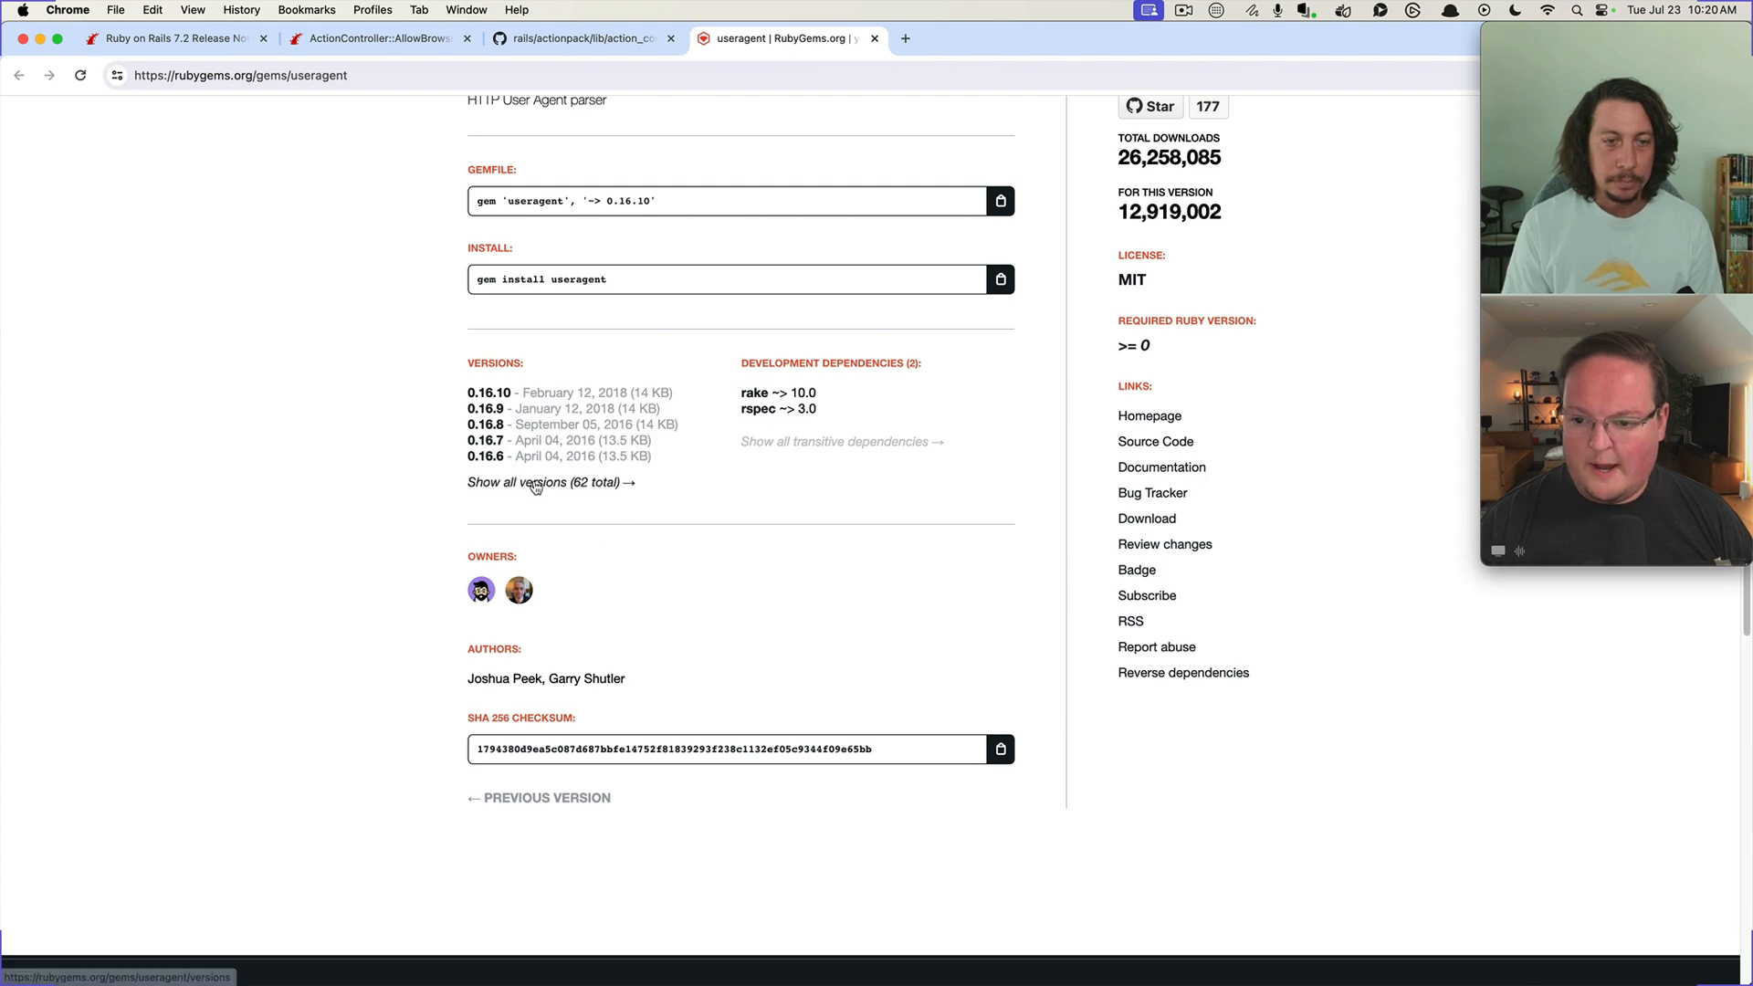
left_click(548, 482)
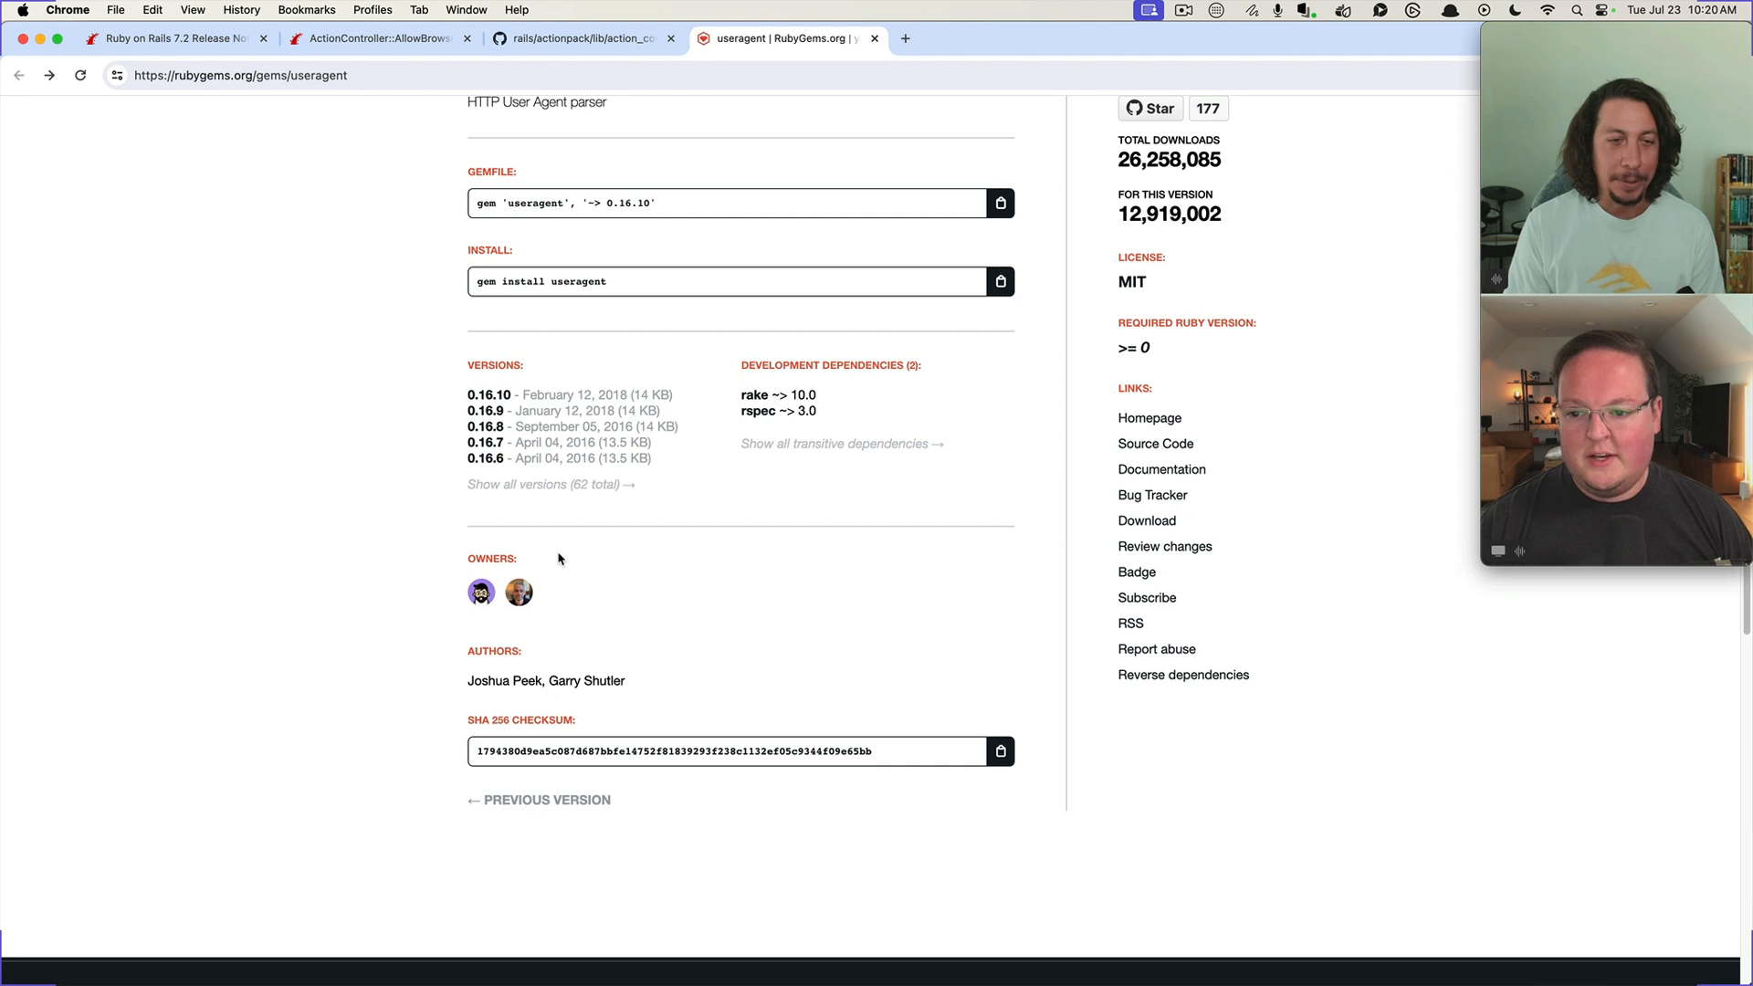
mouse_move(1155, 443)
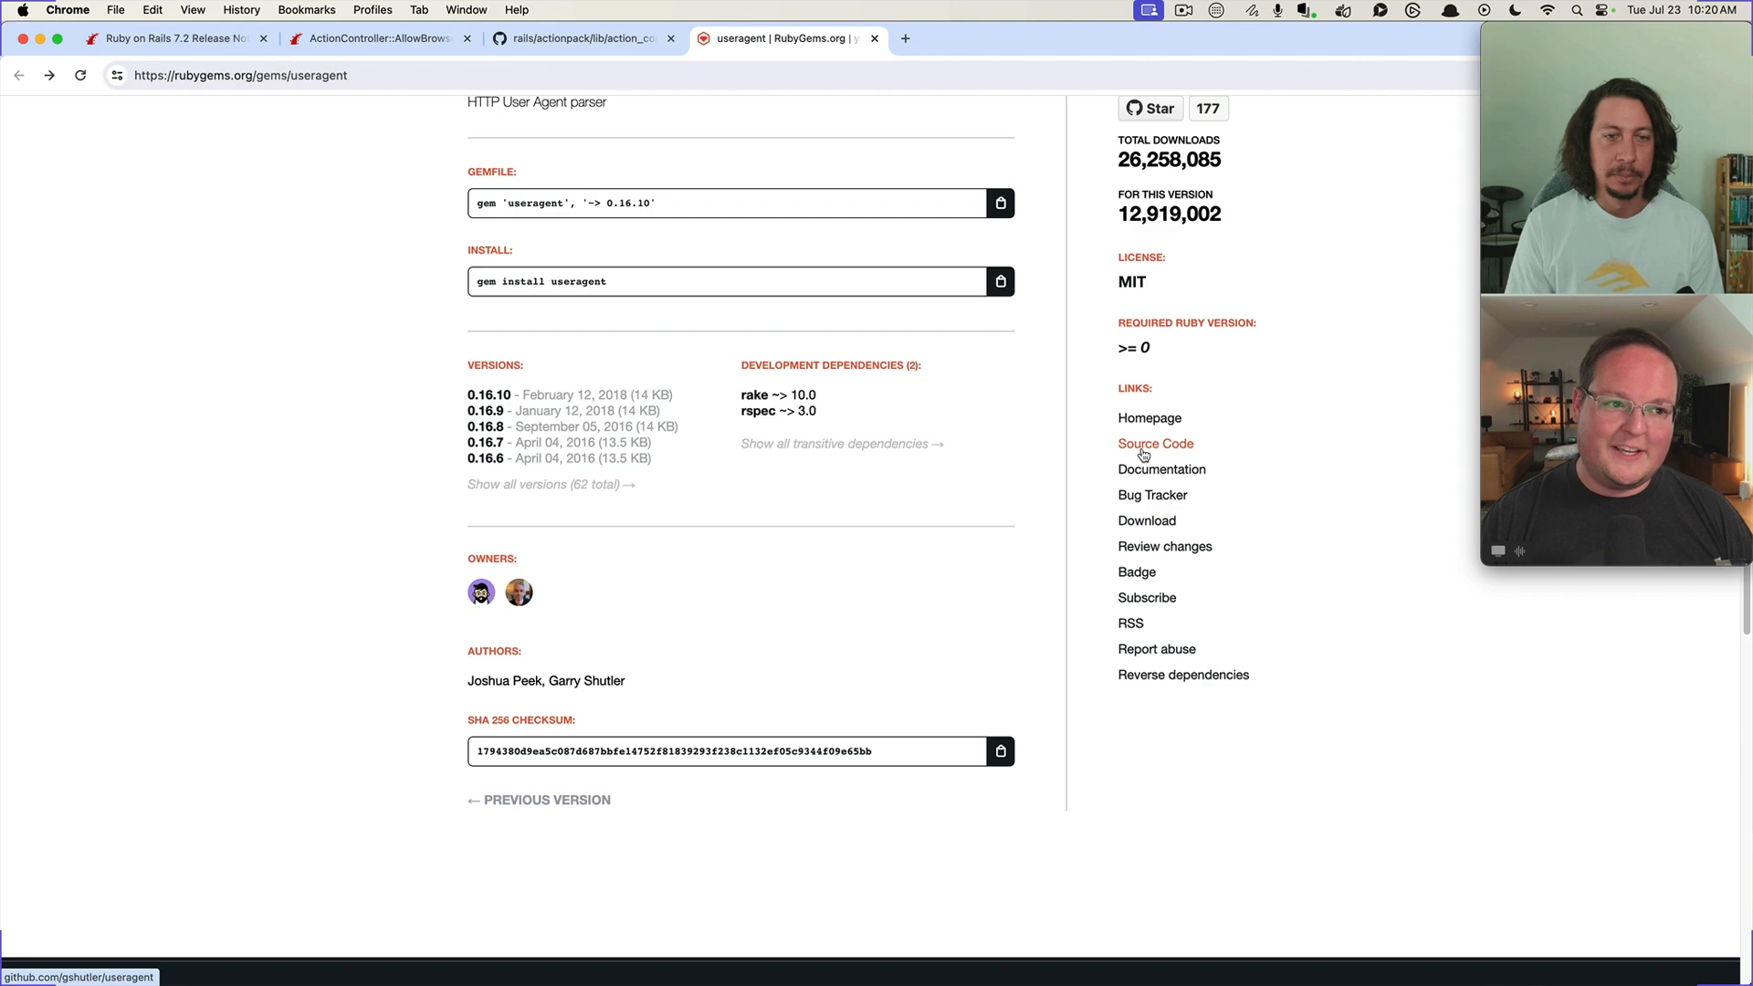
Browse the gshutler/useragent repo's readme, open issues and pull requests, then return to the allow_browser API docs
left_click(1155, 443)
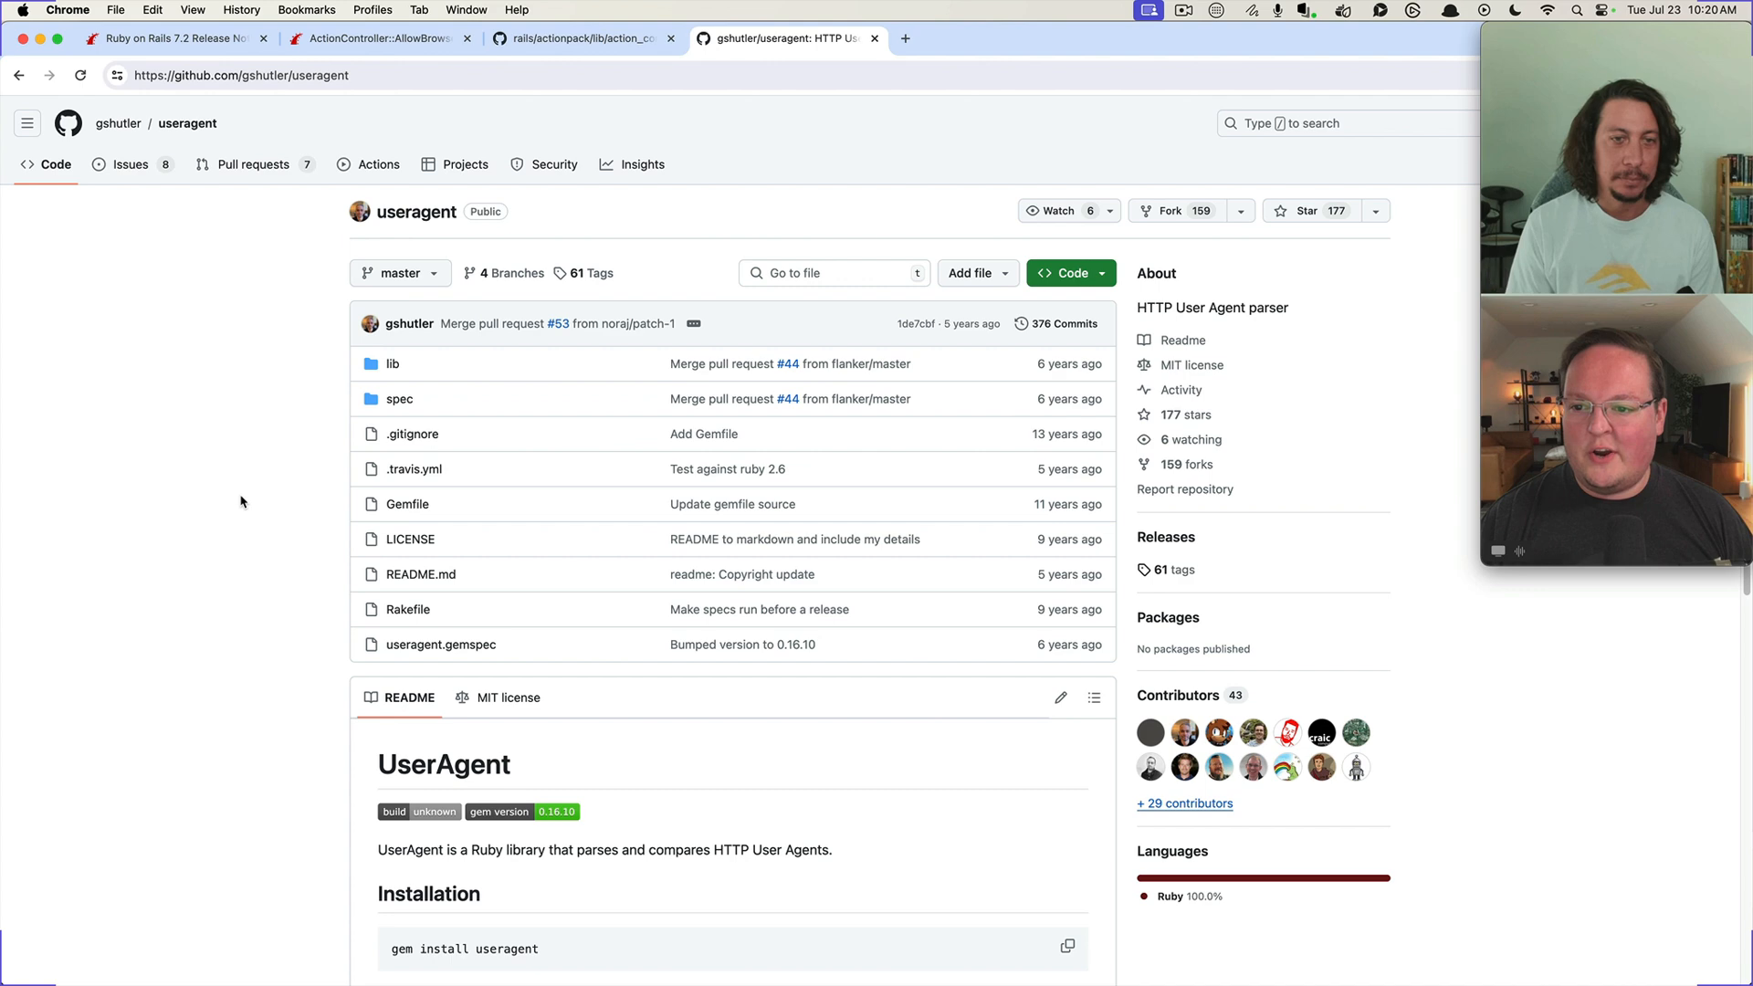
scroll("down", 3)
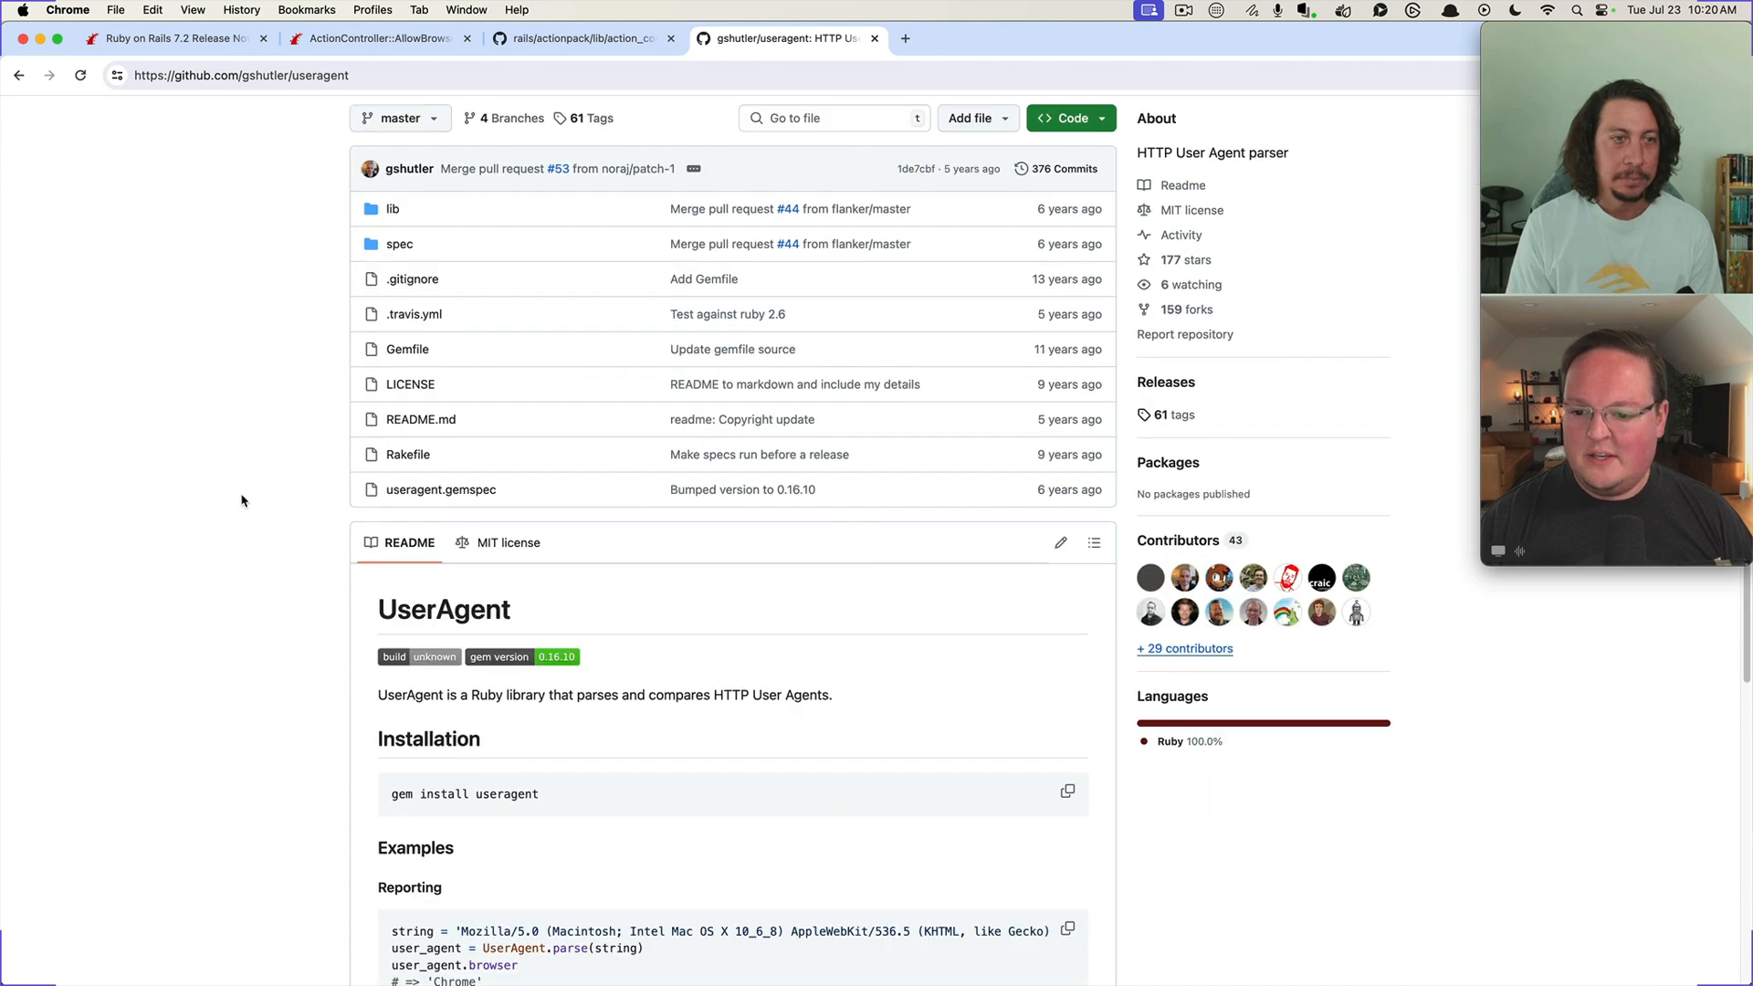
scroll("down", 3)
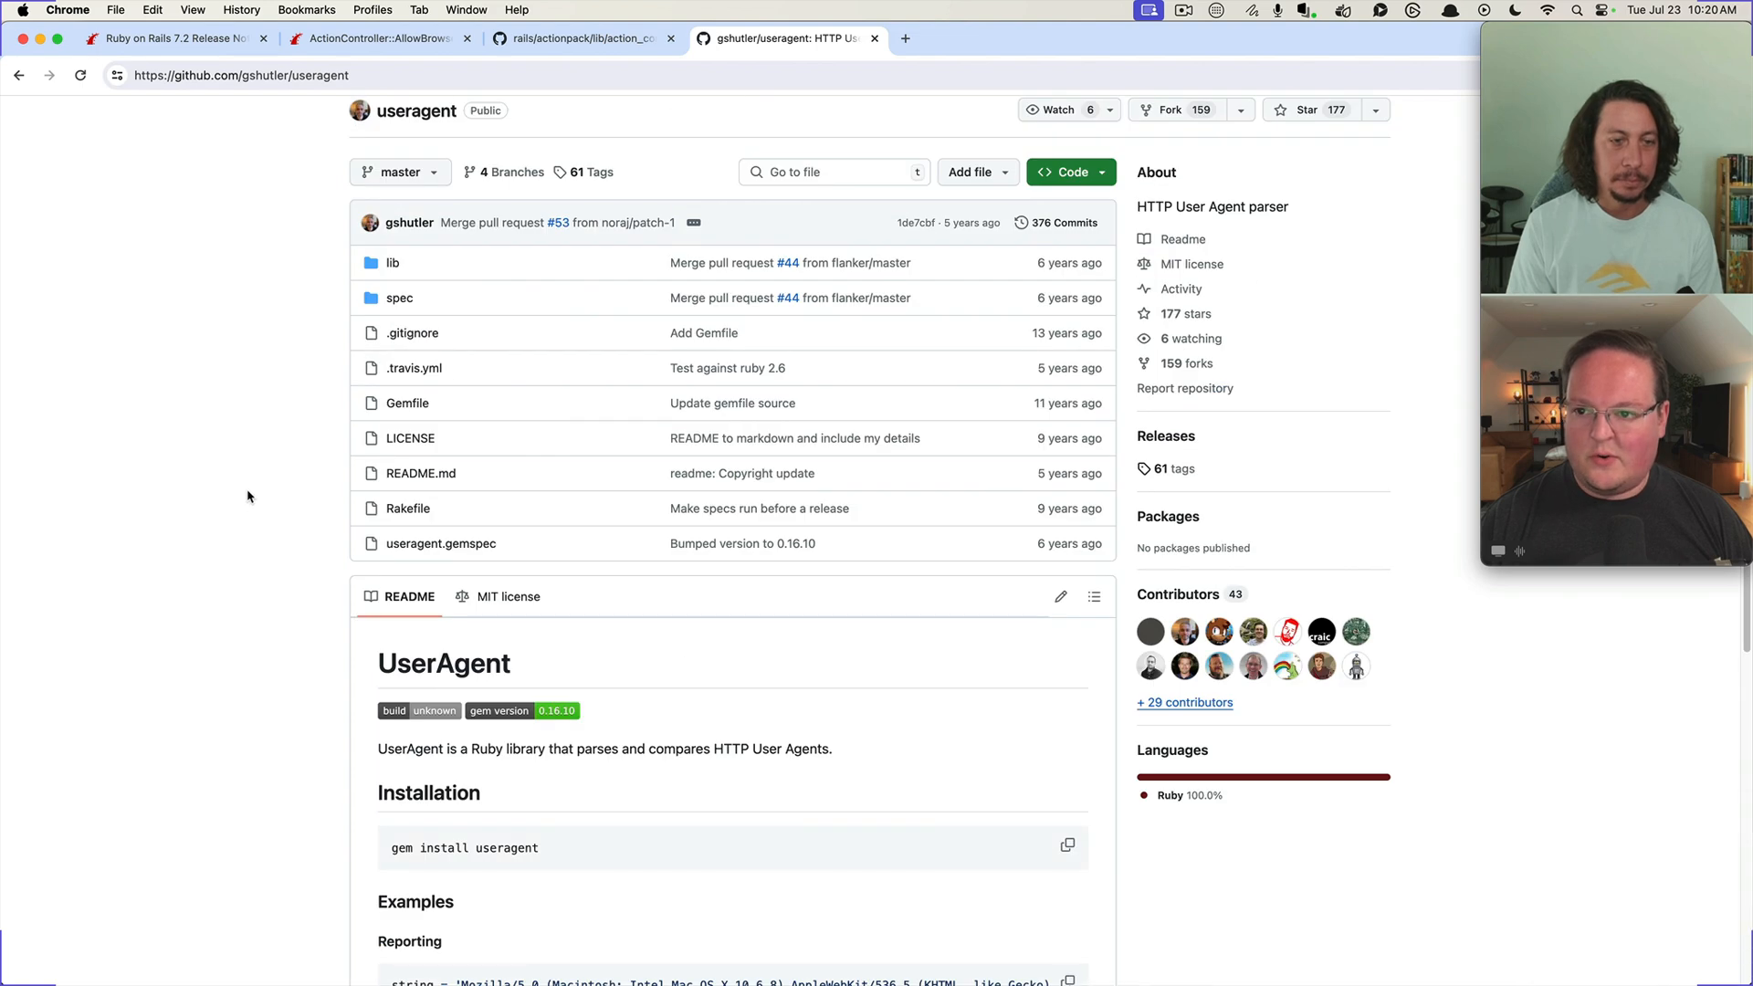
left_click(130, 164)
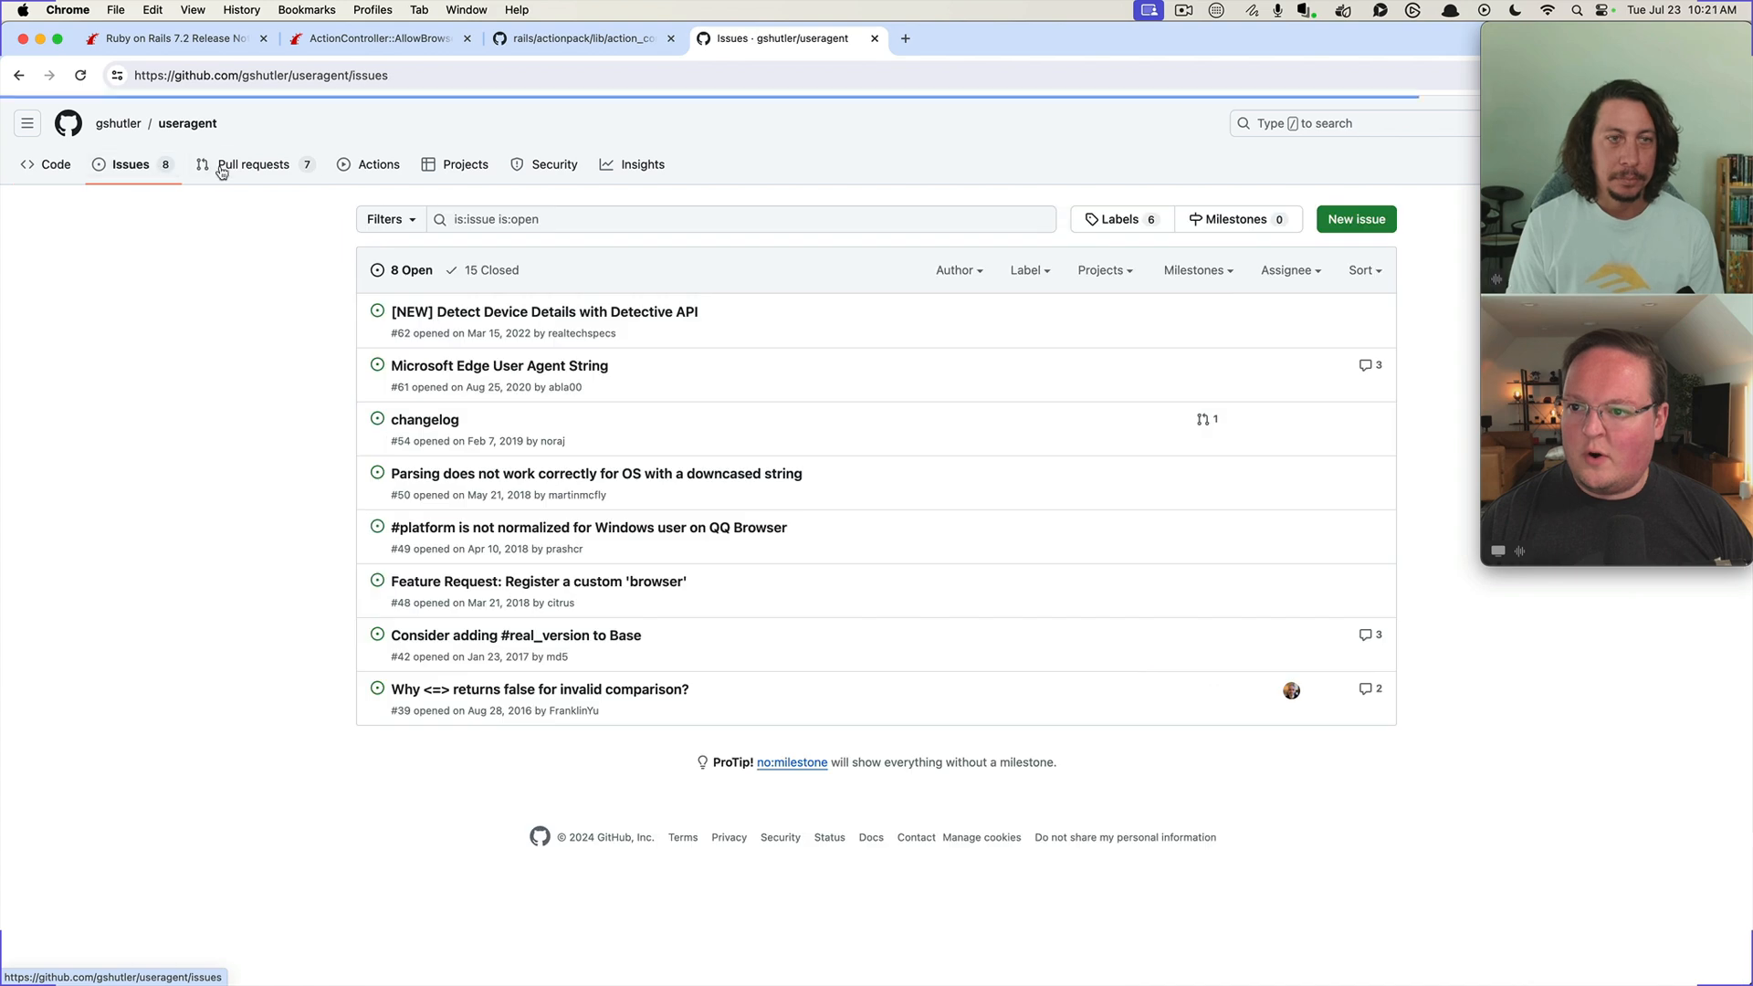
left_click(253, 165)
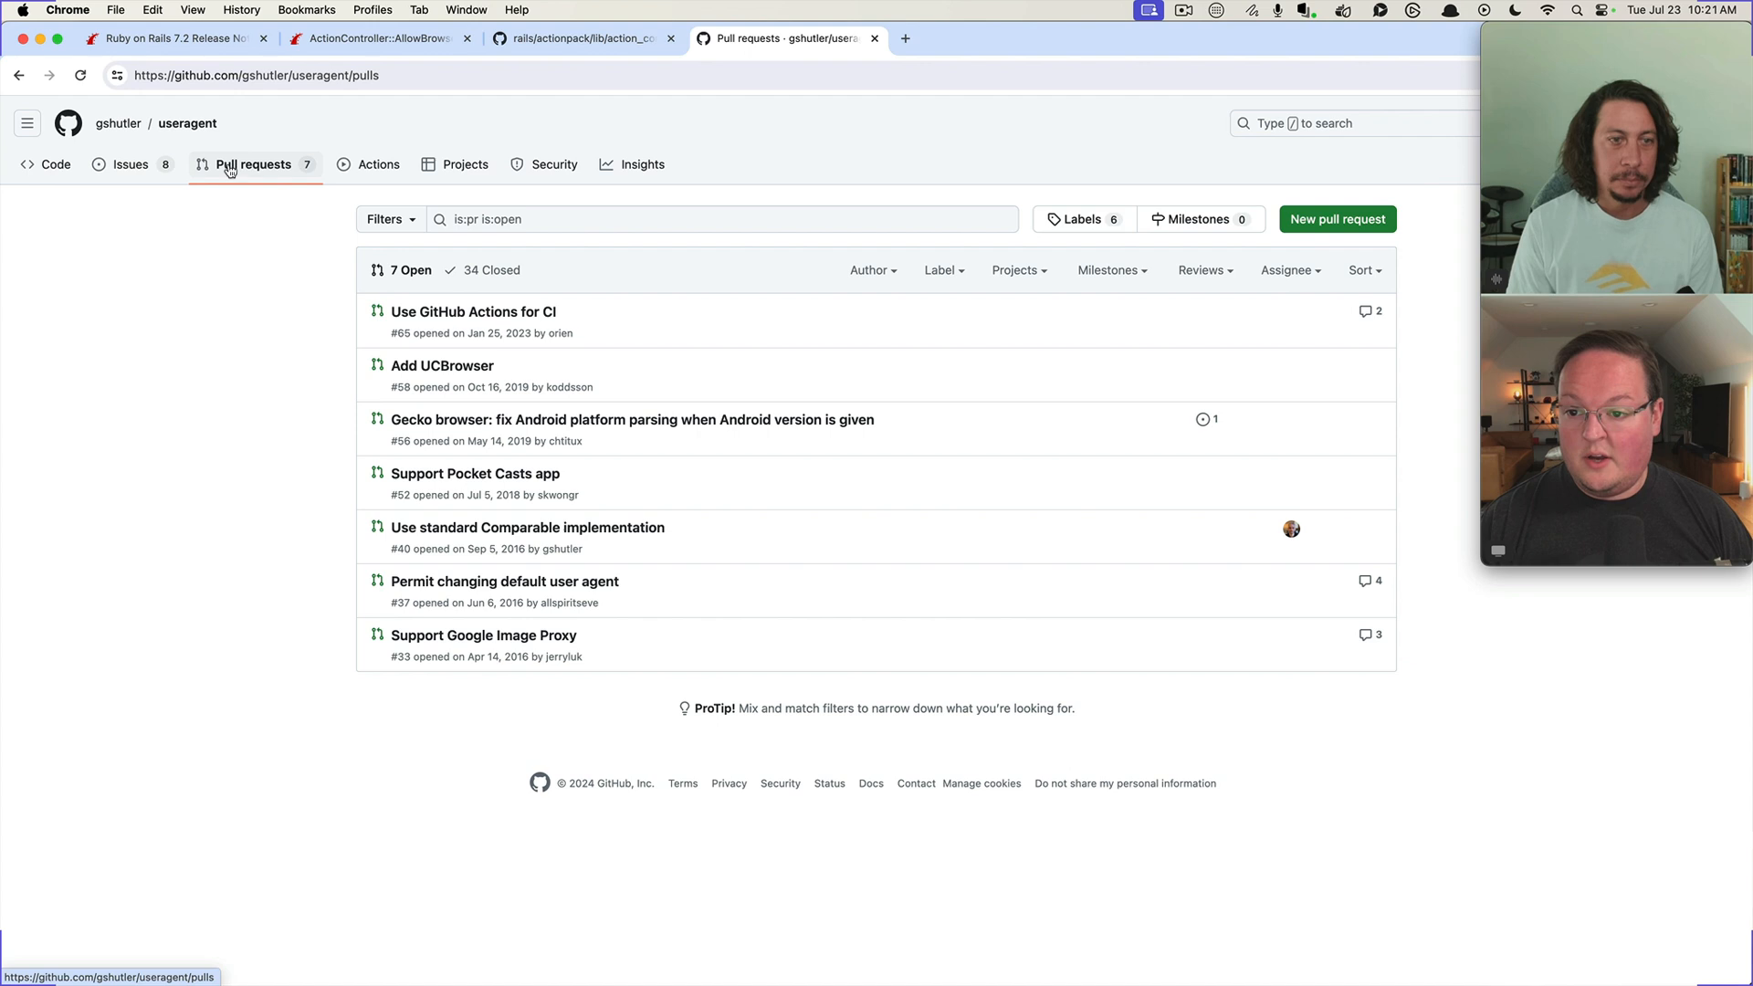
left_click(129, 165)
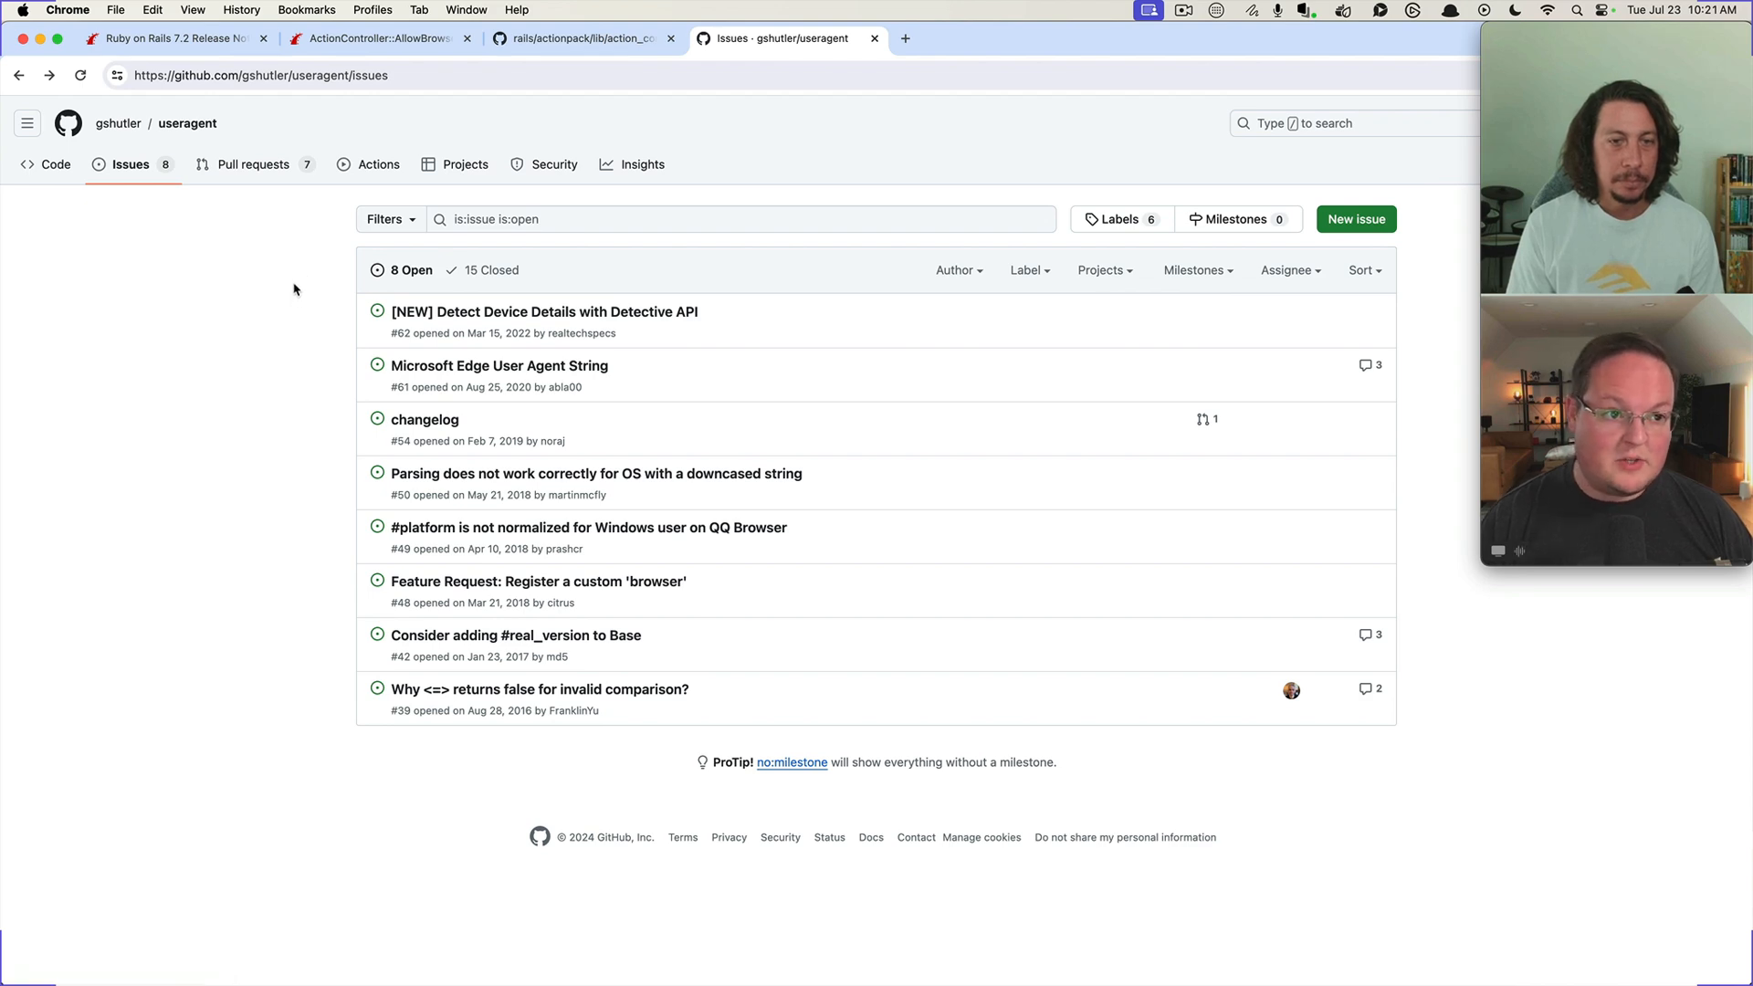
left_click(45, 164)
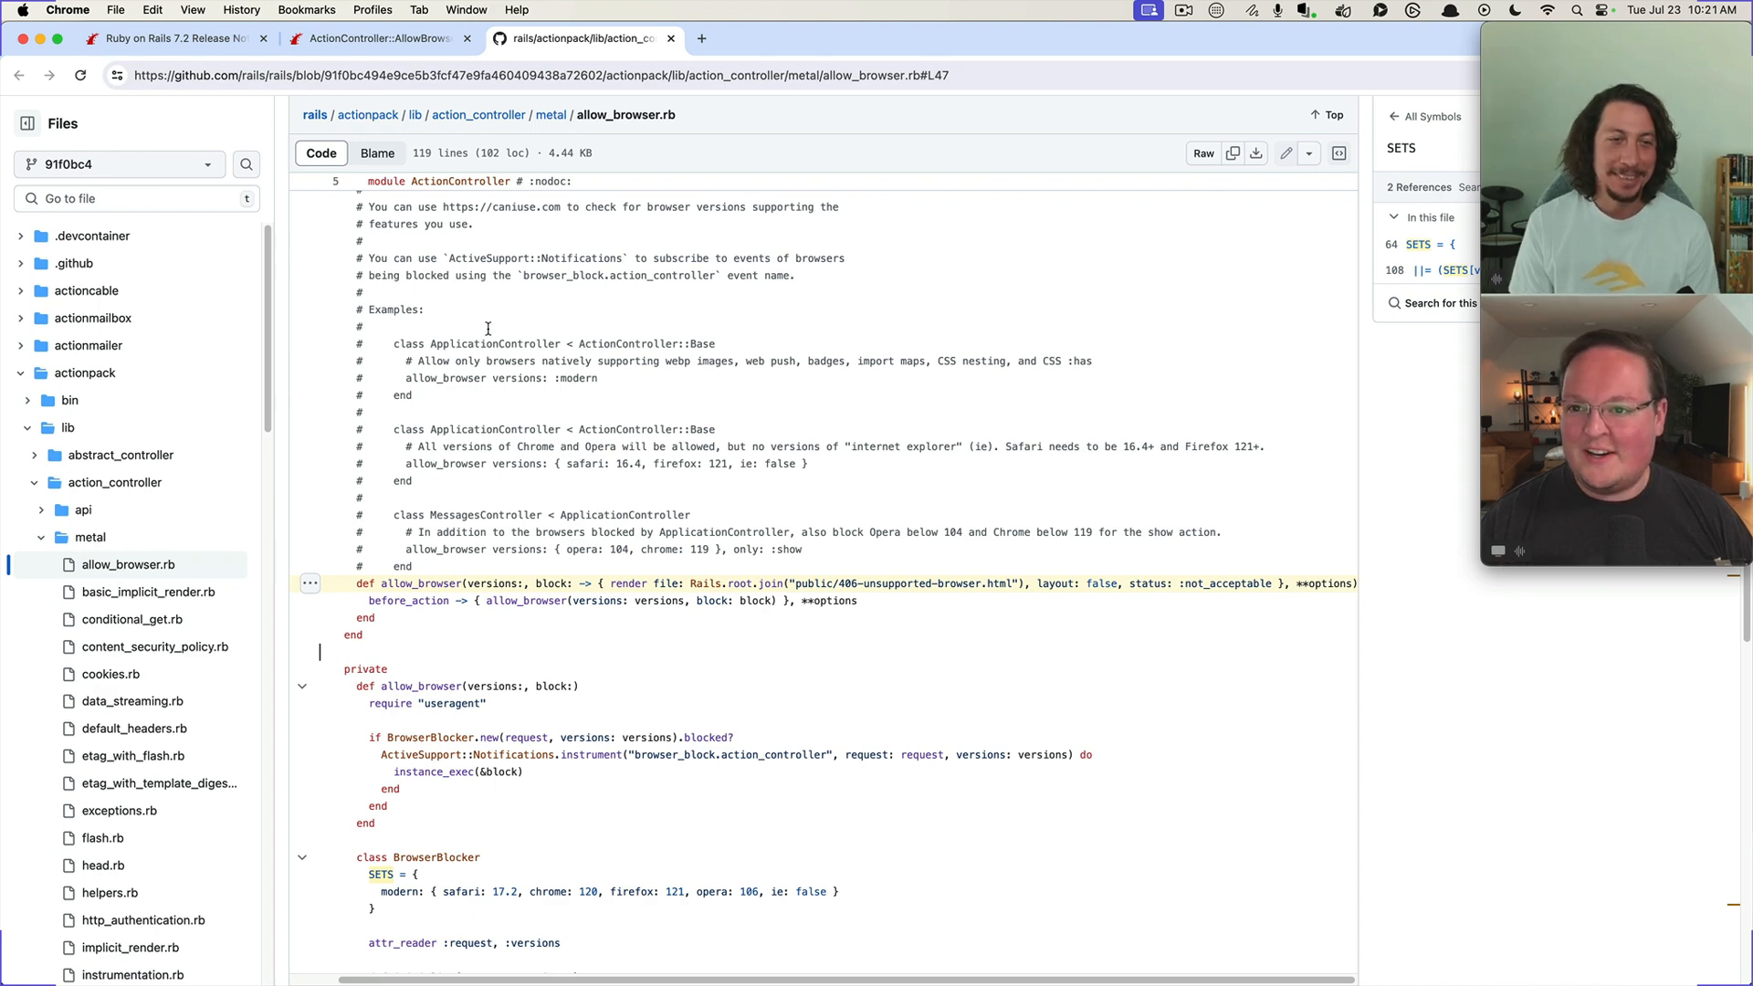
left_click(378, 39)
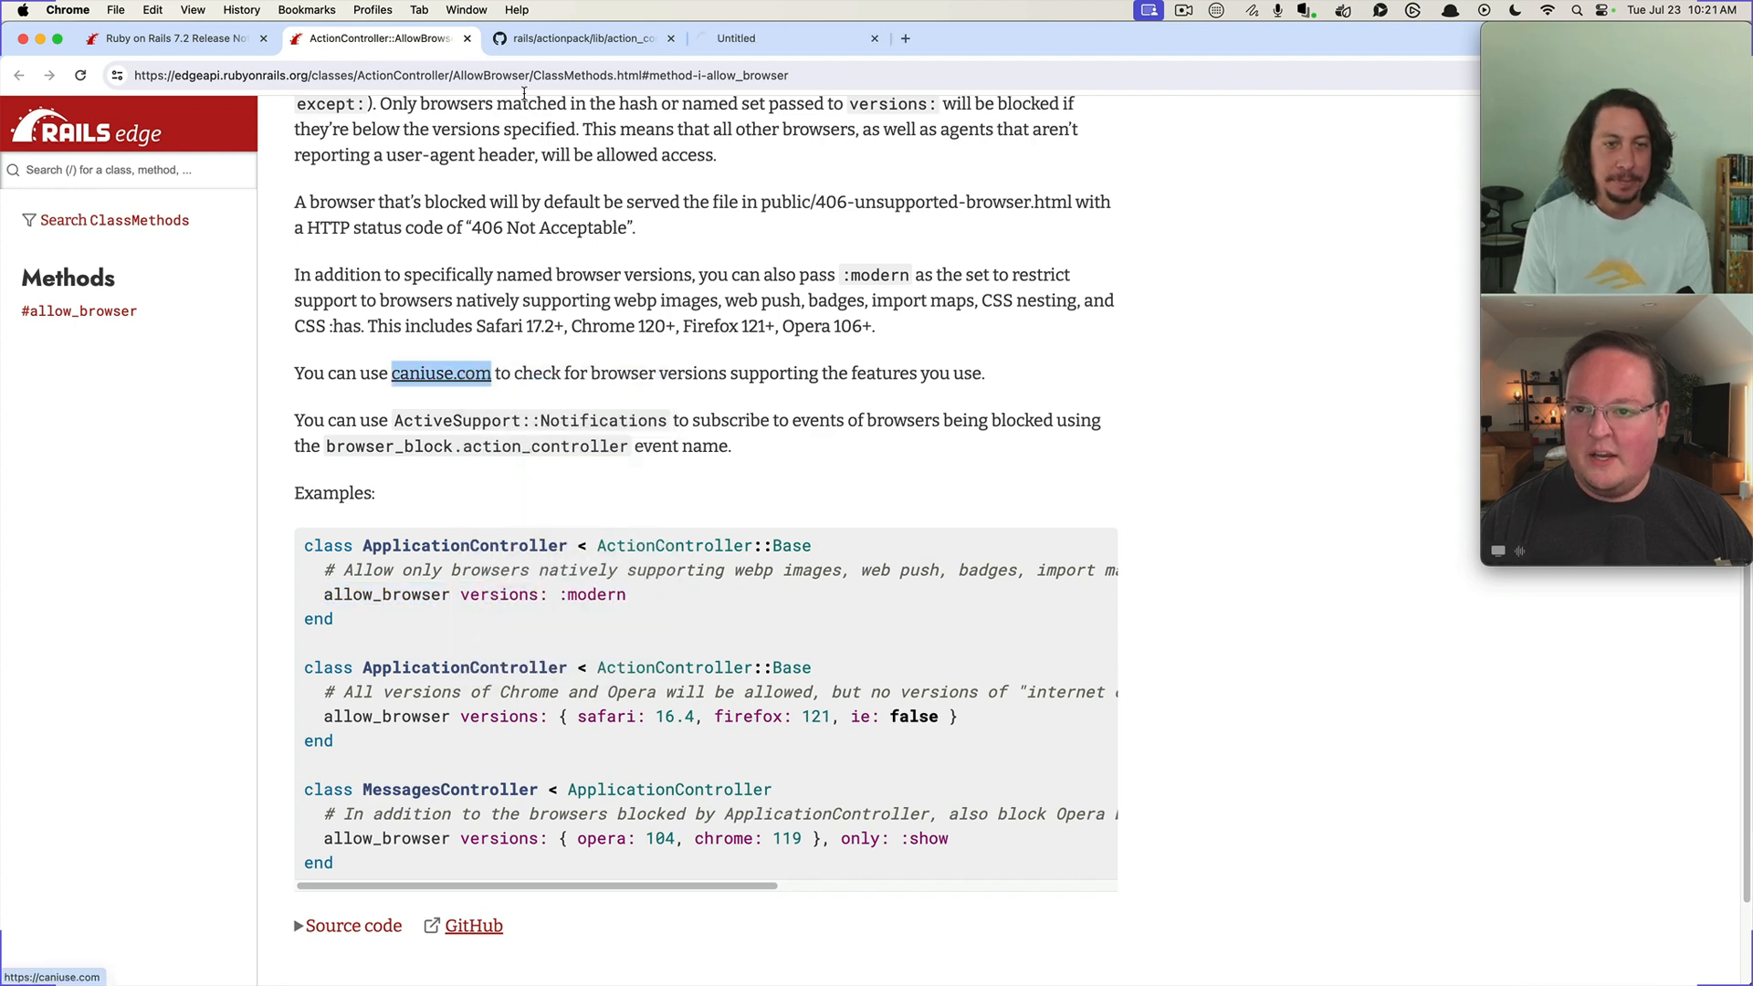
Search Can I use for 'import' and scroll the Import maps browser support table
left_click(439, 373)
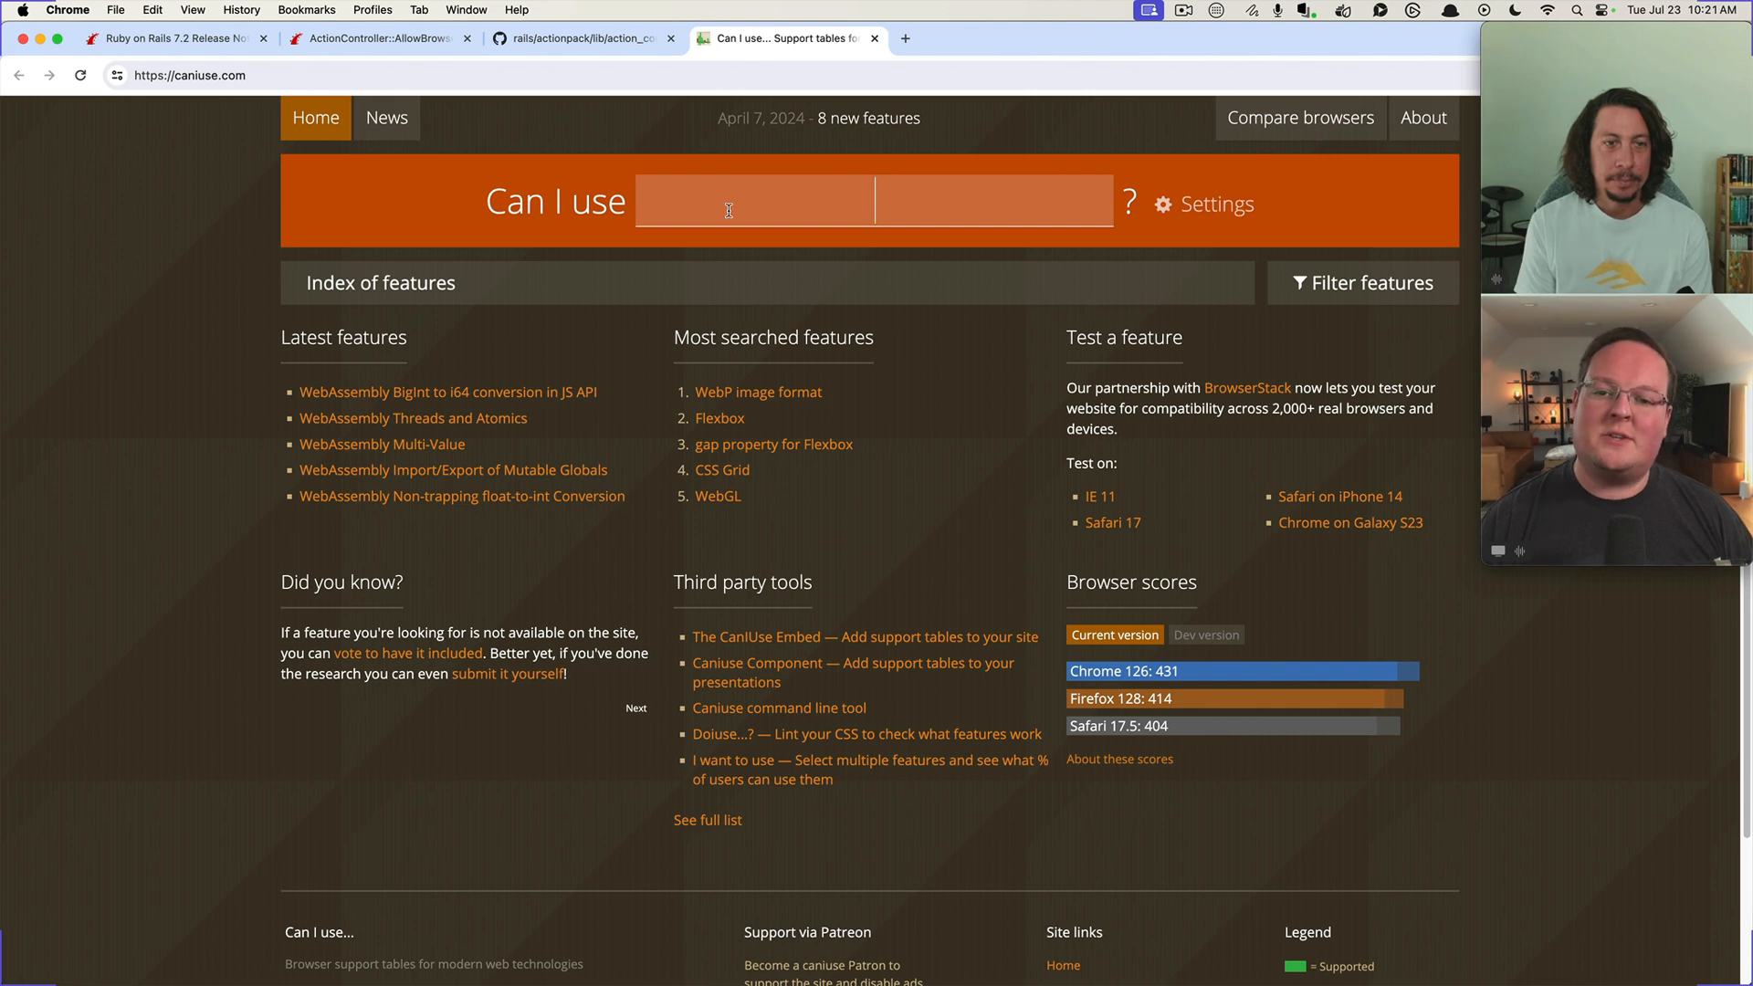
type("importmap")
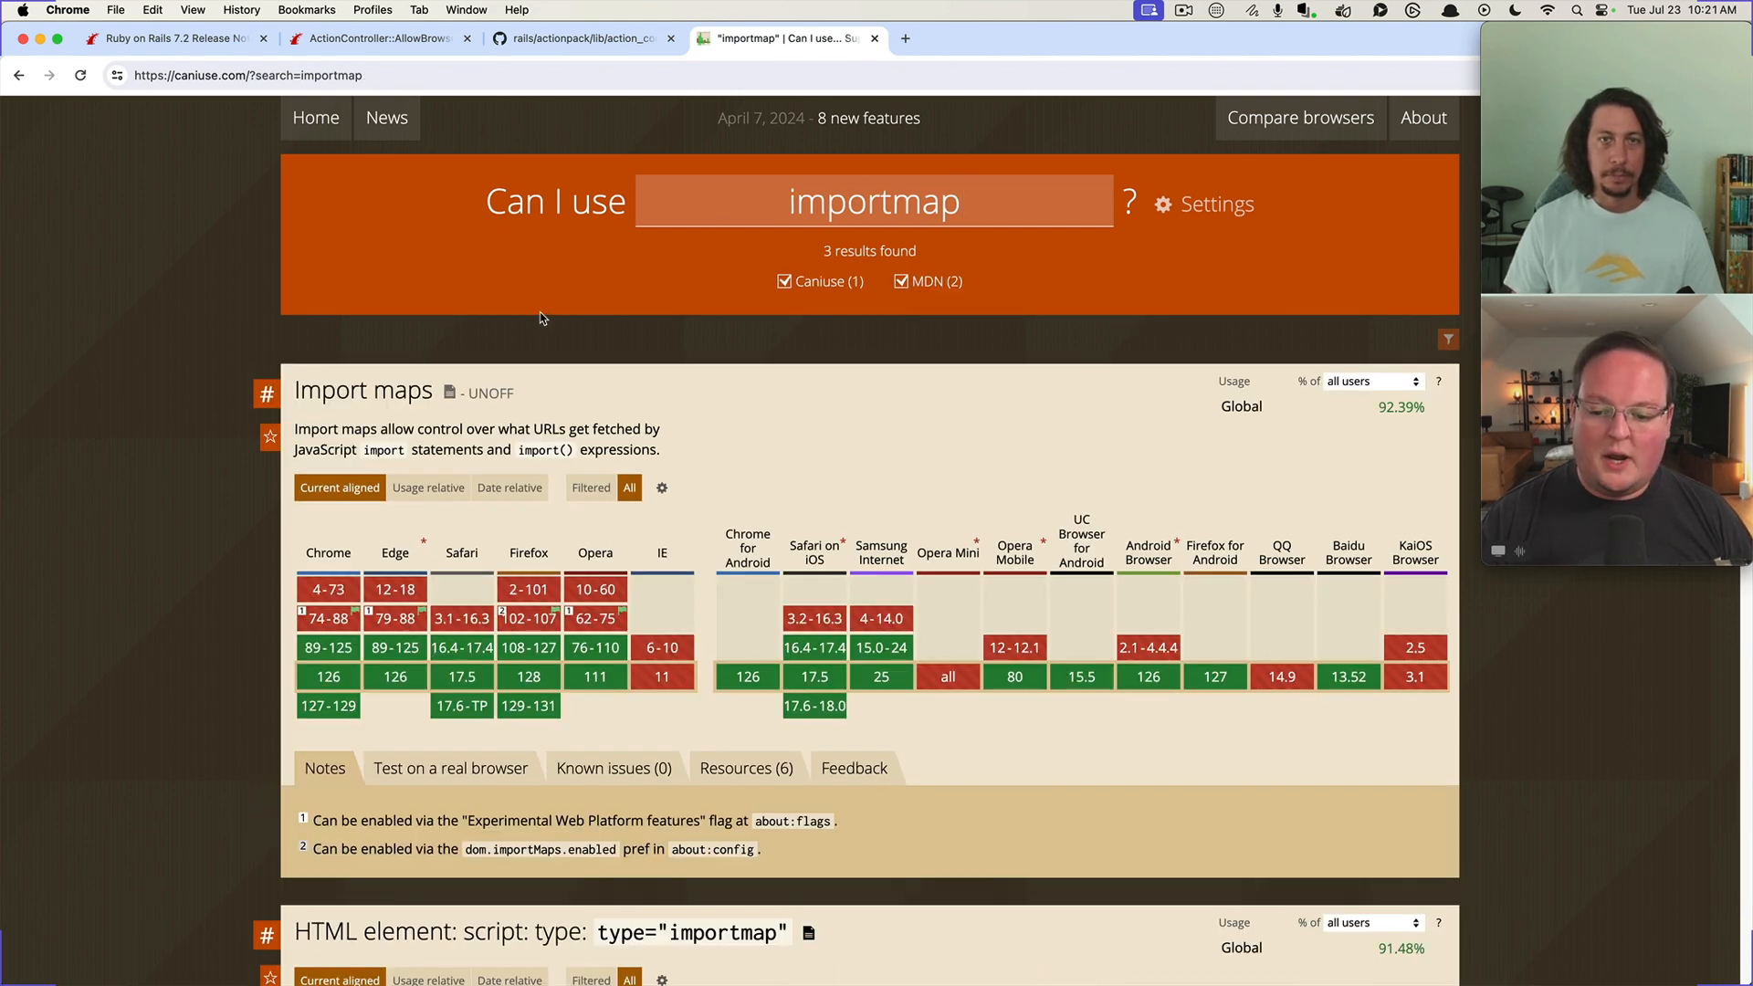
scroll("down", 3)
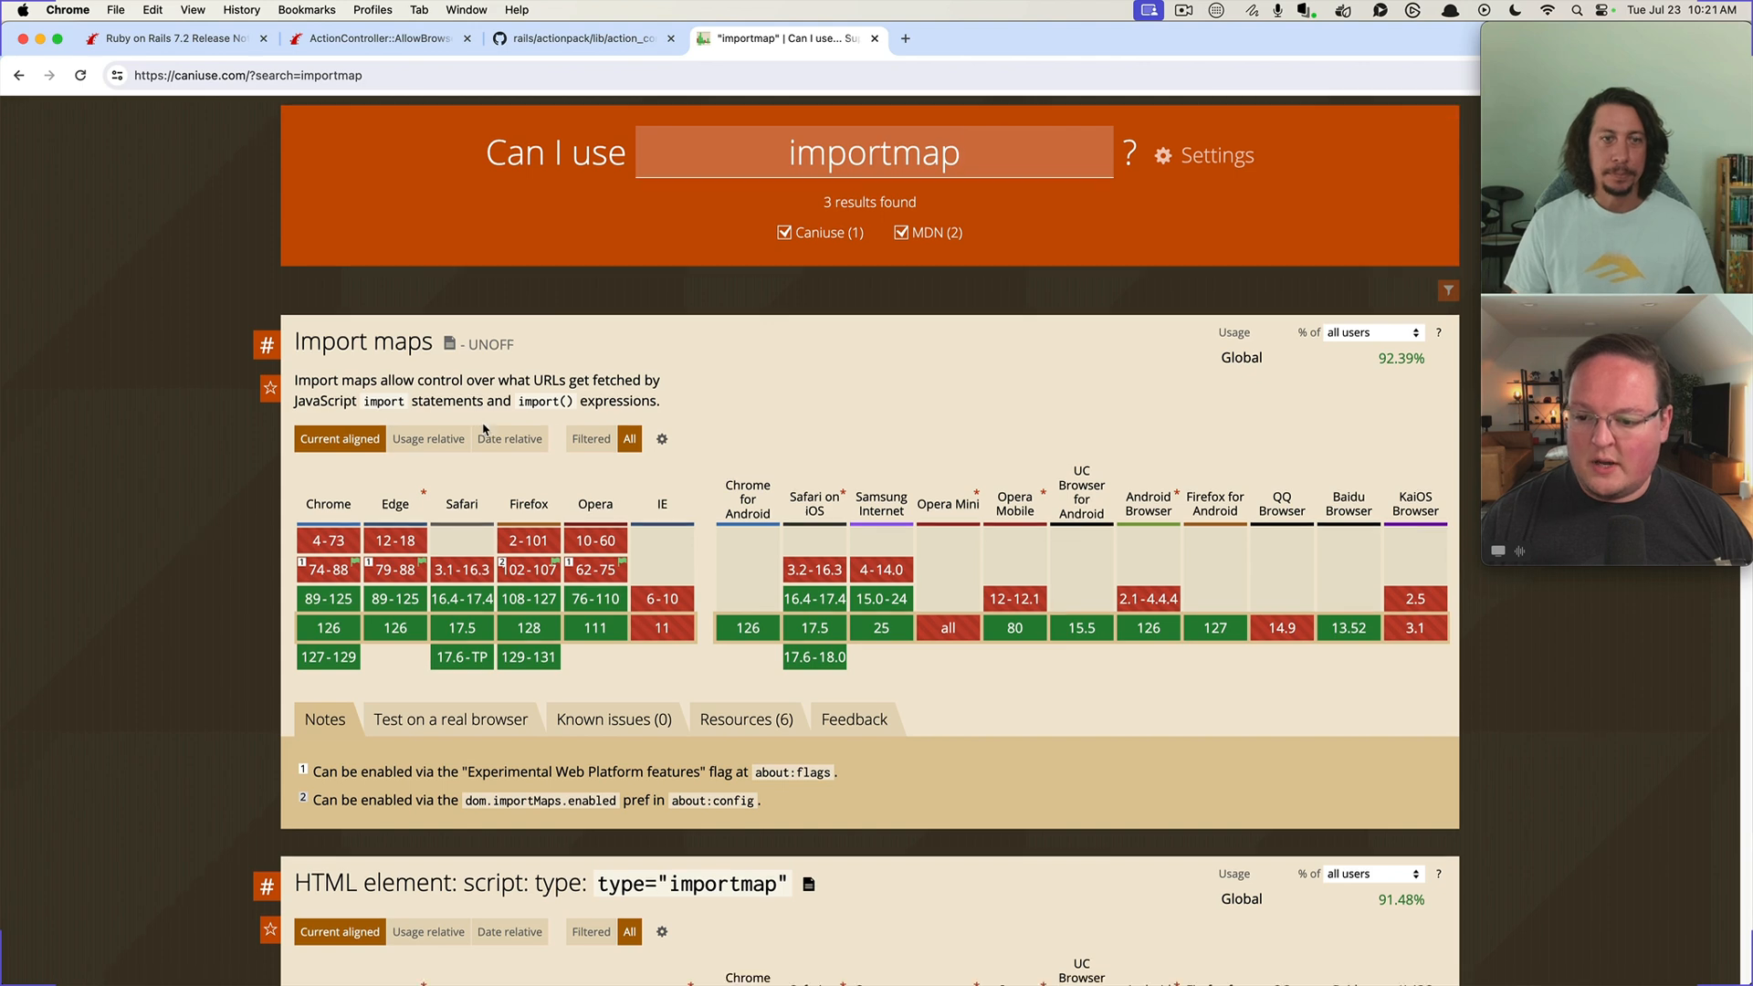
scroll("down", 3)
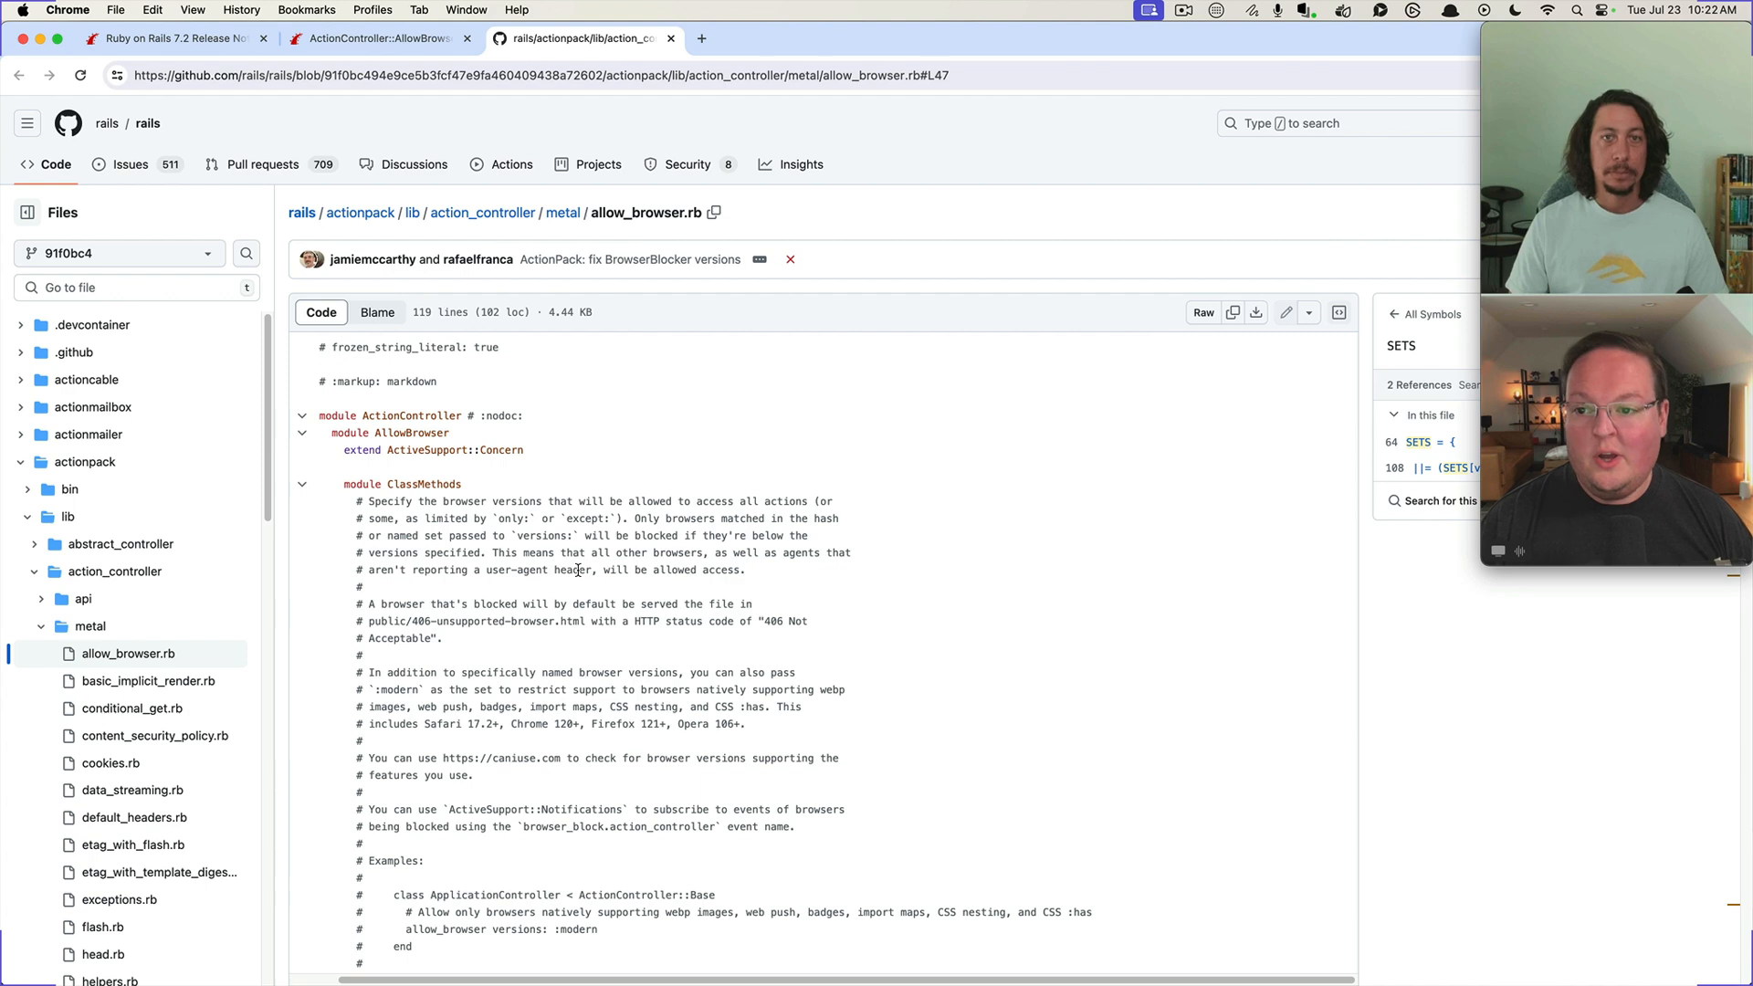
mouse_move(593, 380)
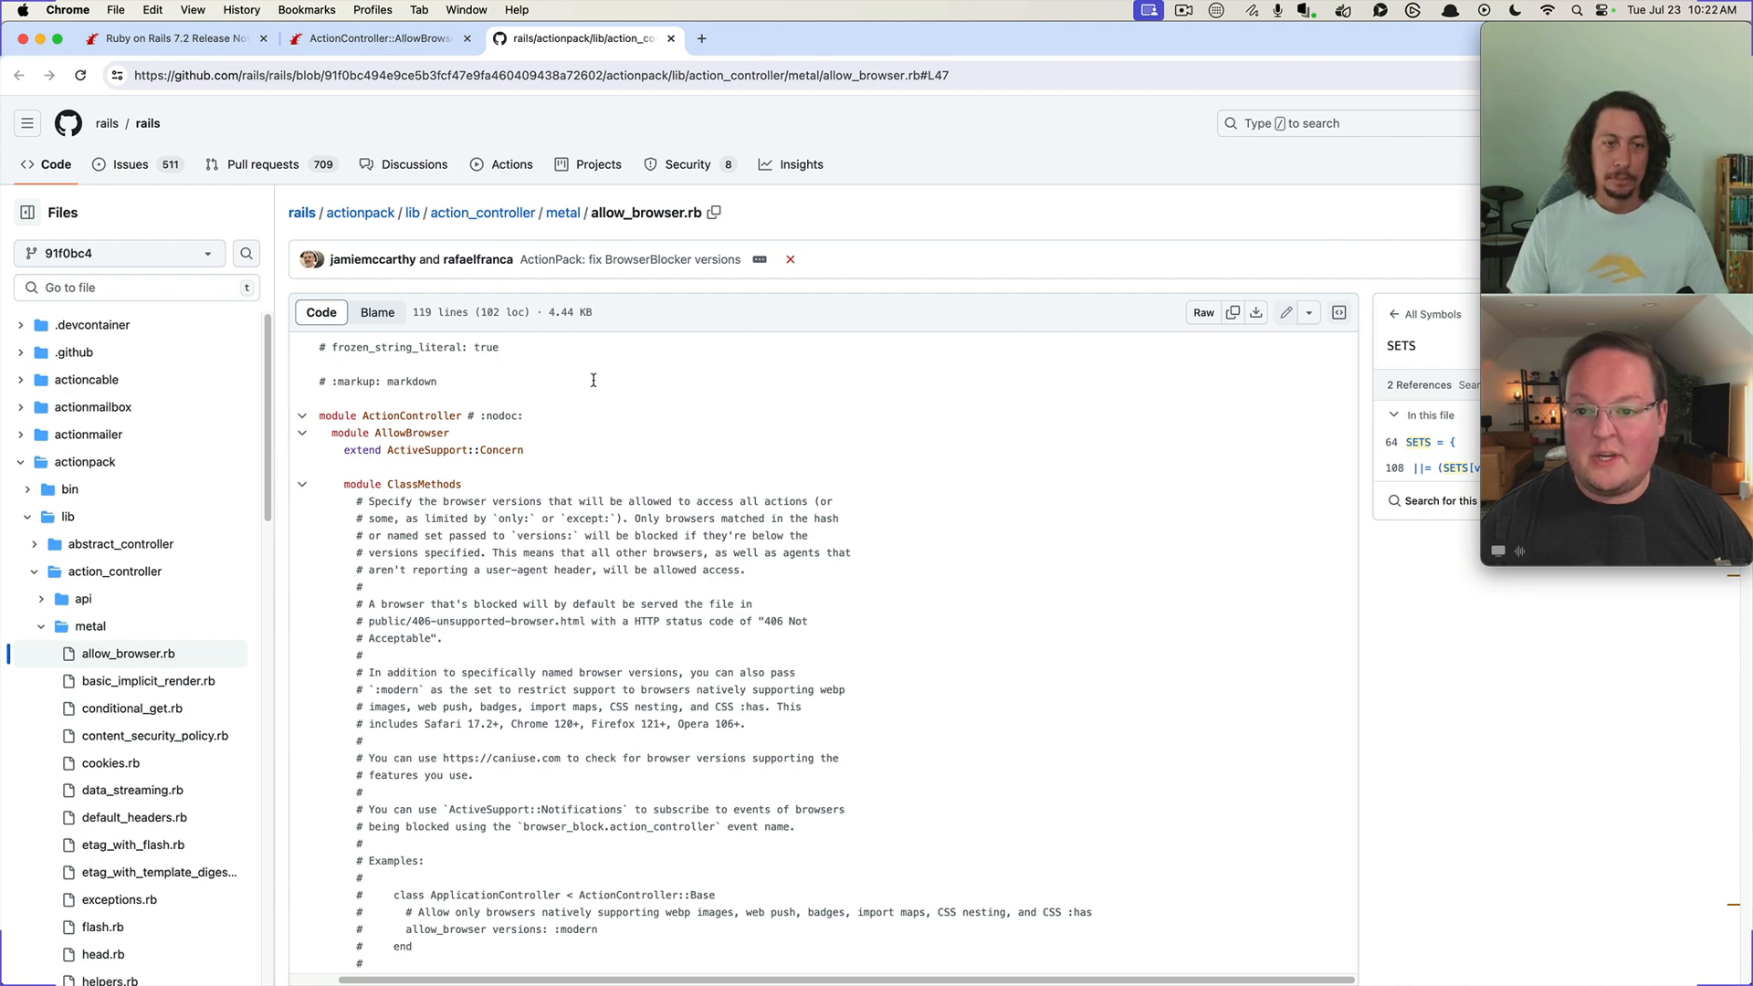
Show where BrowserBlocker is defined and used, scrolling through its modern version set
scroll("down", 3)
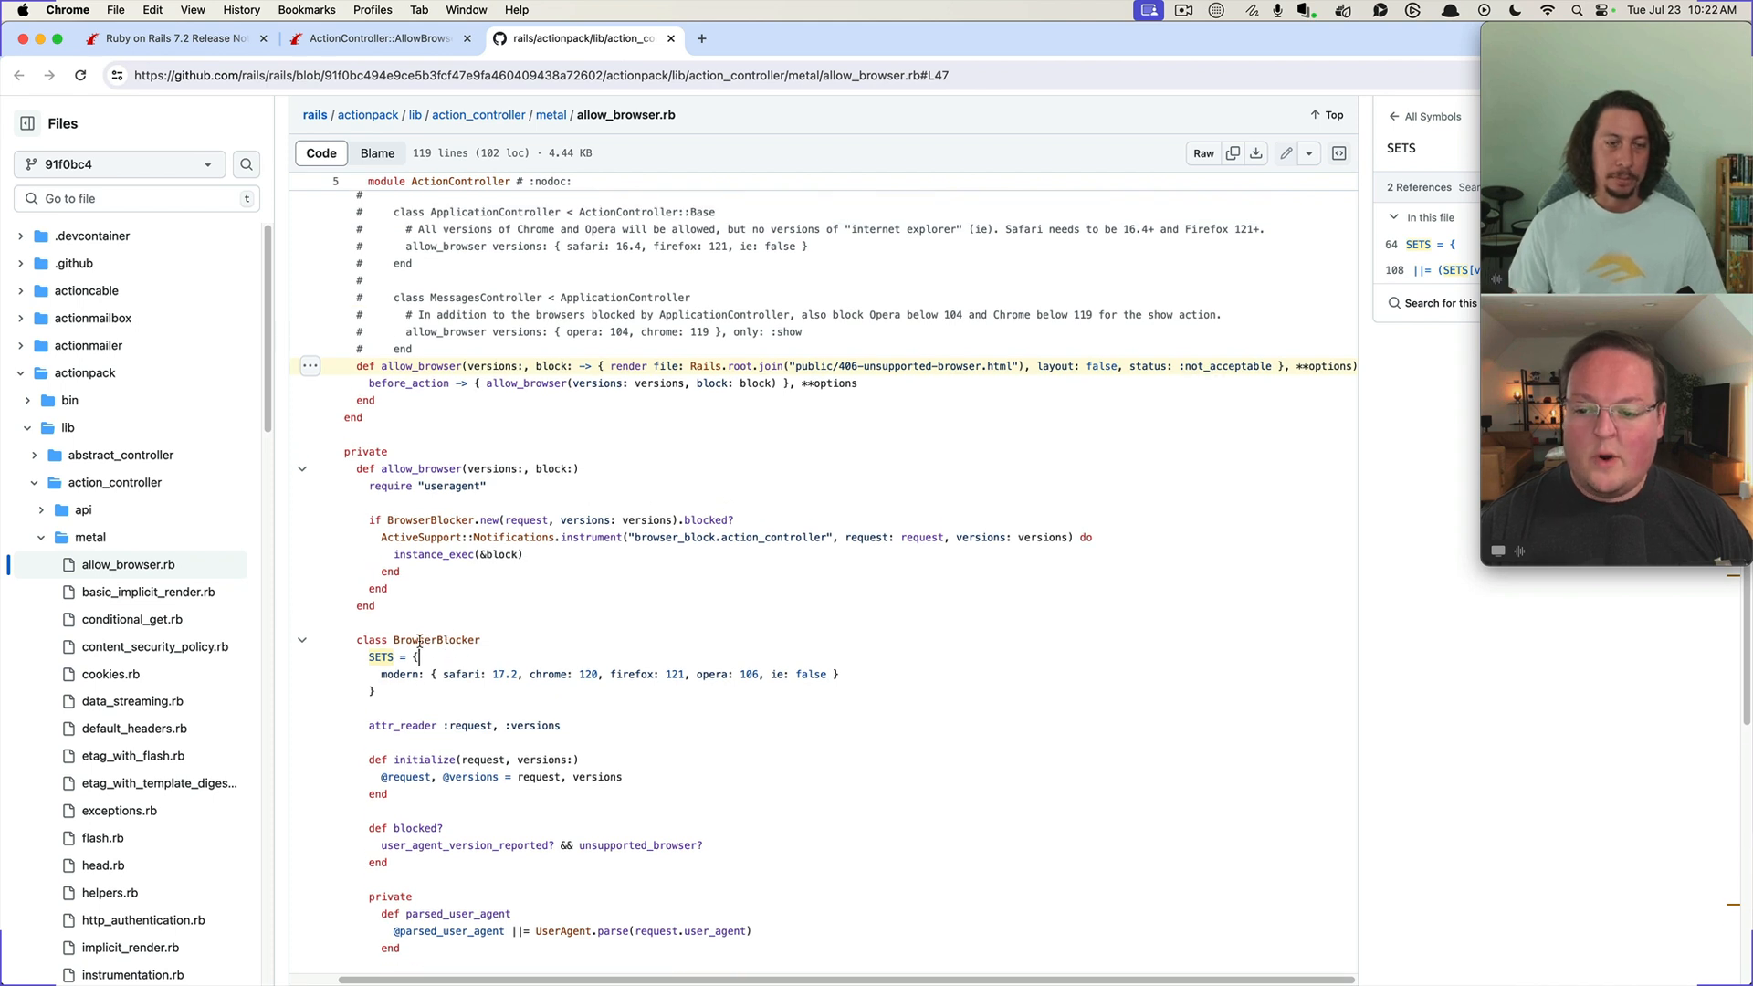
left_click(428, 639)
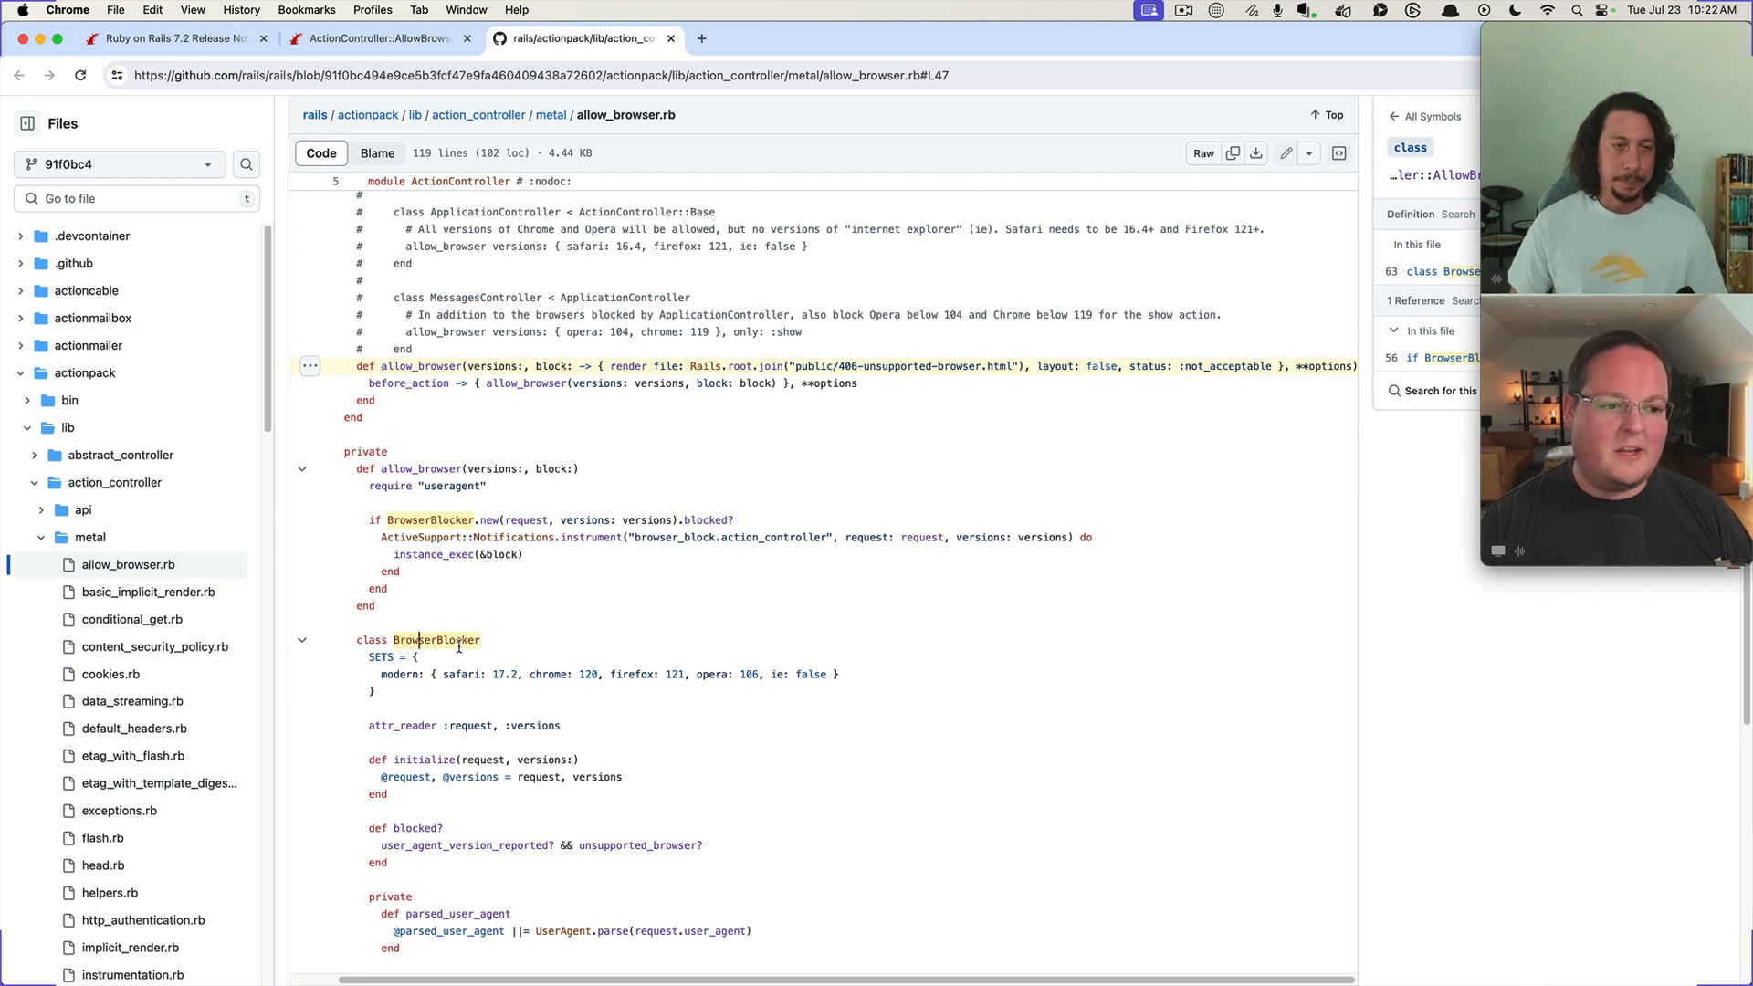
scroll("down", 3)
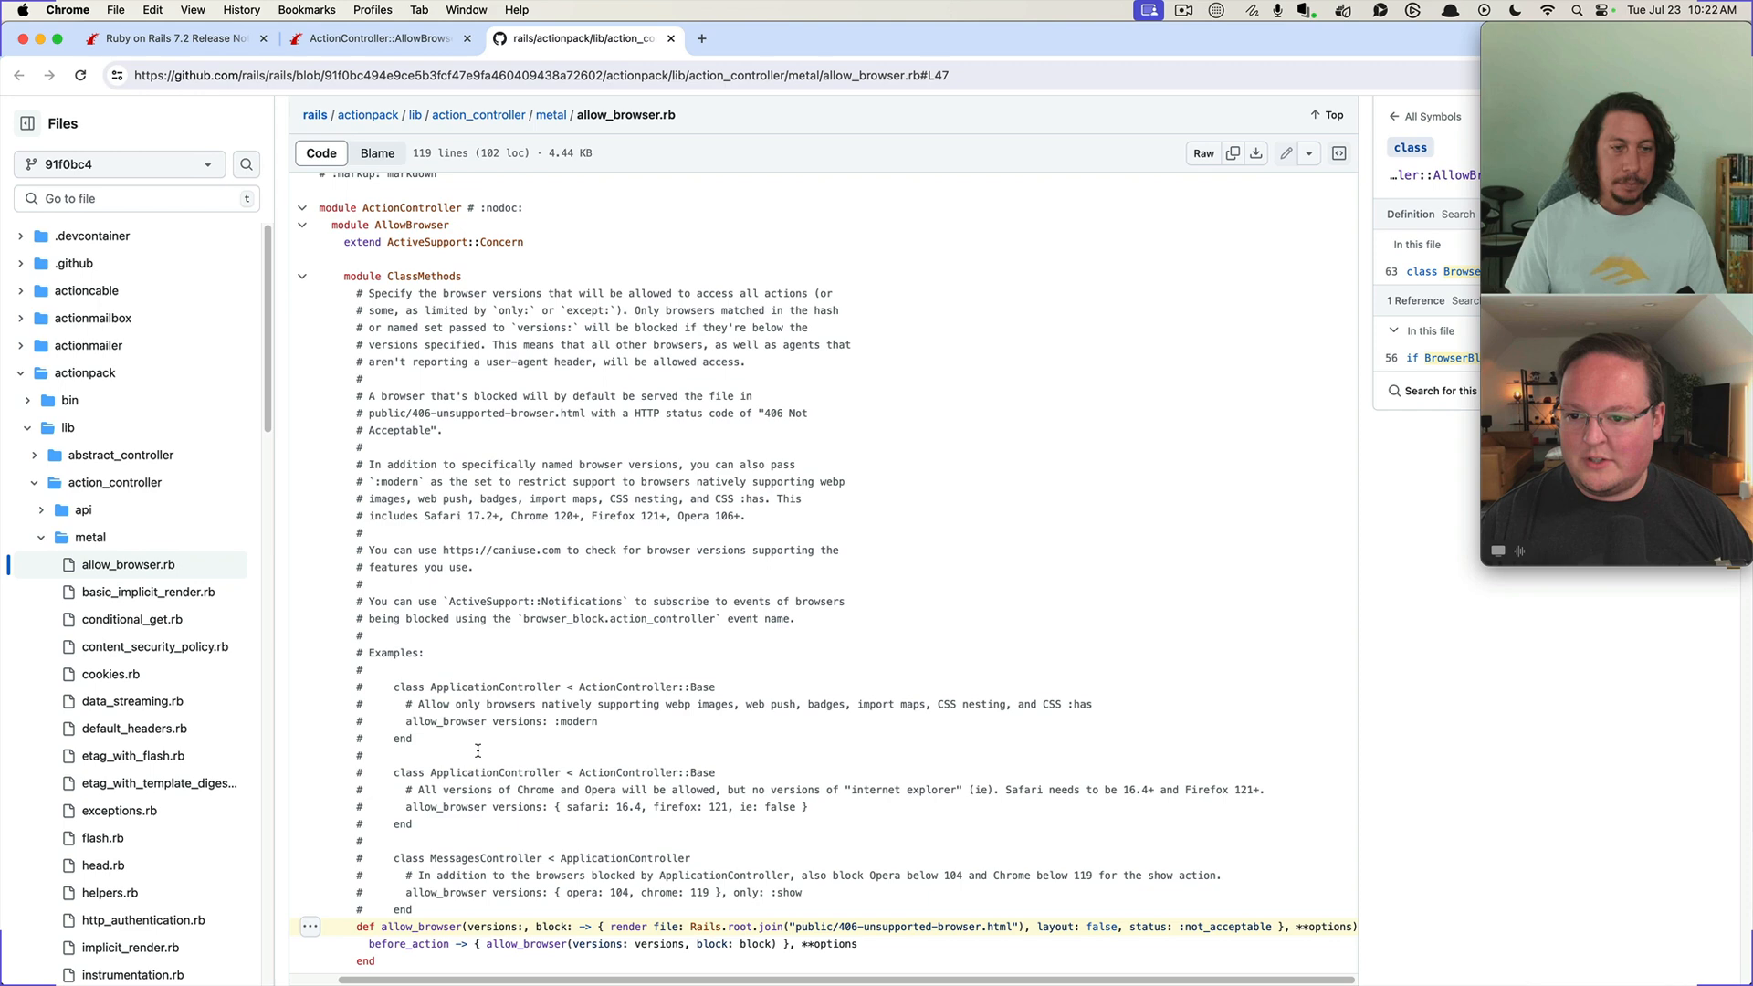
scroll("down", 3)
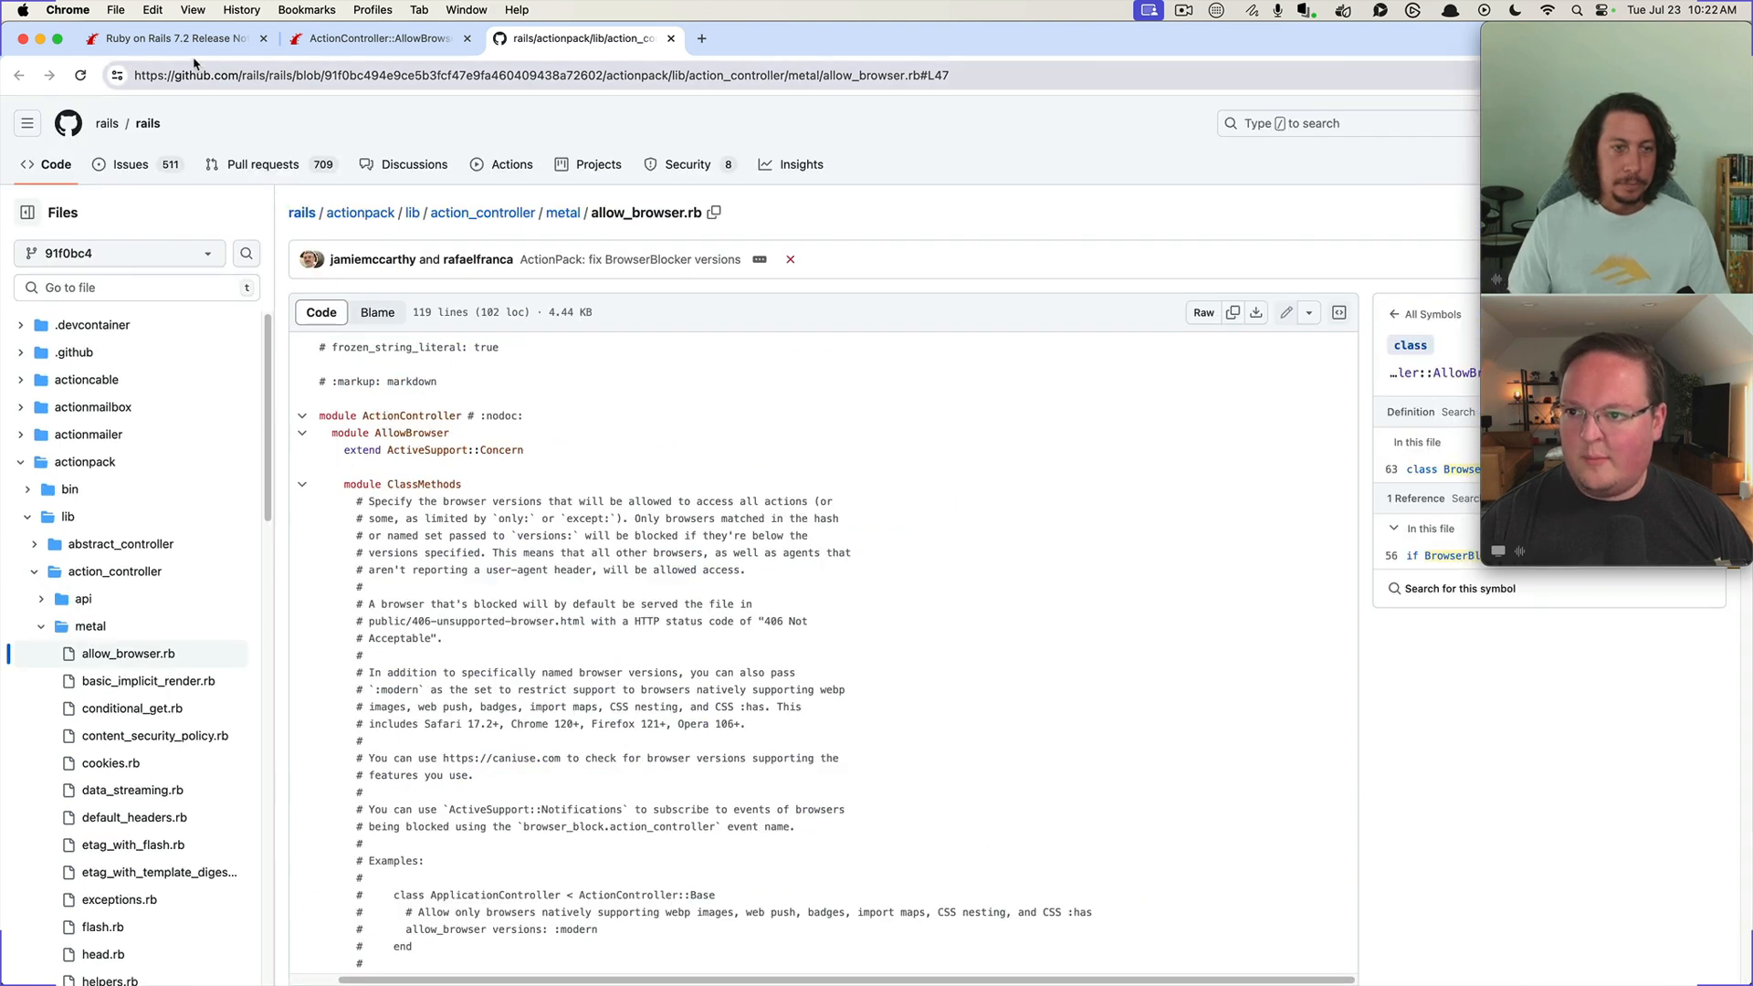
Recheck the release notes and API docs tabs, then scroll the allow_browser source toward instance_exec
left_click(173, 38)
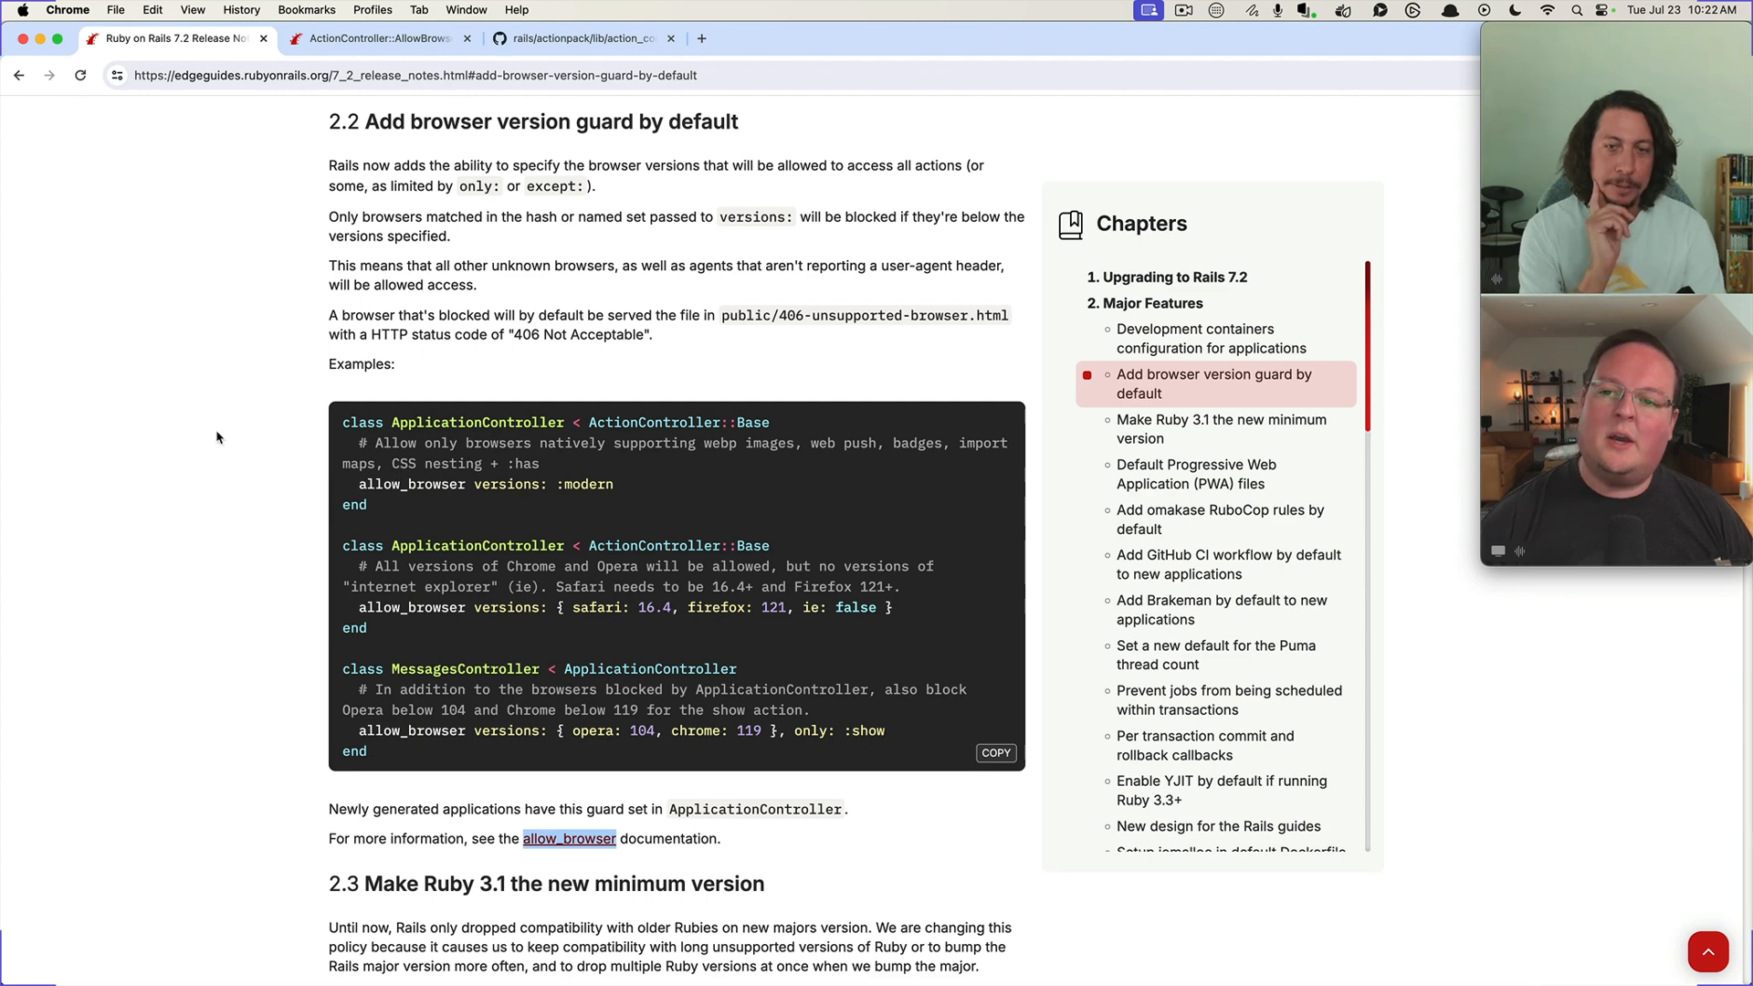
left_click(378, 38)
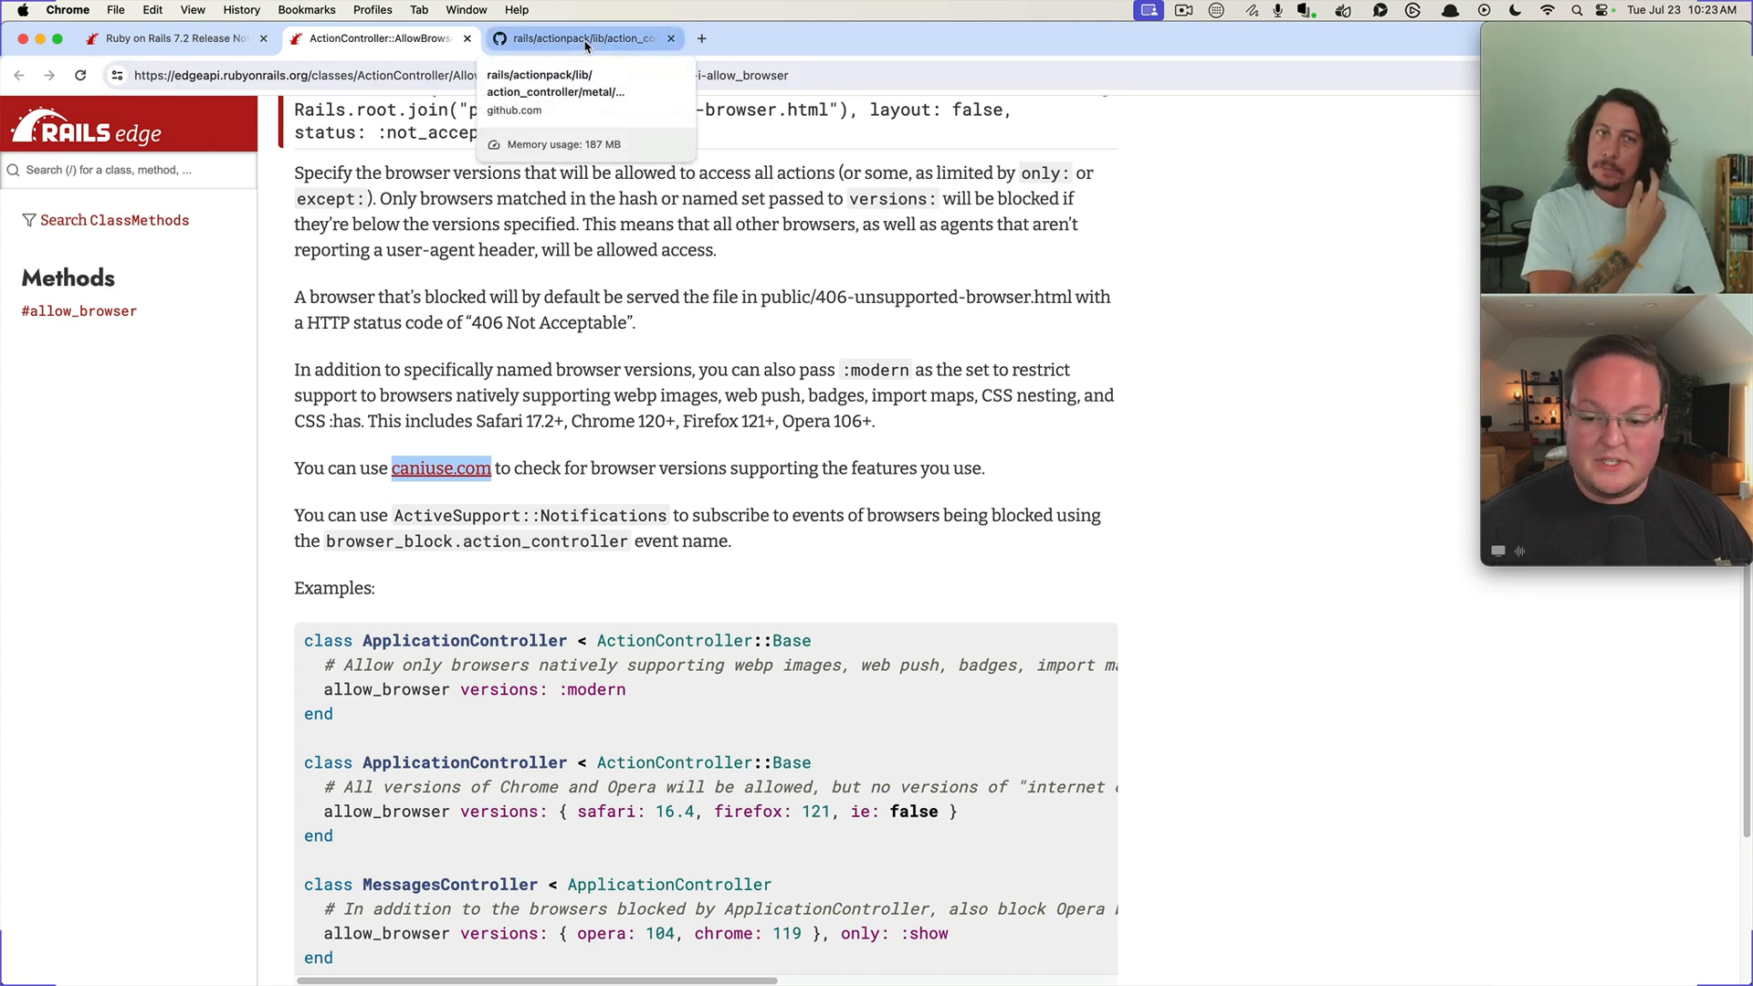
left_click(582, 38)
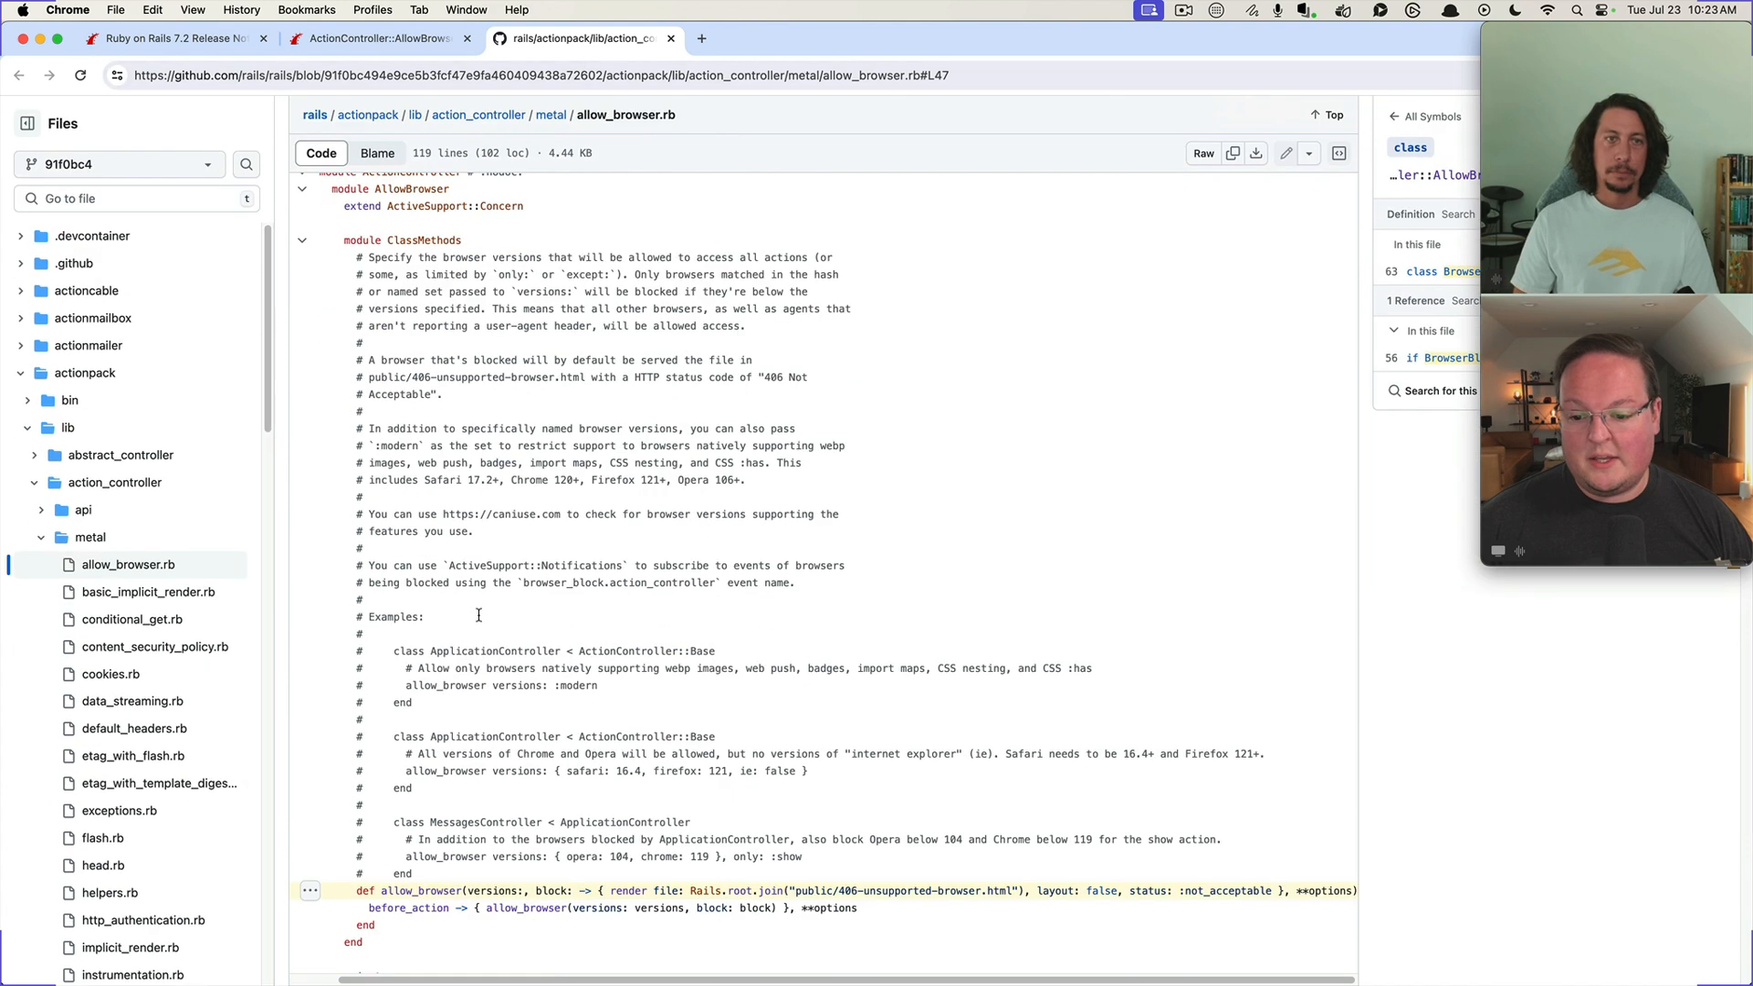
scroll("down", 3)
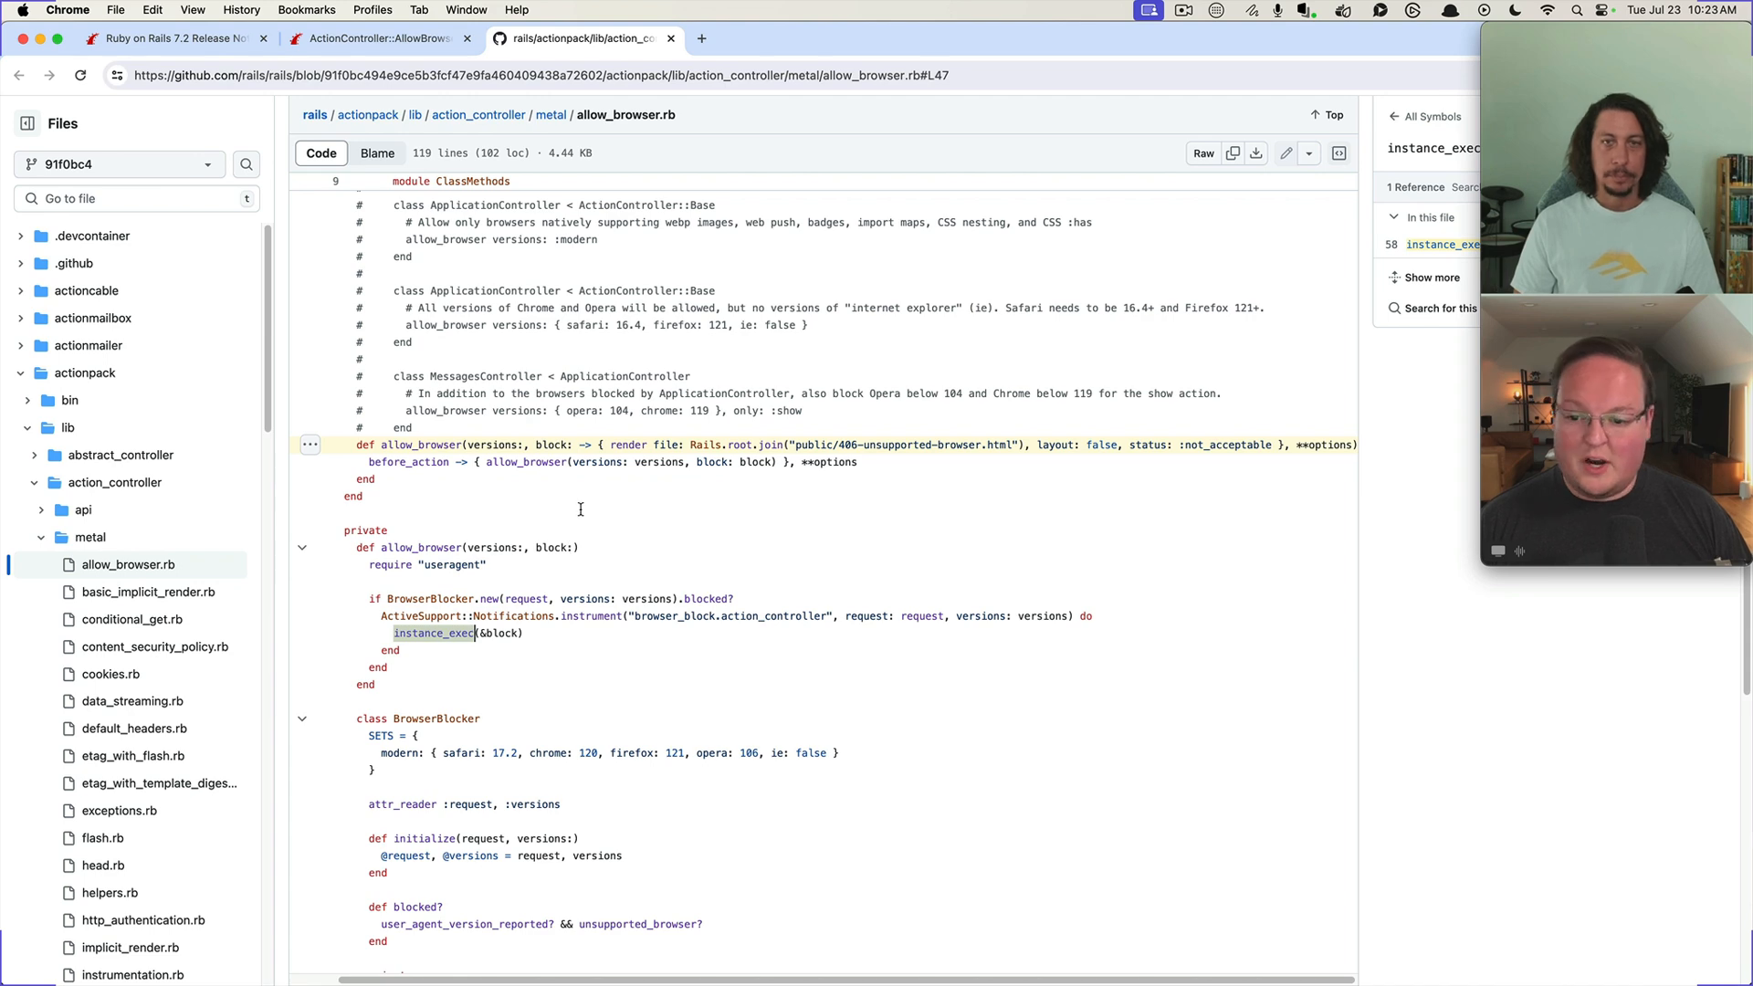
scroll("down", 3)
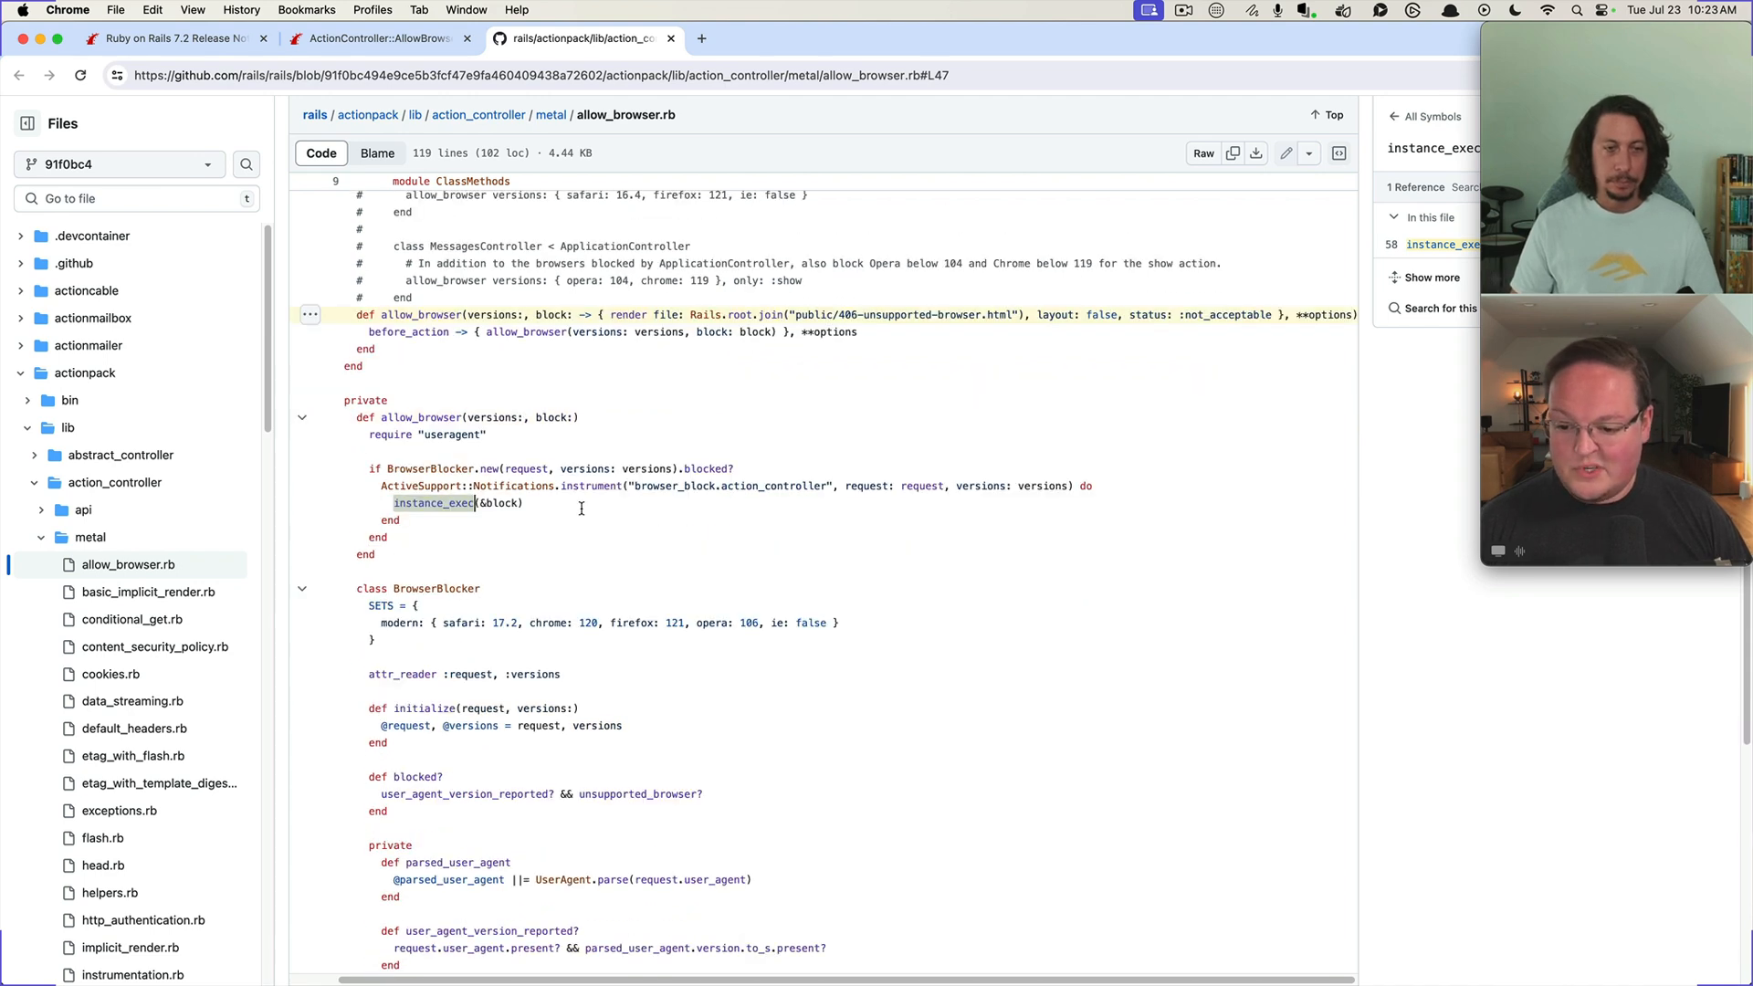
scroll("down", 3)
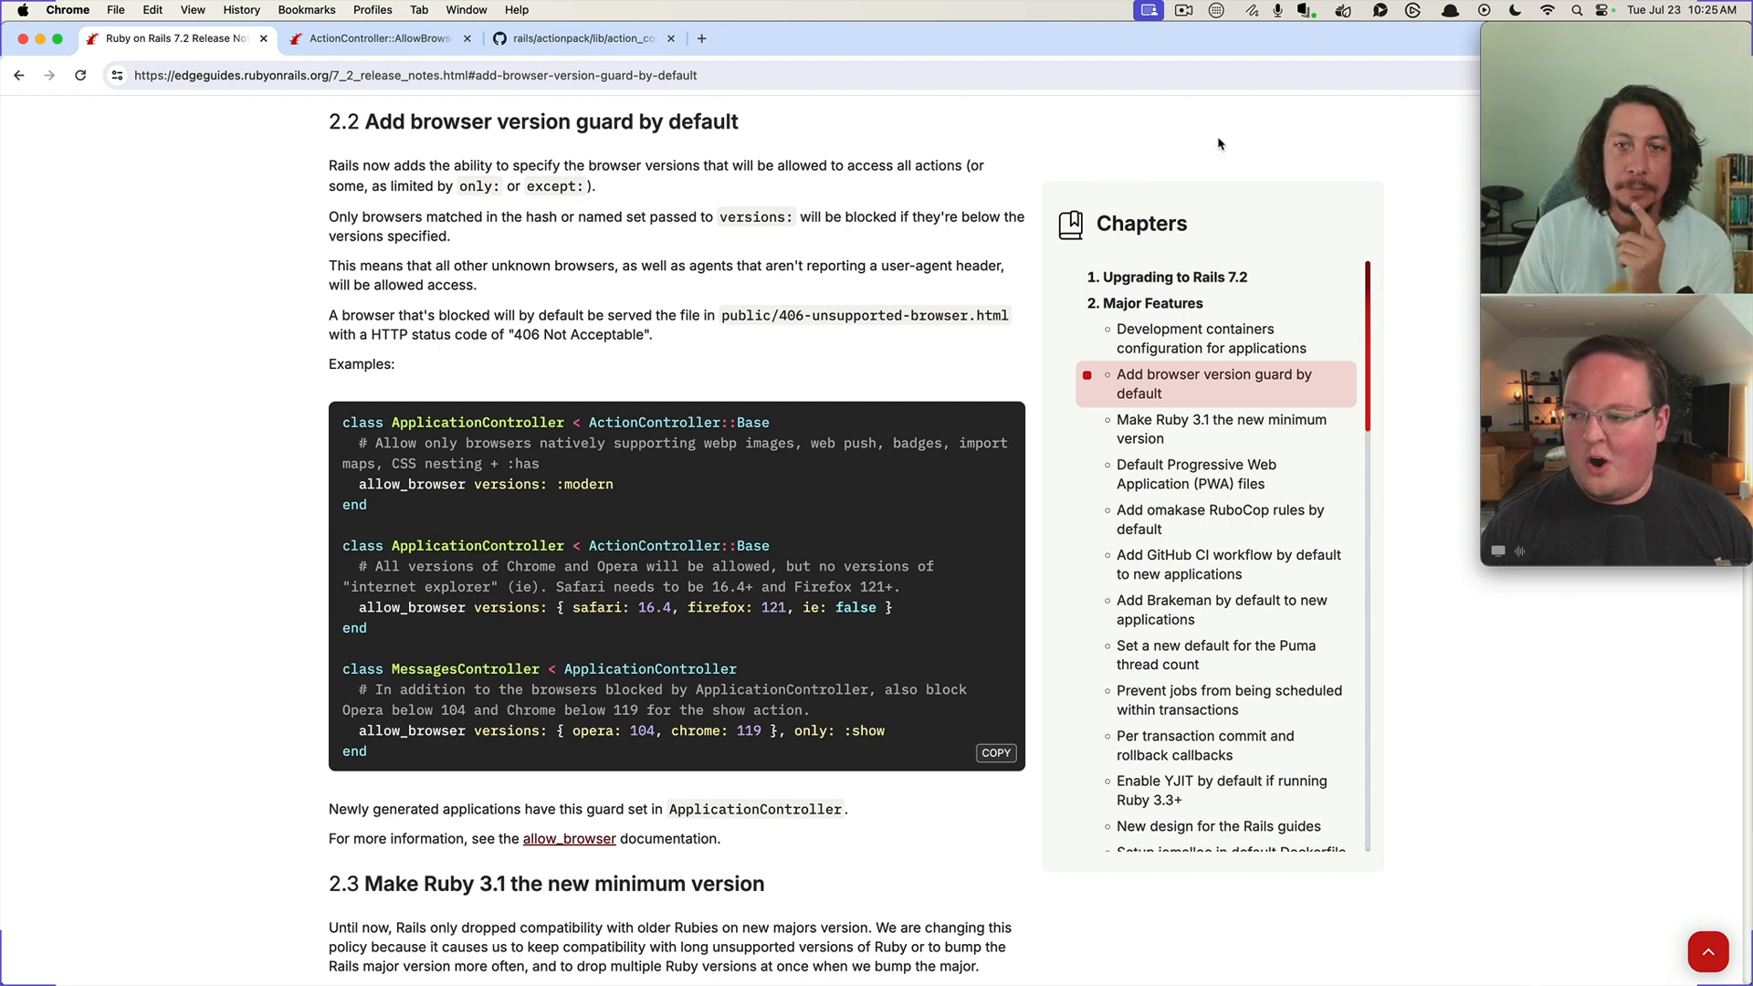
mouse_move(1225, 134)
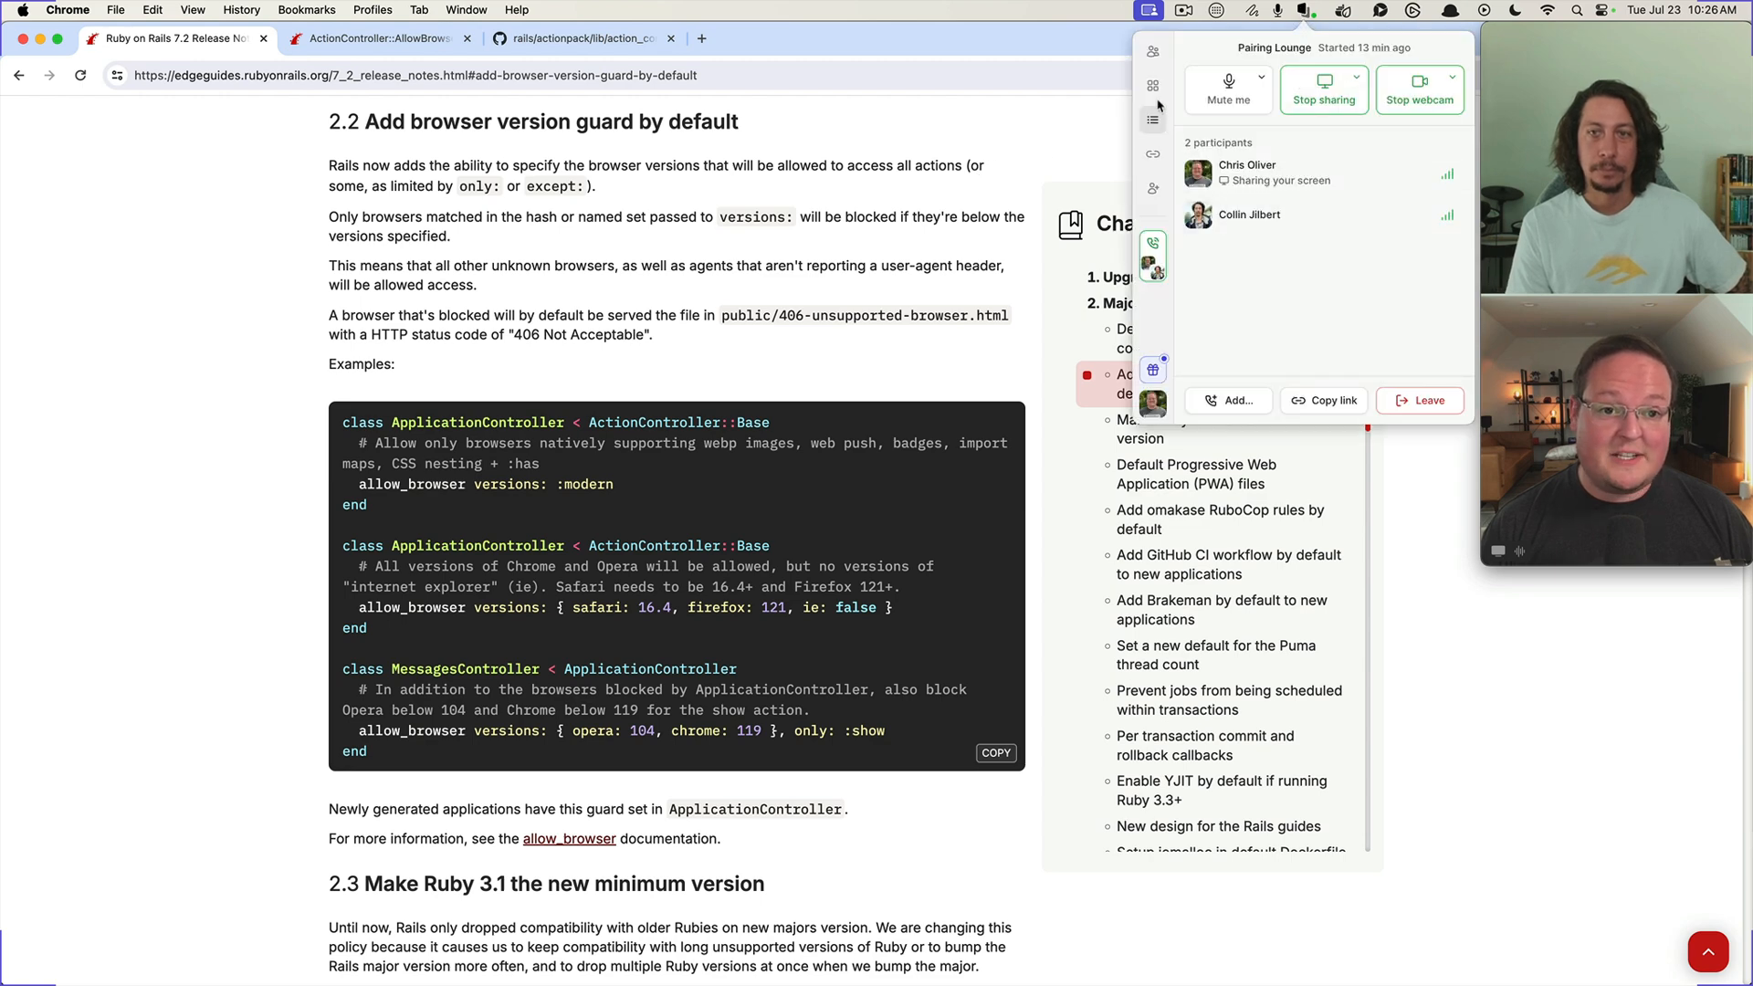
Show the Tuple team rooms list: Pairing Lounge, Standup and Watercooler
left_click(1152, 85)
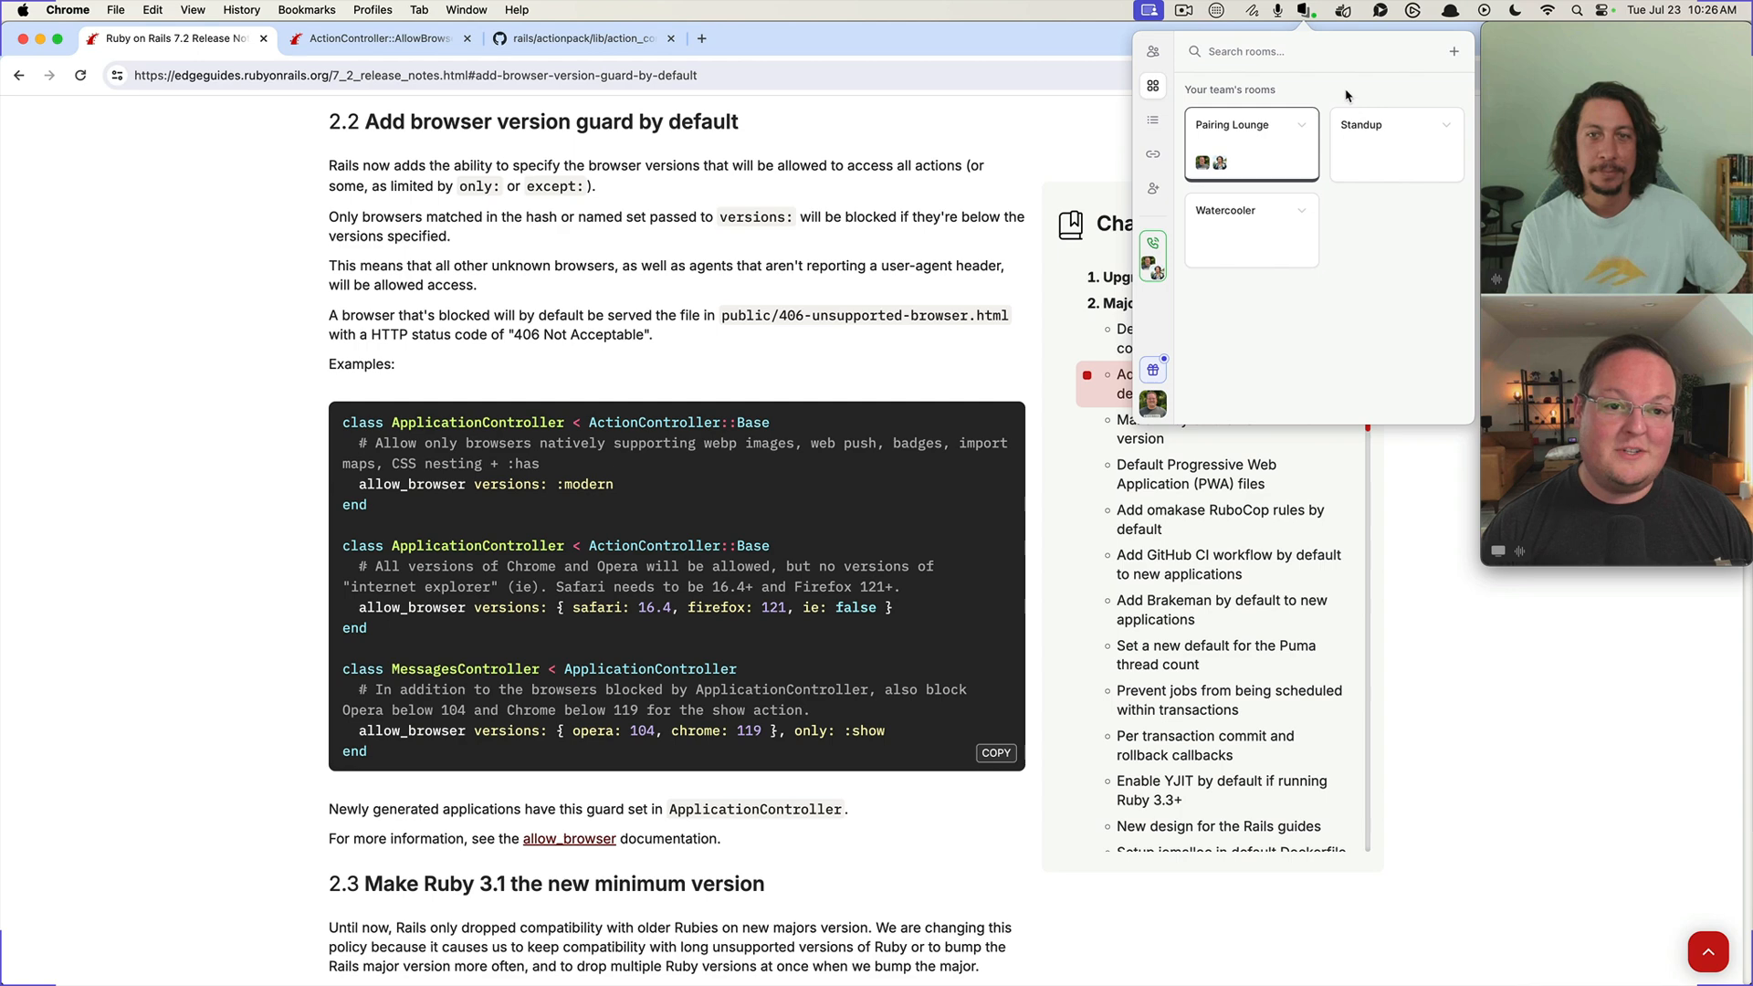
mouse_move(615, 244)
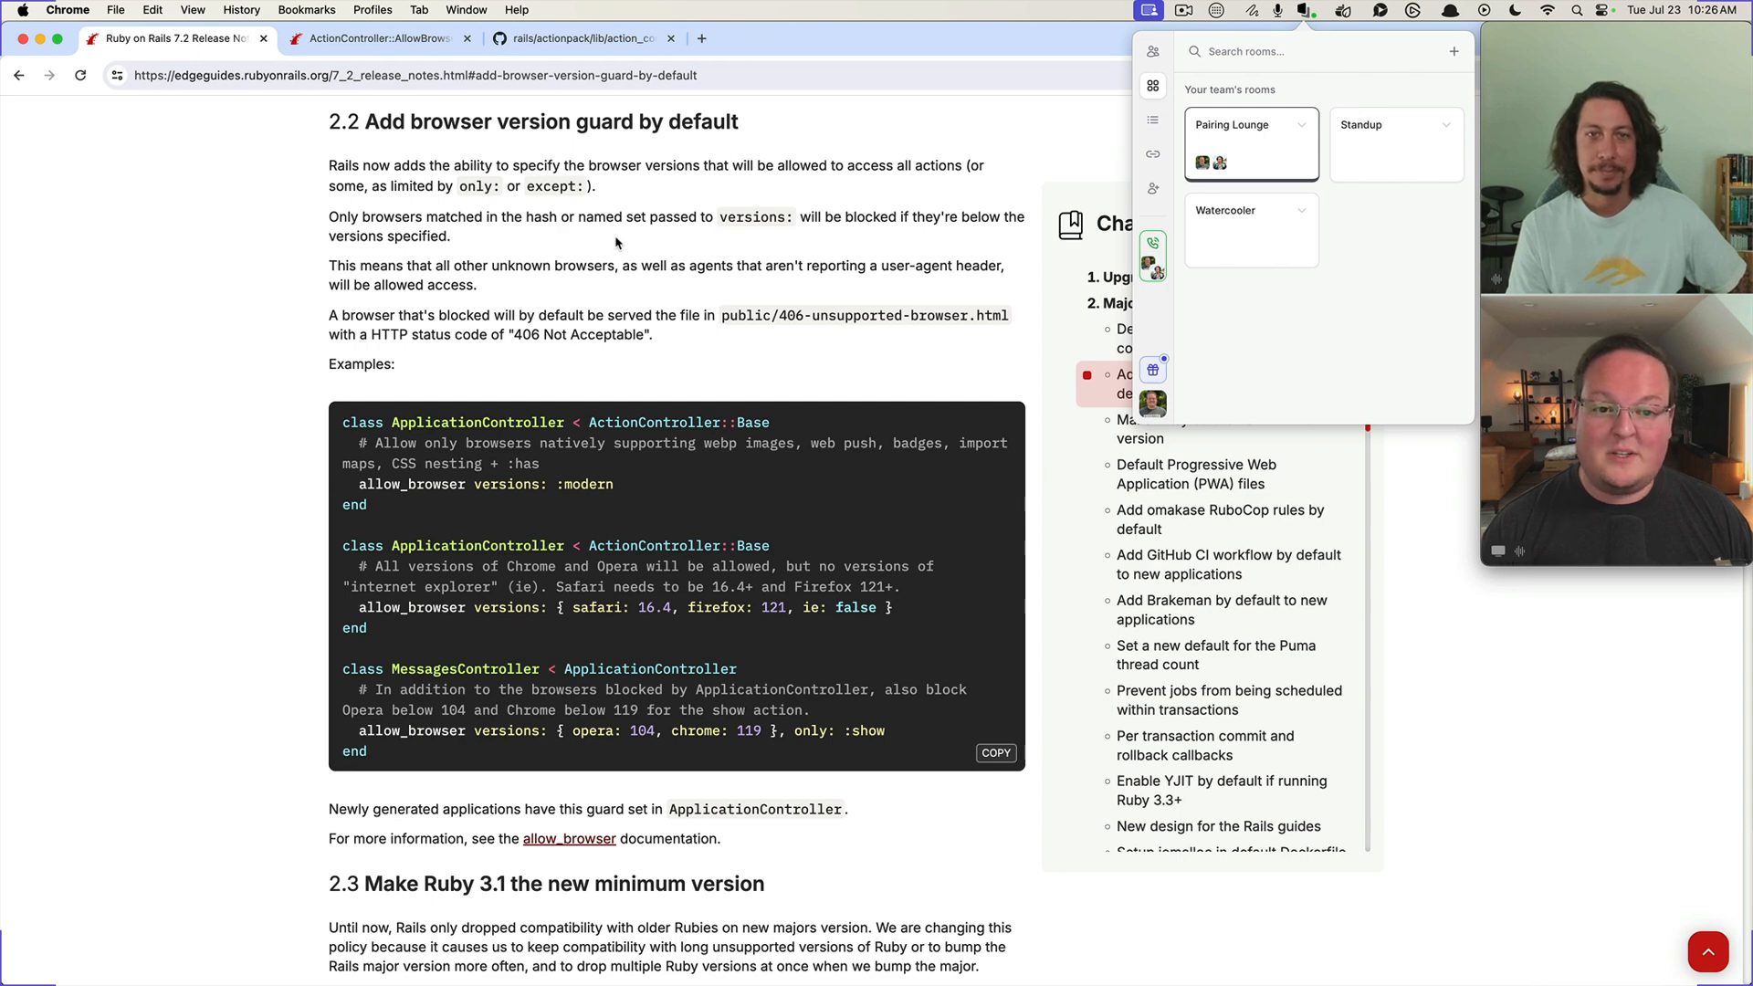